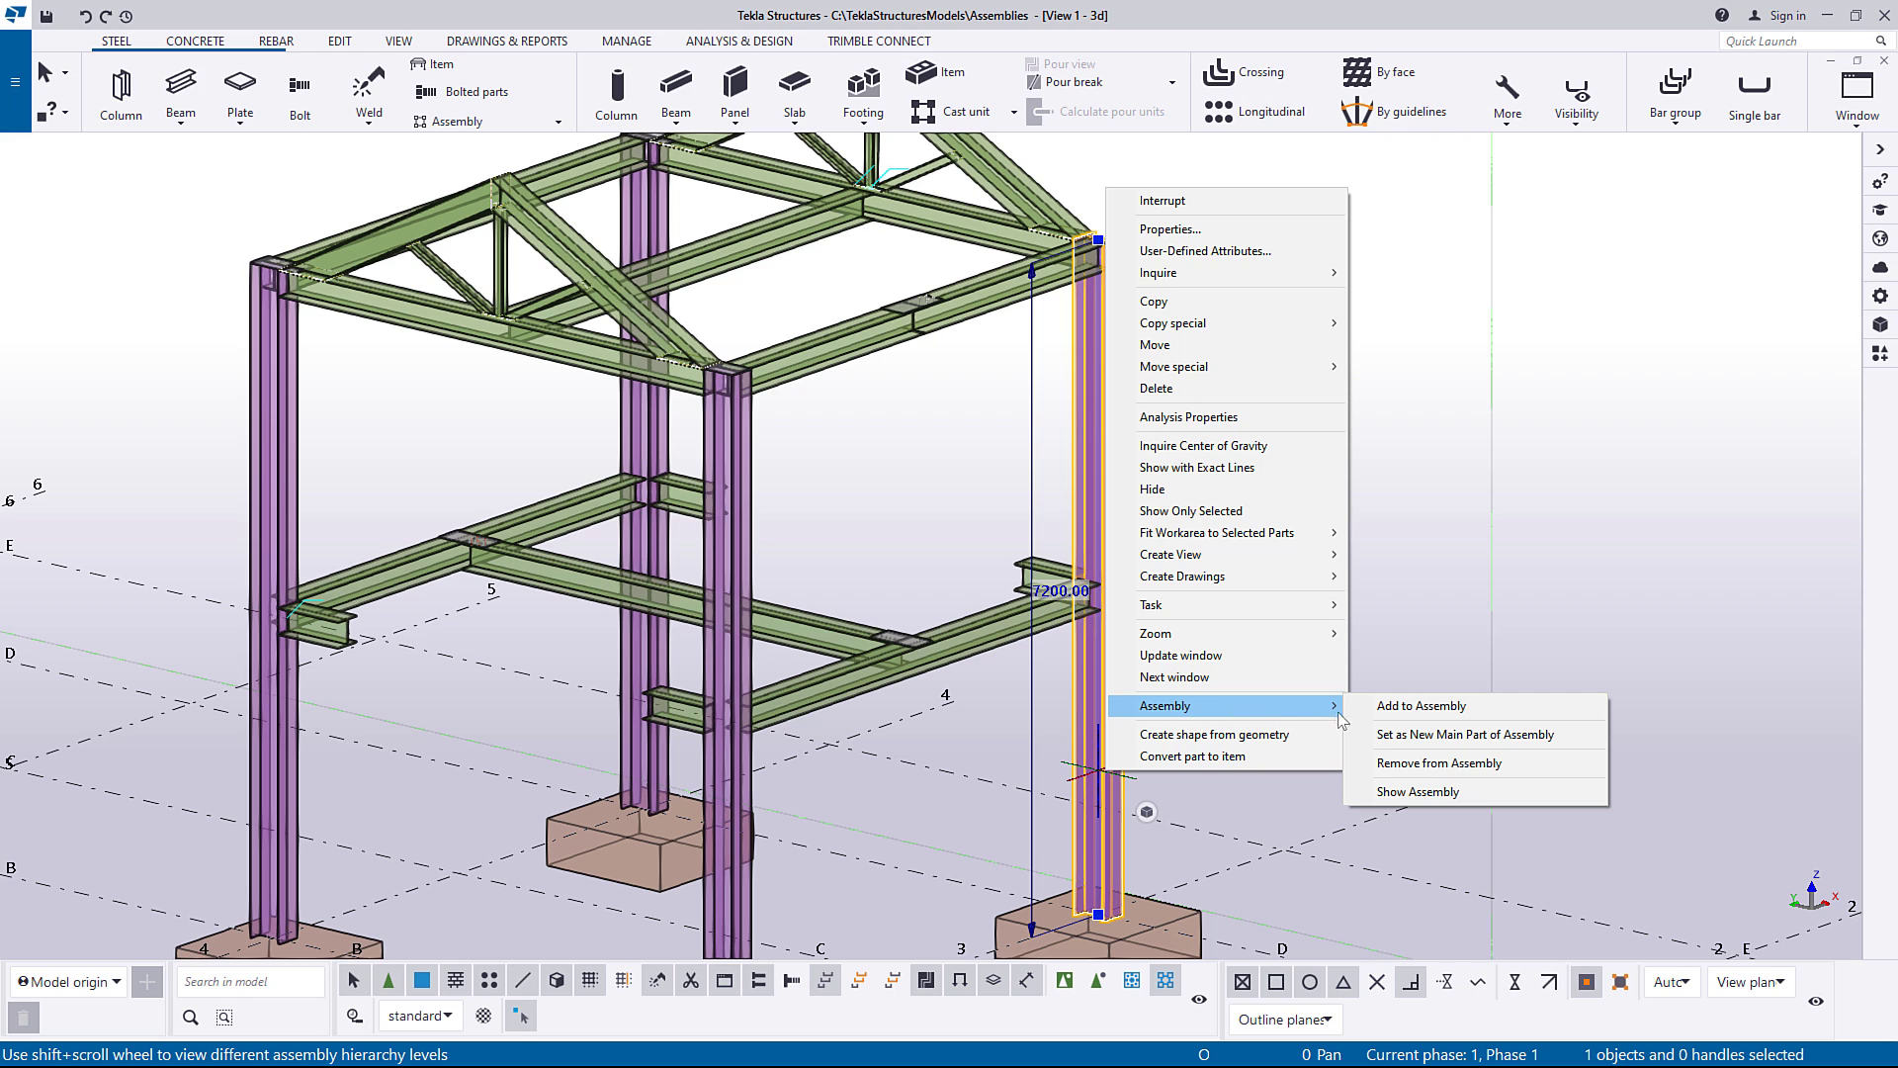
mouse_move(1485, 750)
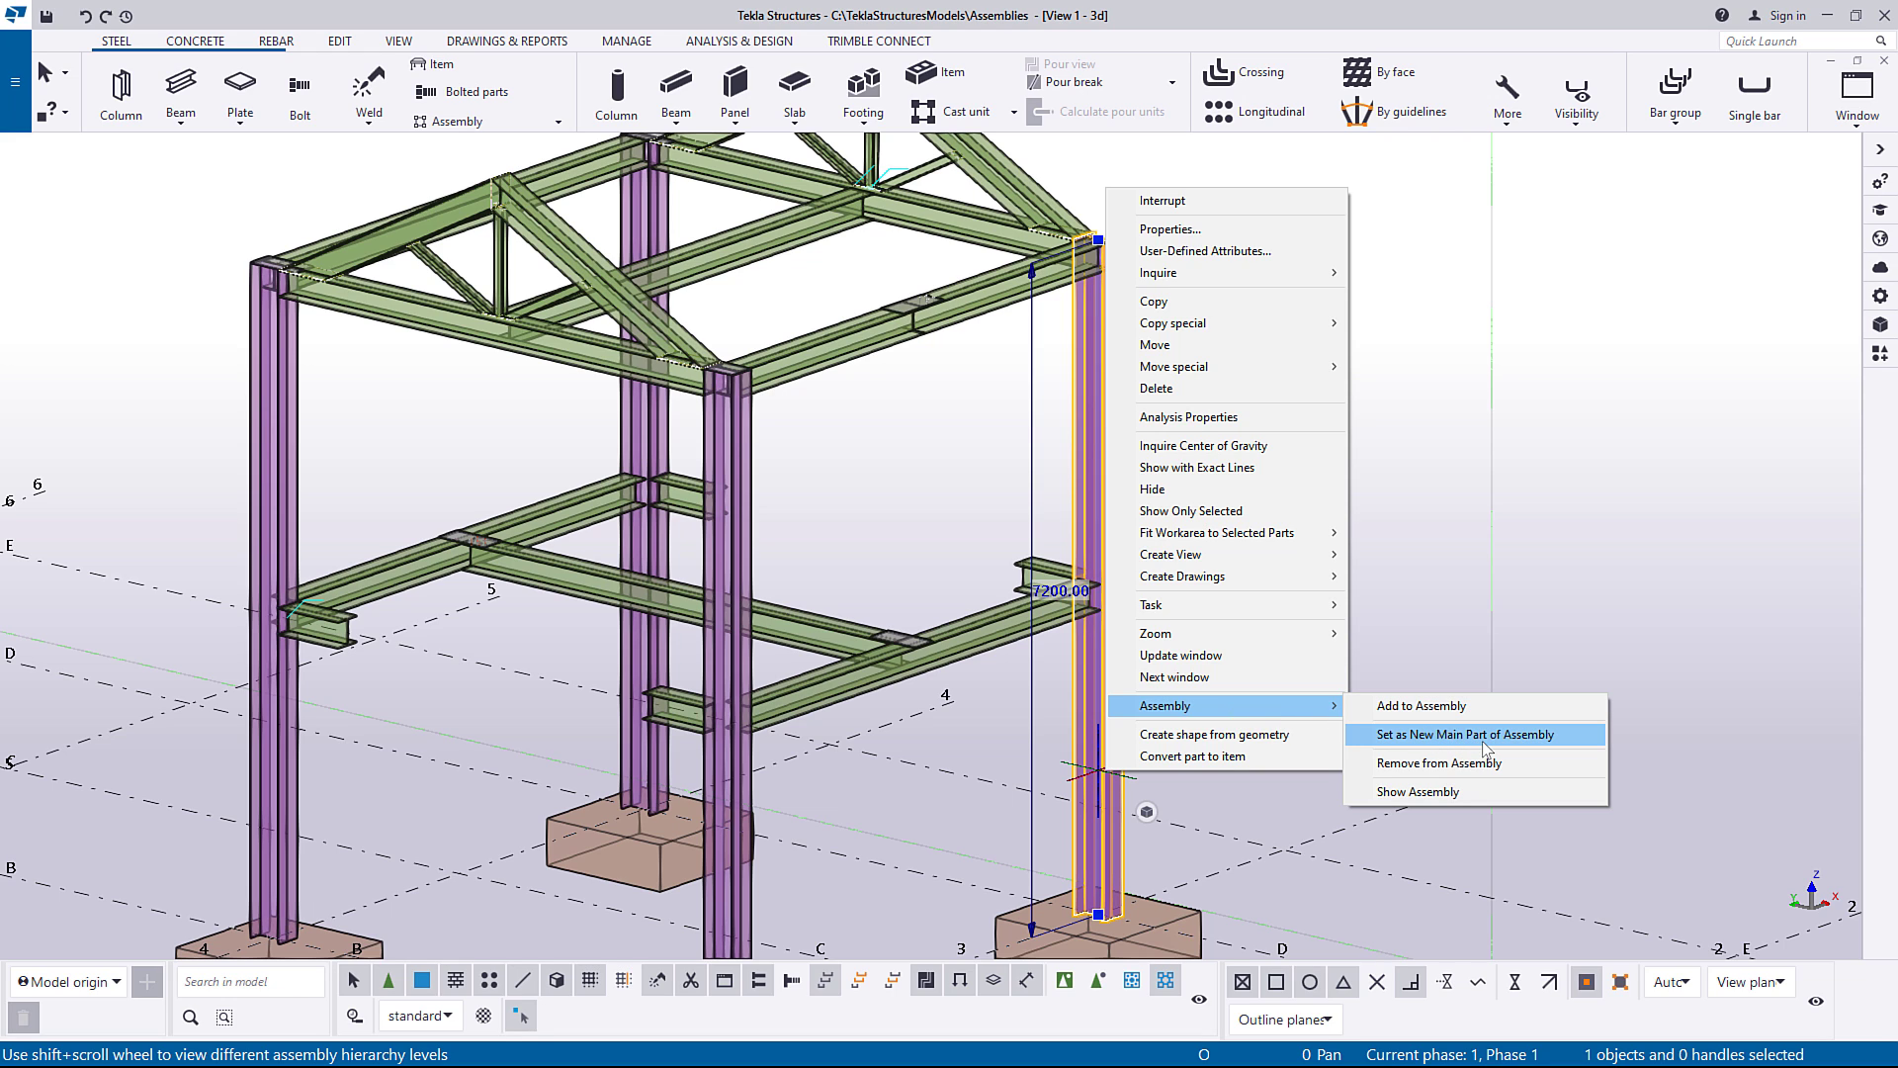
Make the column its assembly's main part, then explode the roof frame and beam sub-assembly.
left_click(1463, 734)
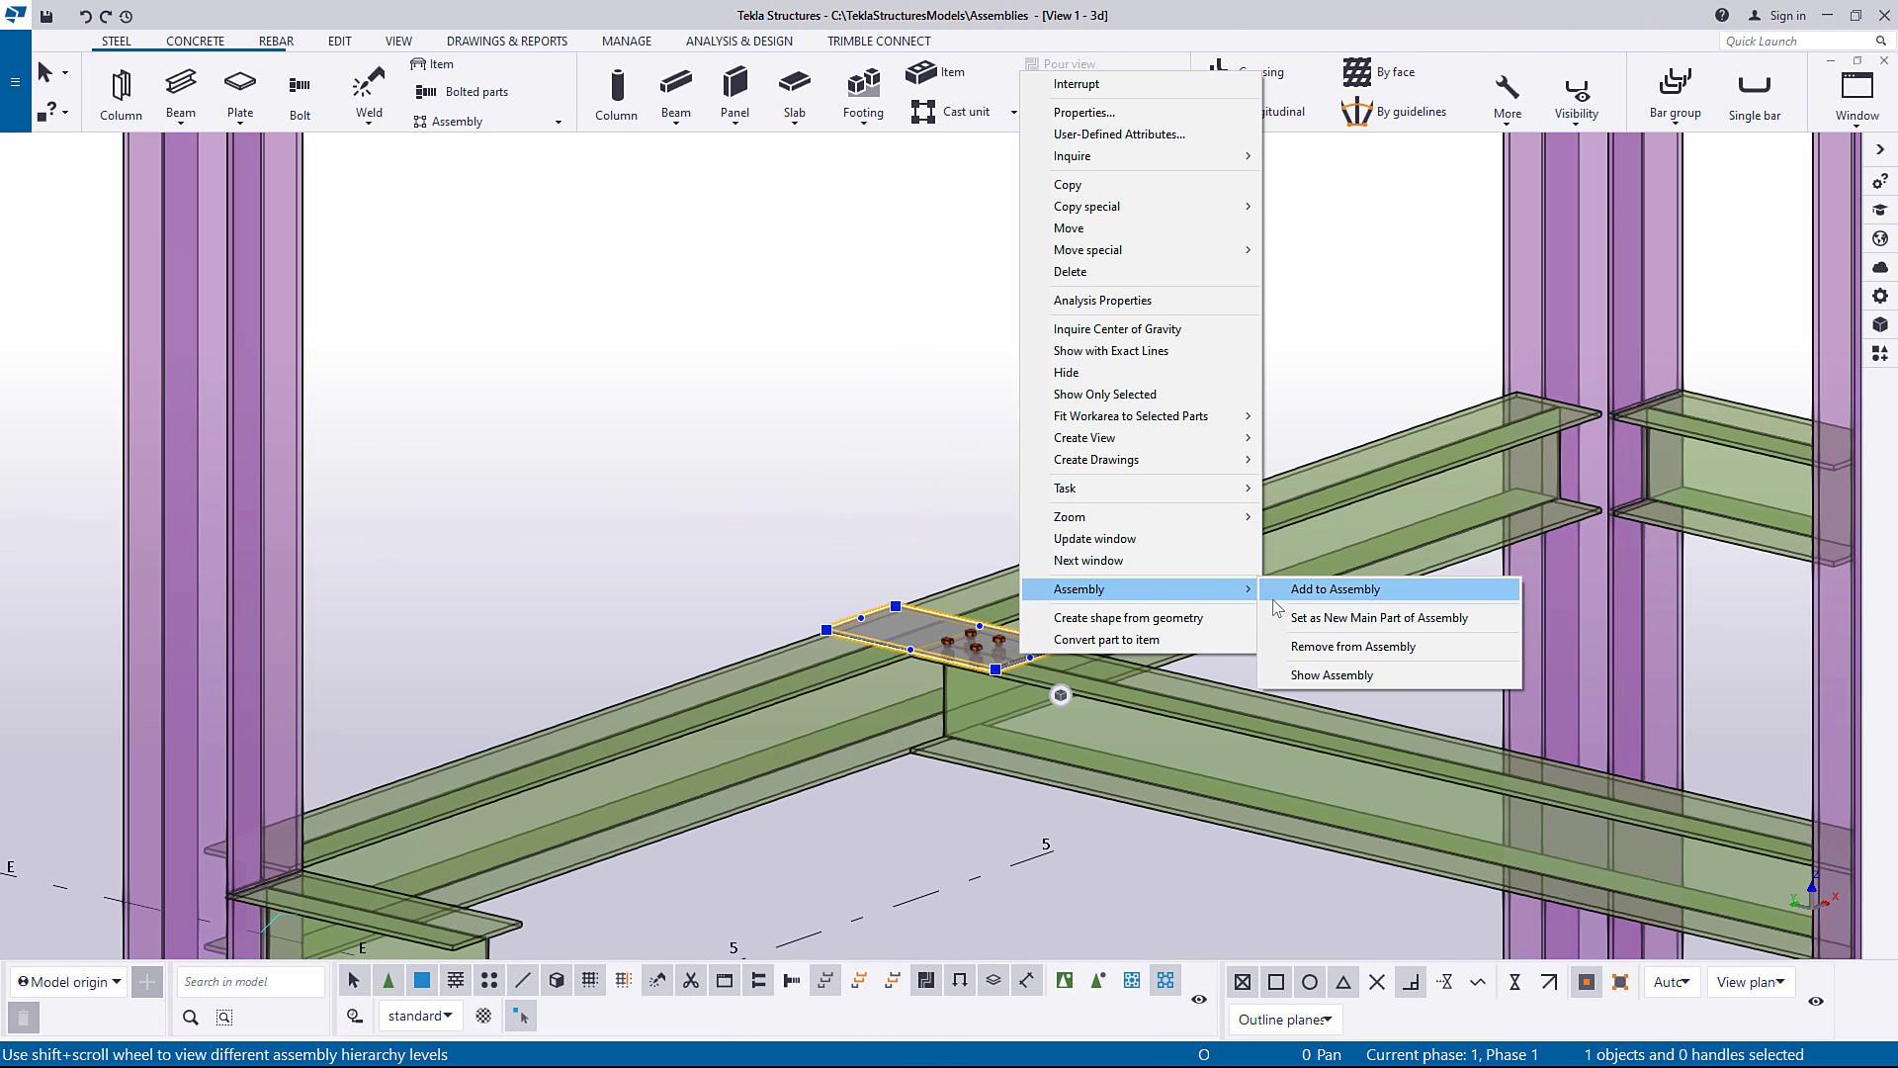
mouse_move(1361, 661)
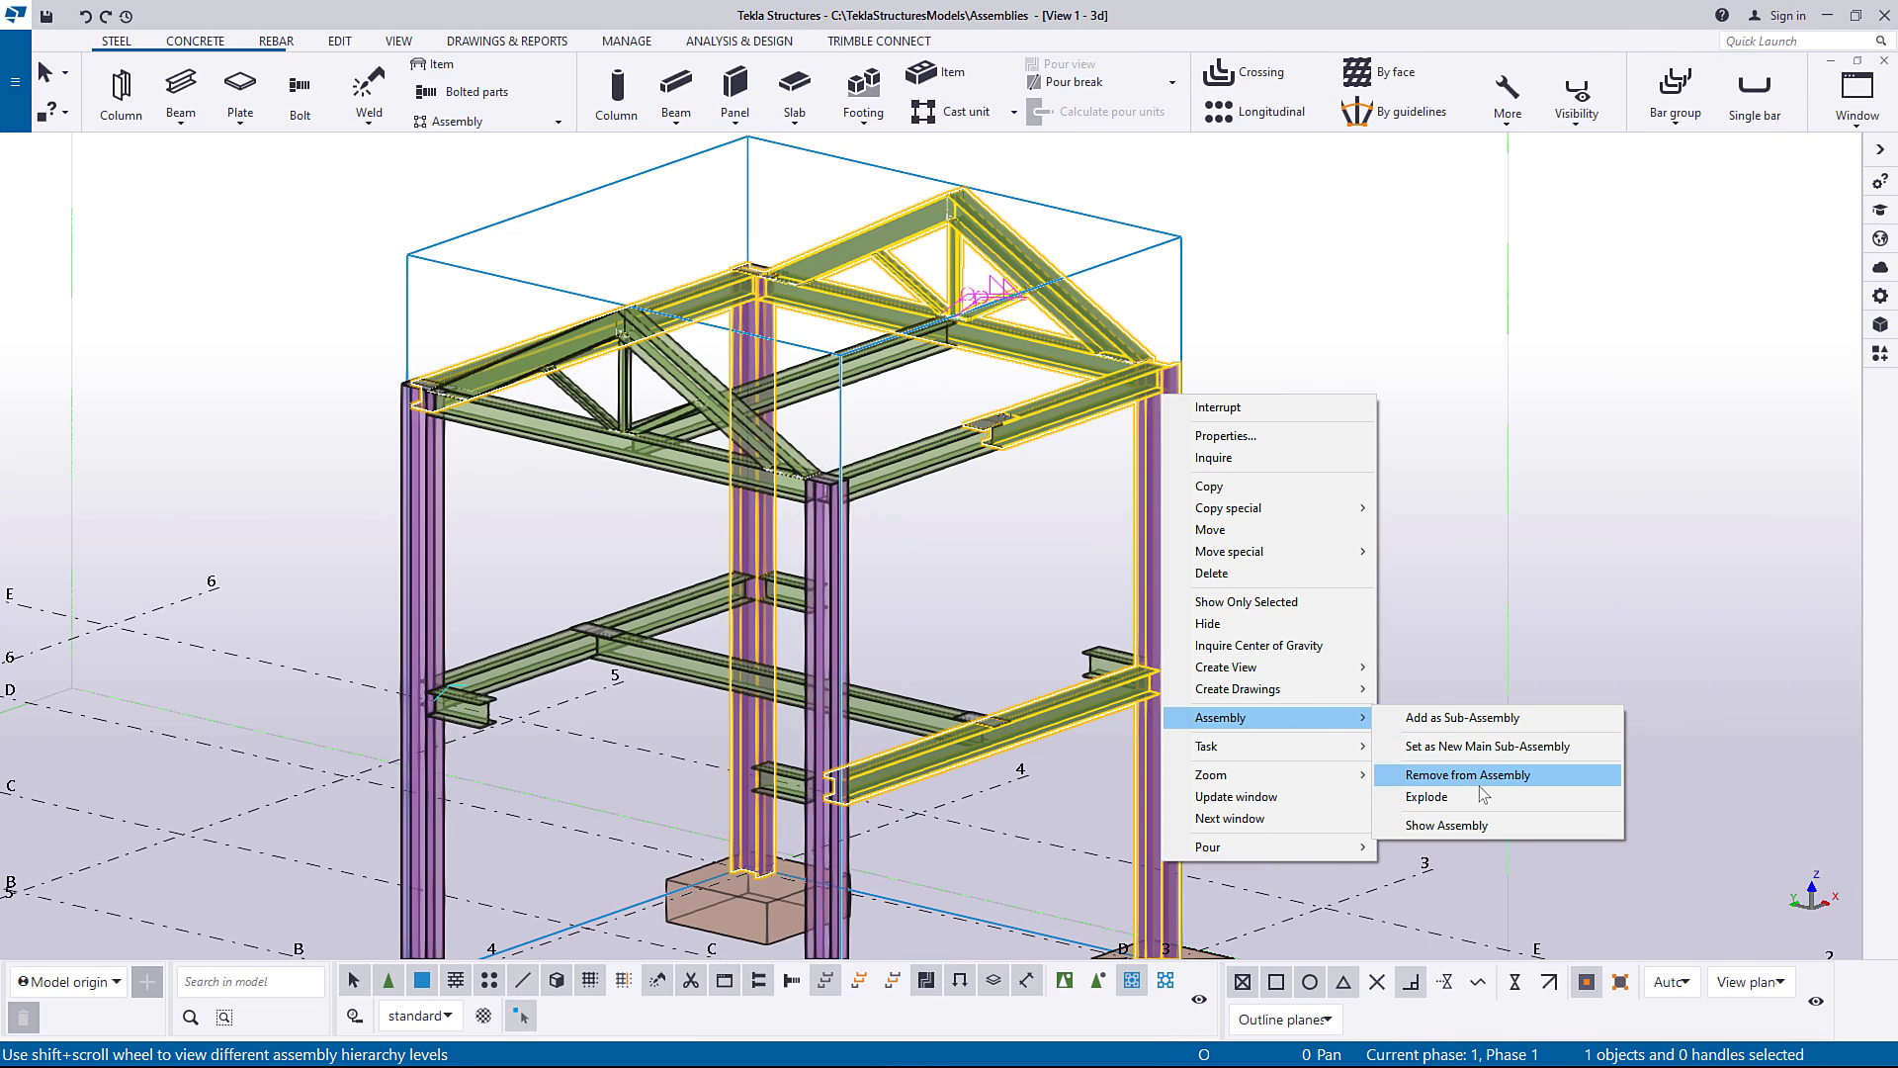
mouse_move(1477, 797)
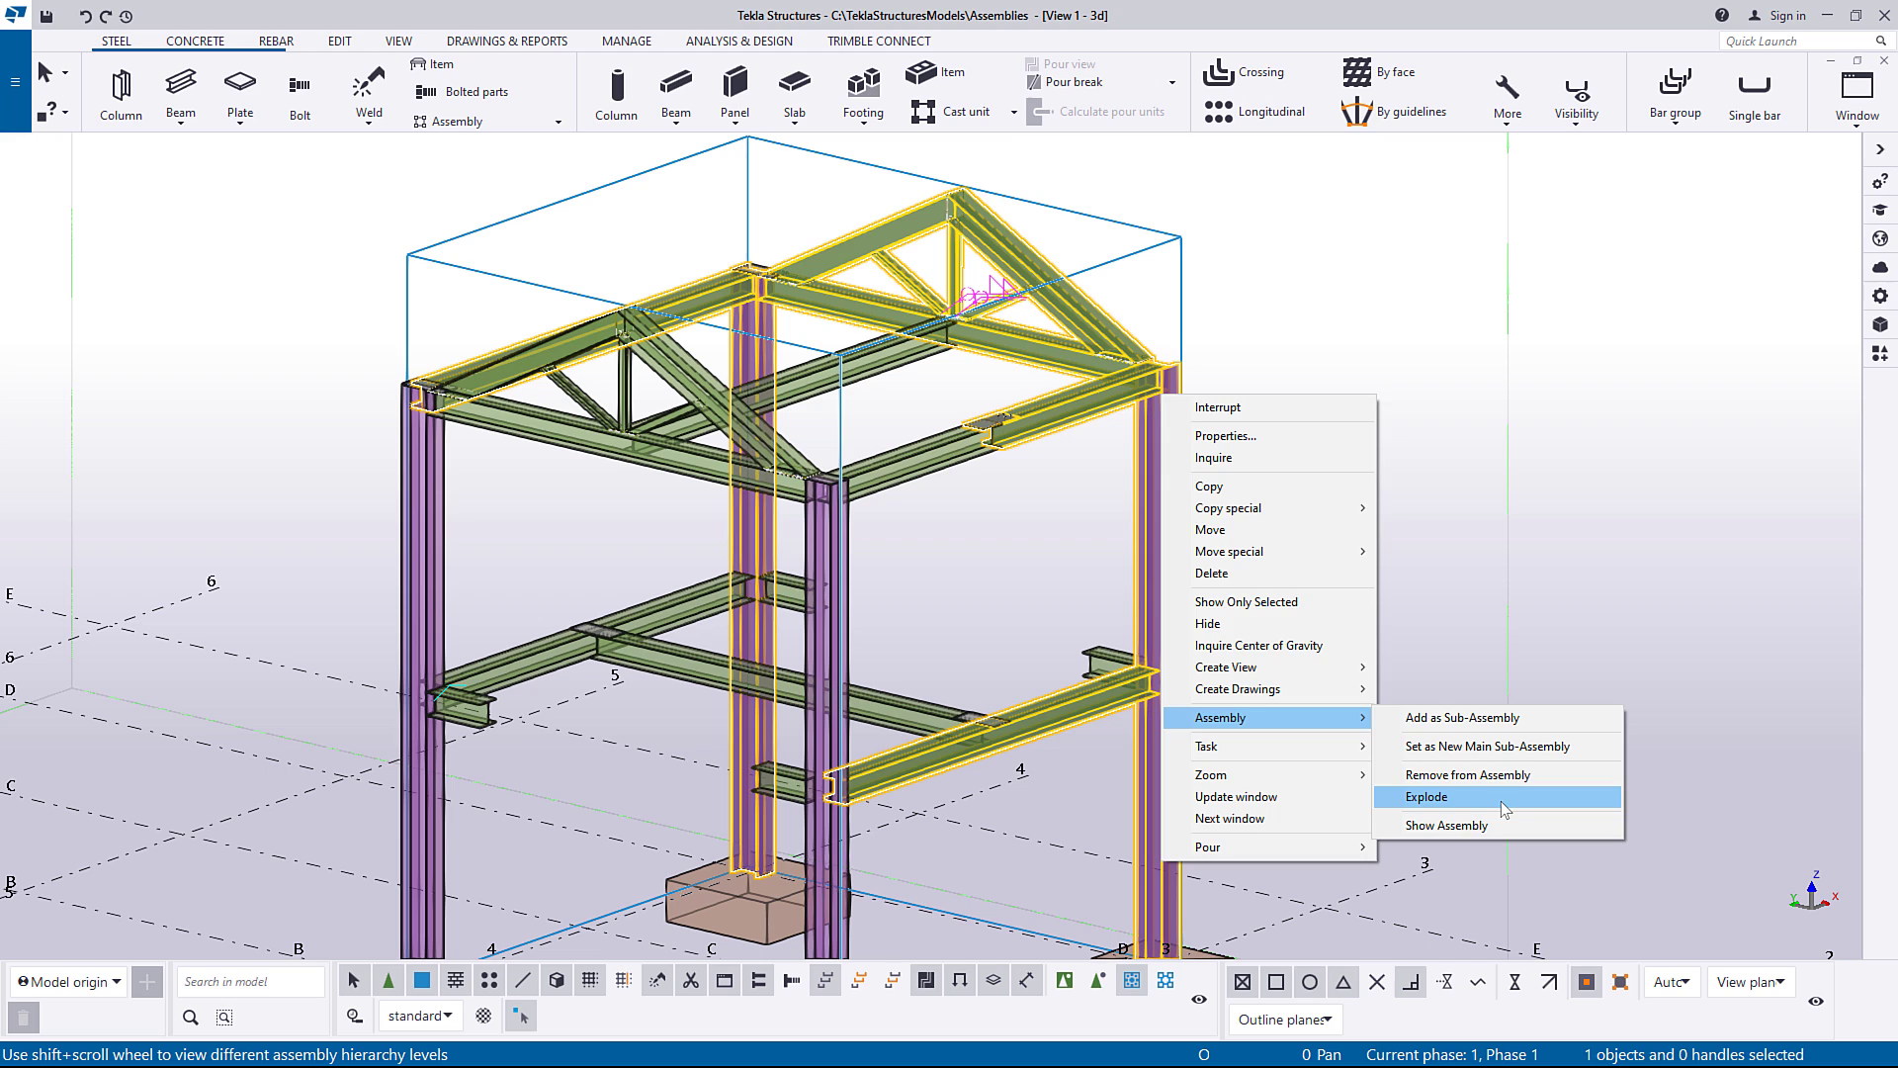
left_click(1426, 797)
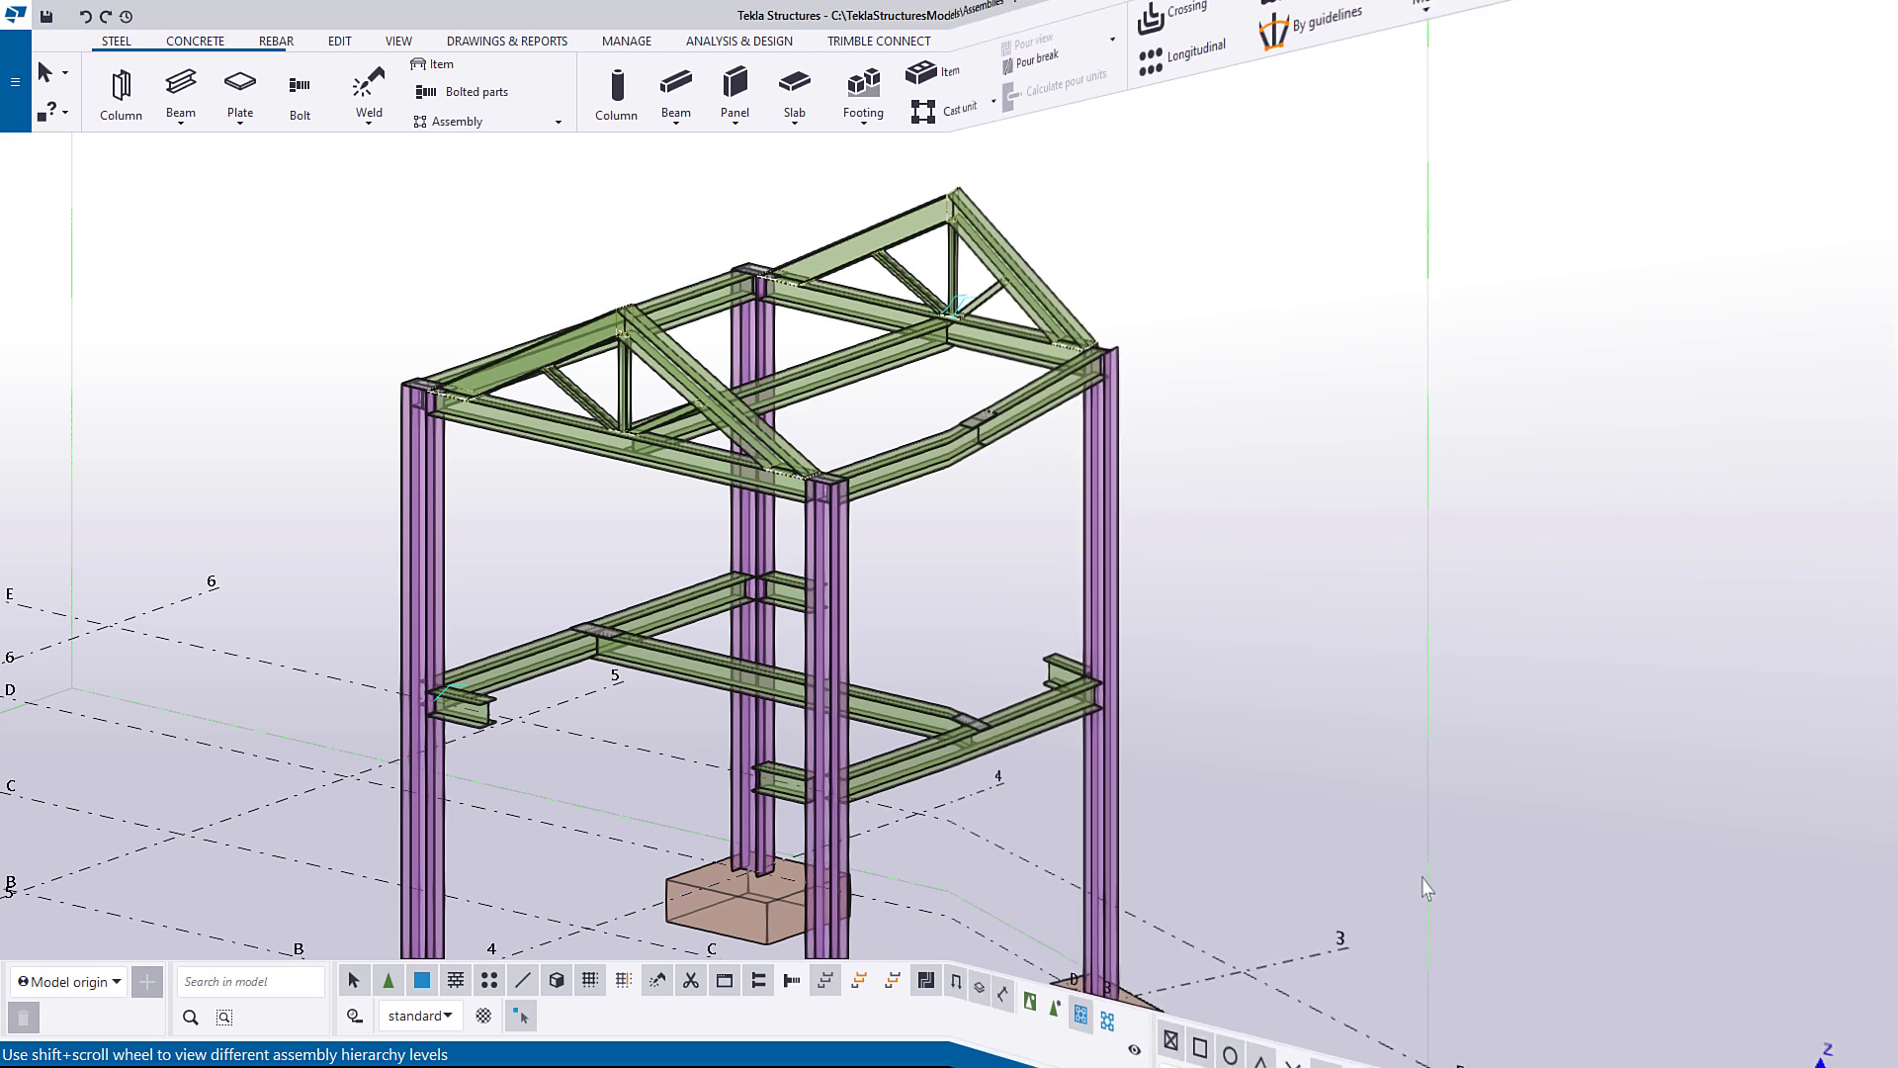
right_click(890, 684)
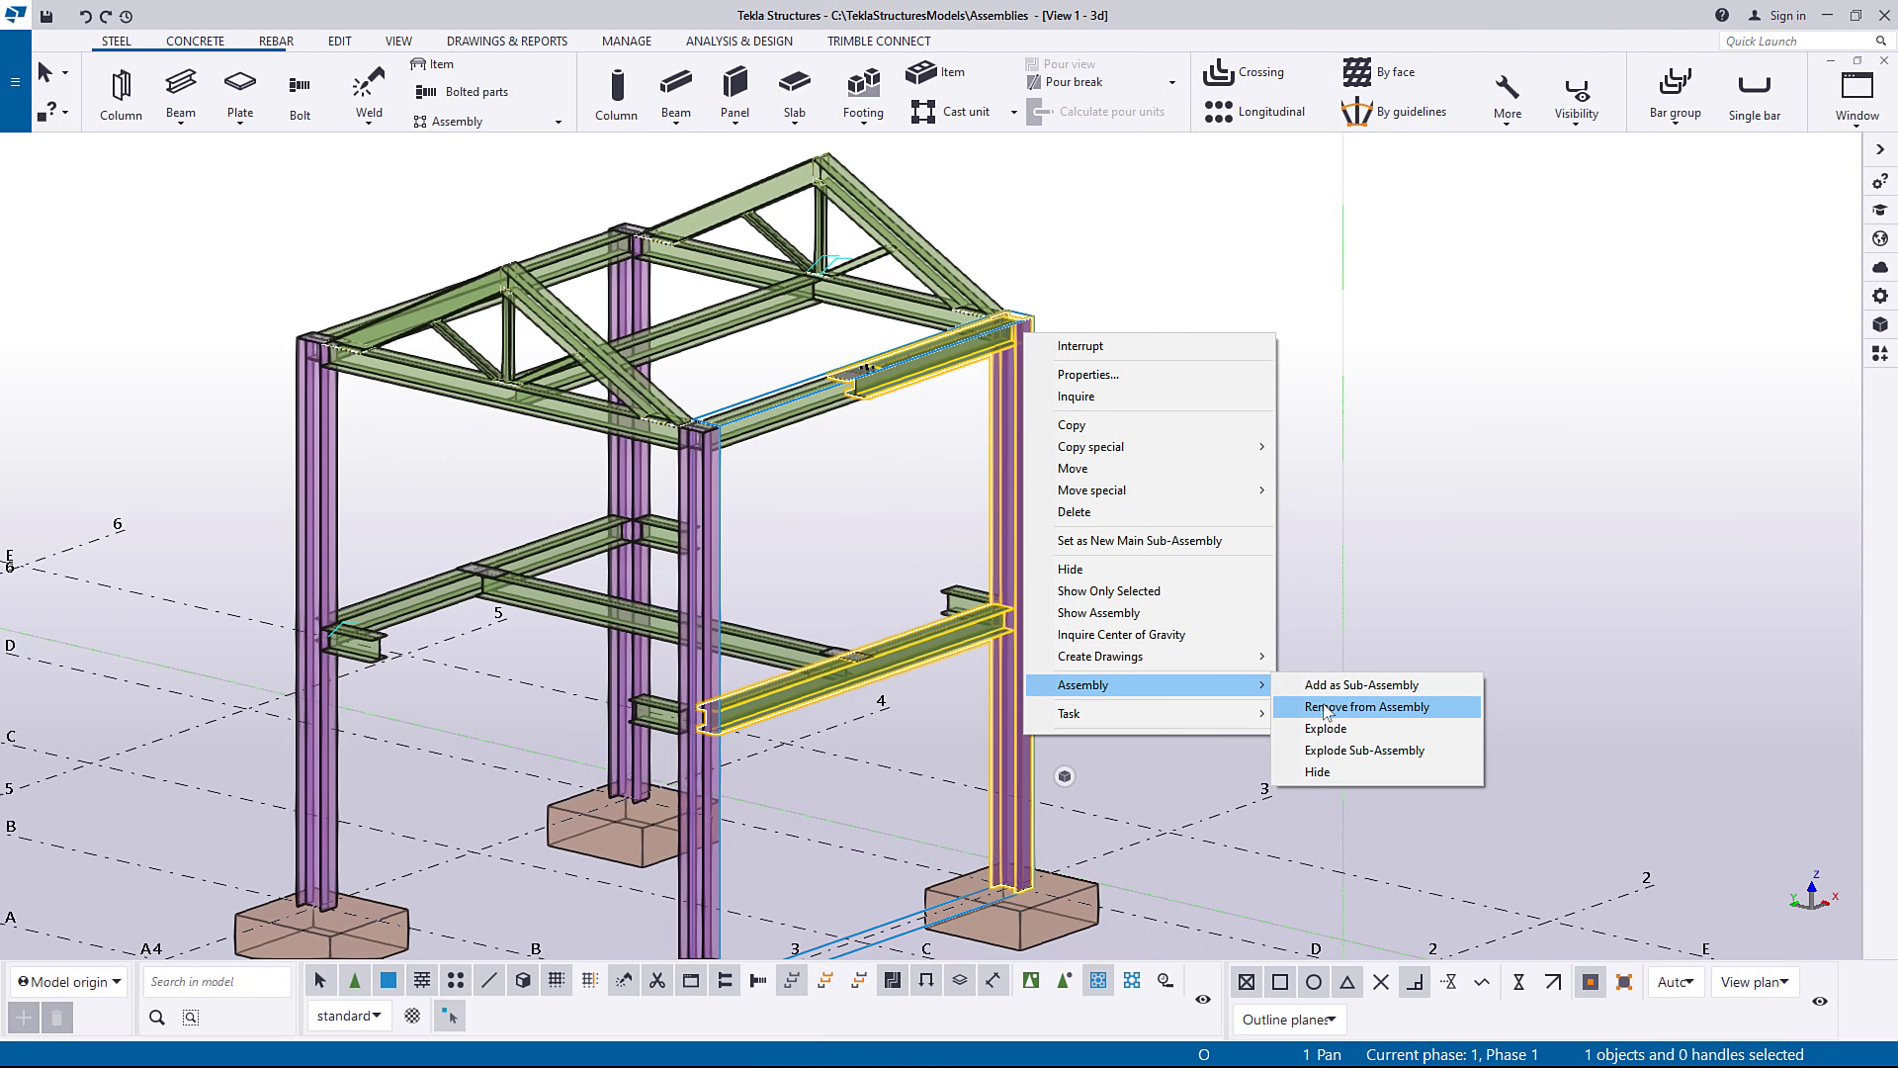
mouse_move(1377, 751)
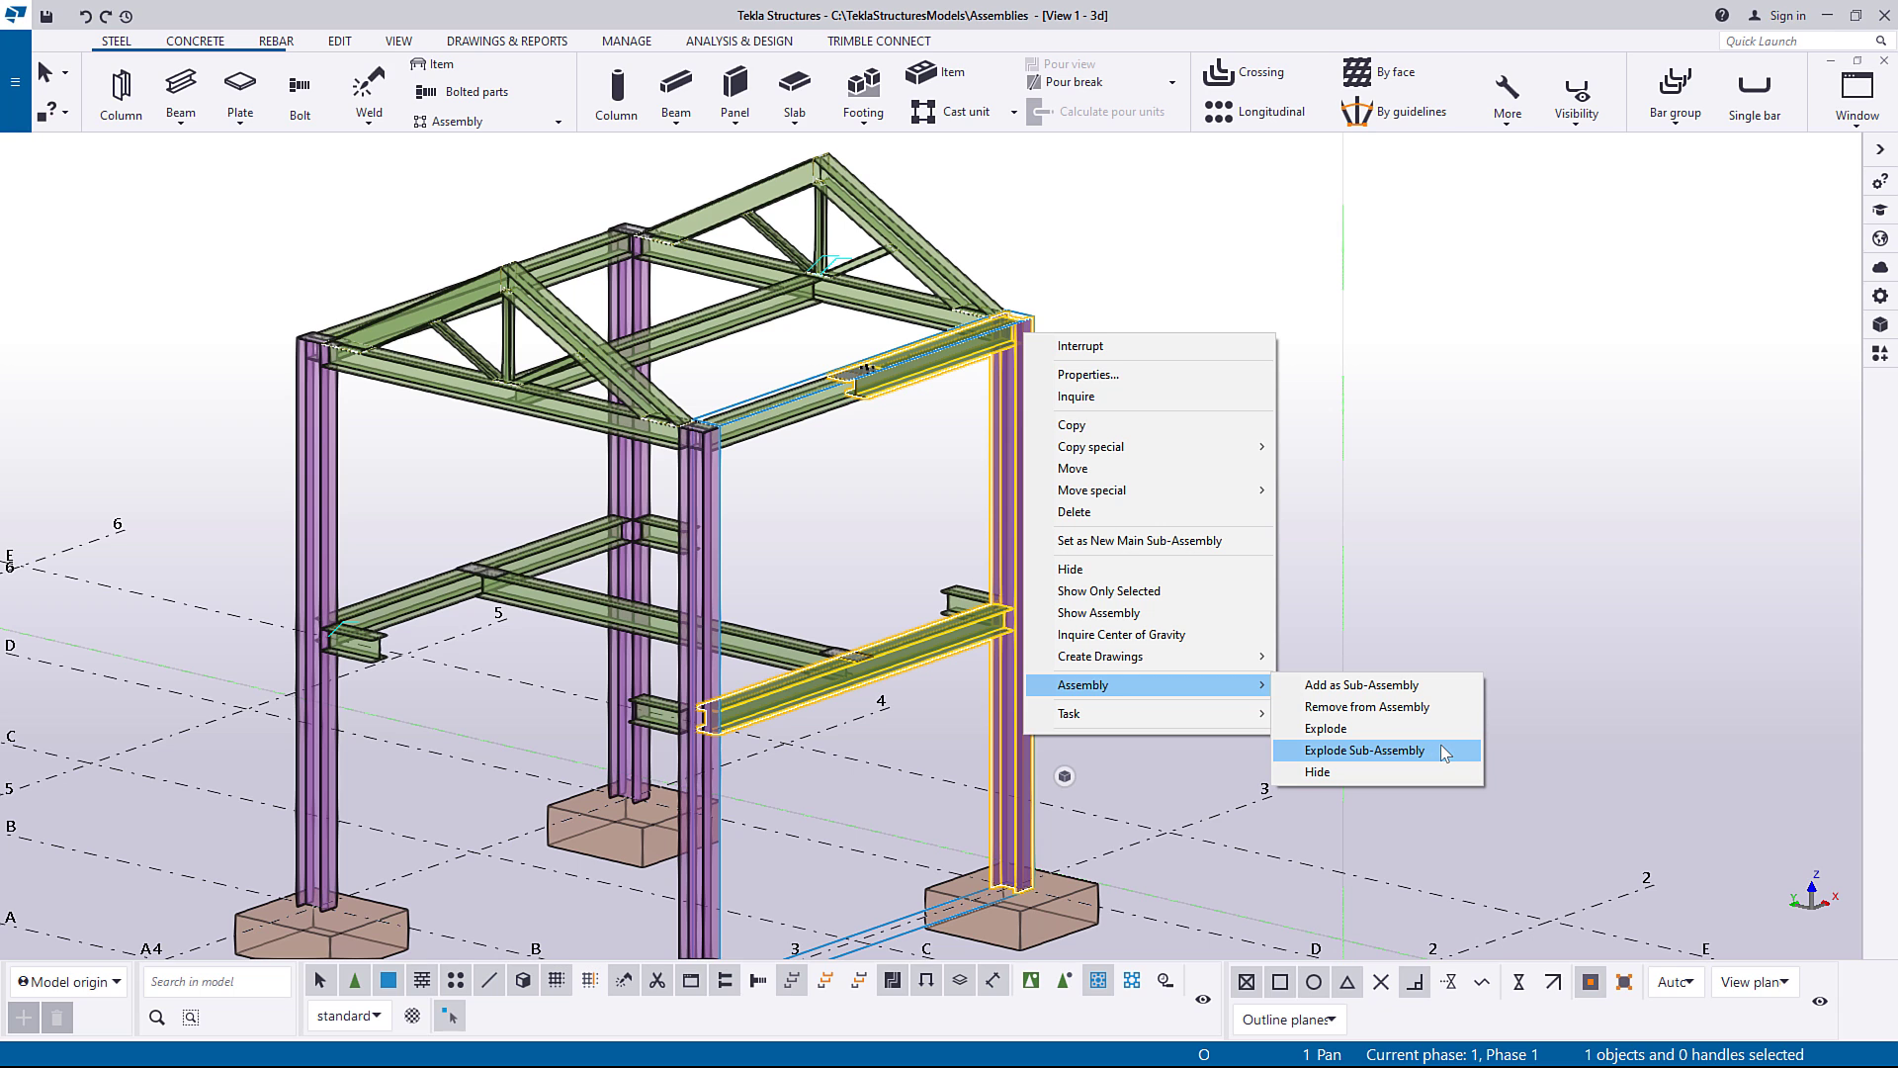
left_click(1366, 750)
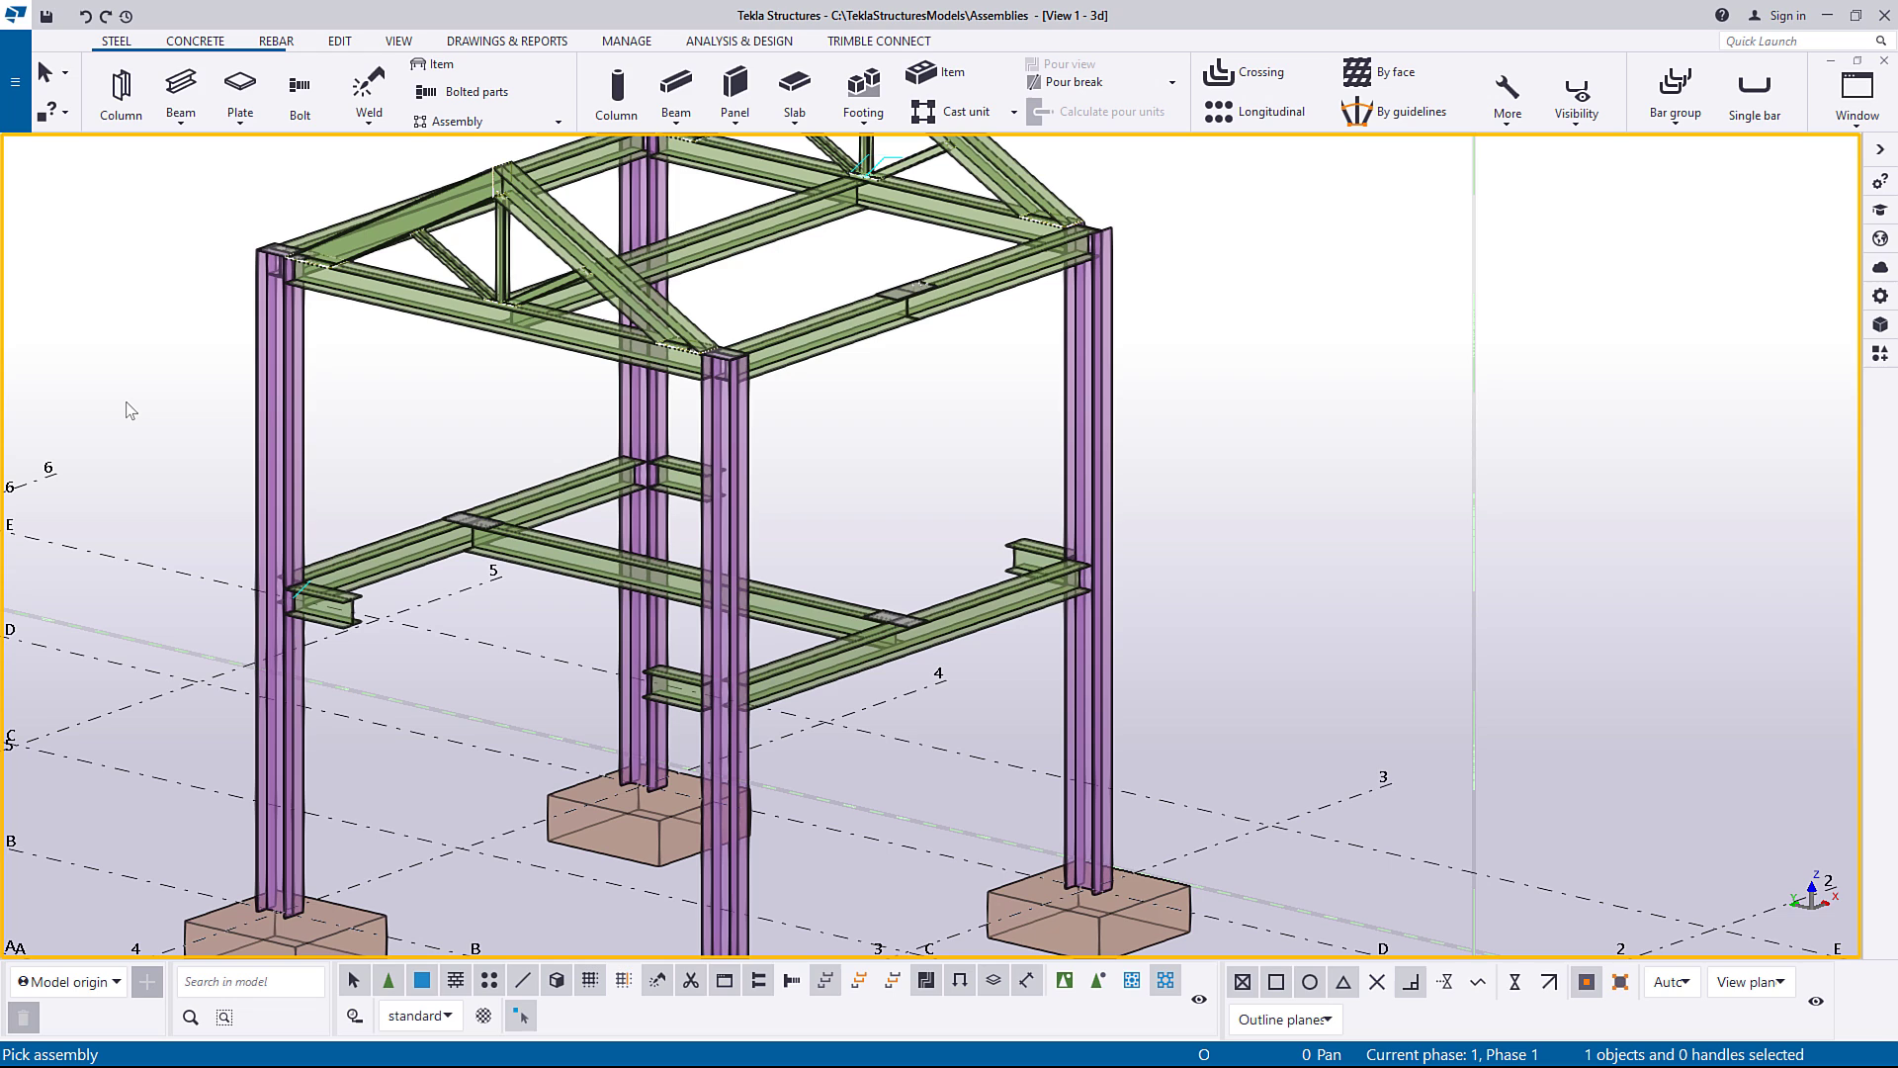
mouse_move(574, 404)
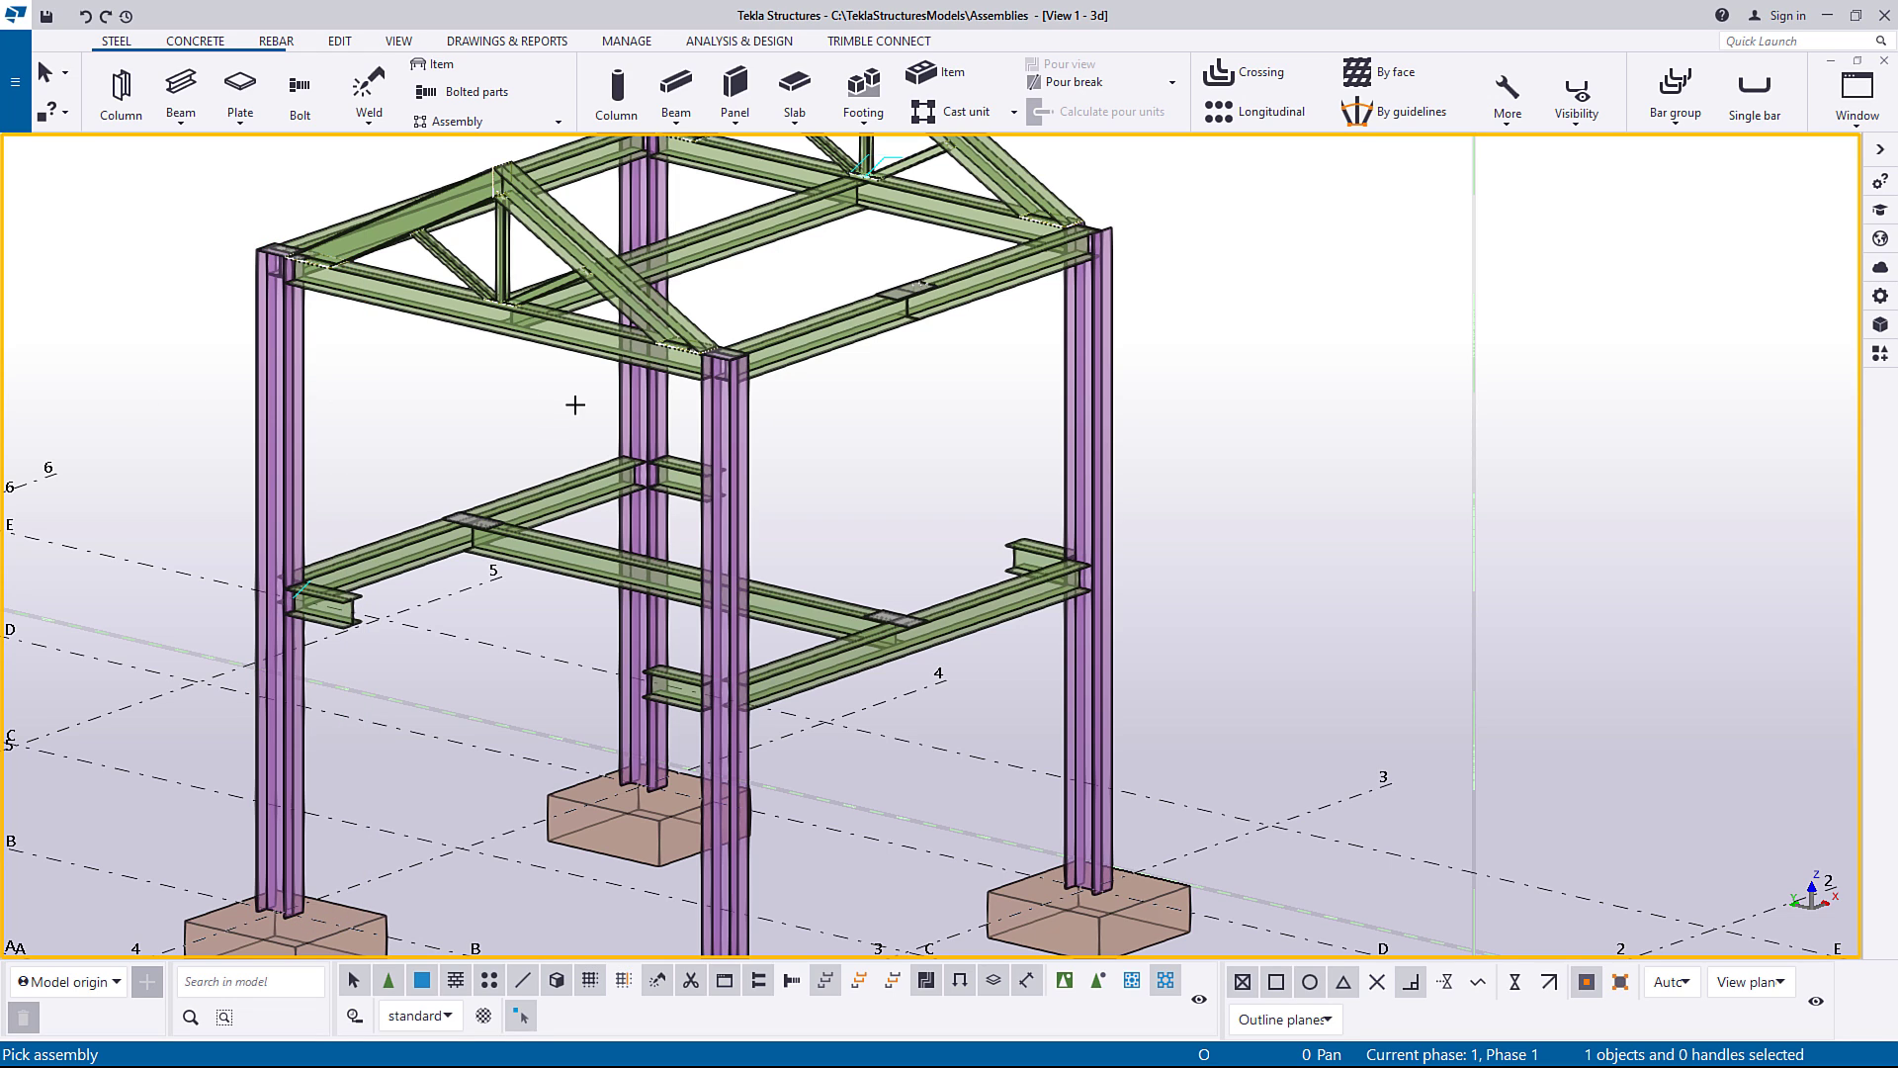
left_click(1095, 406)
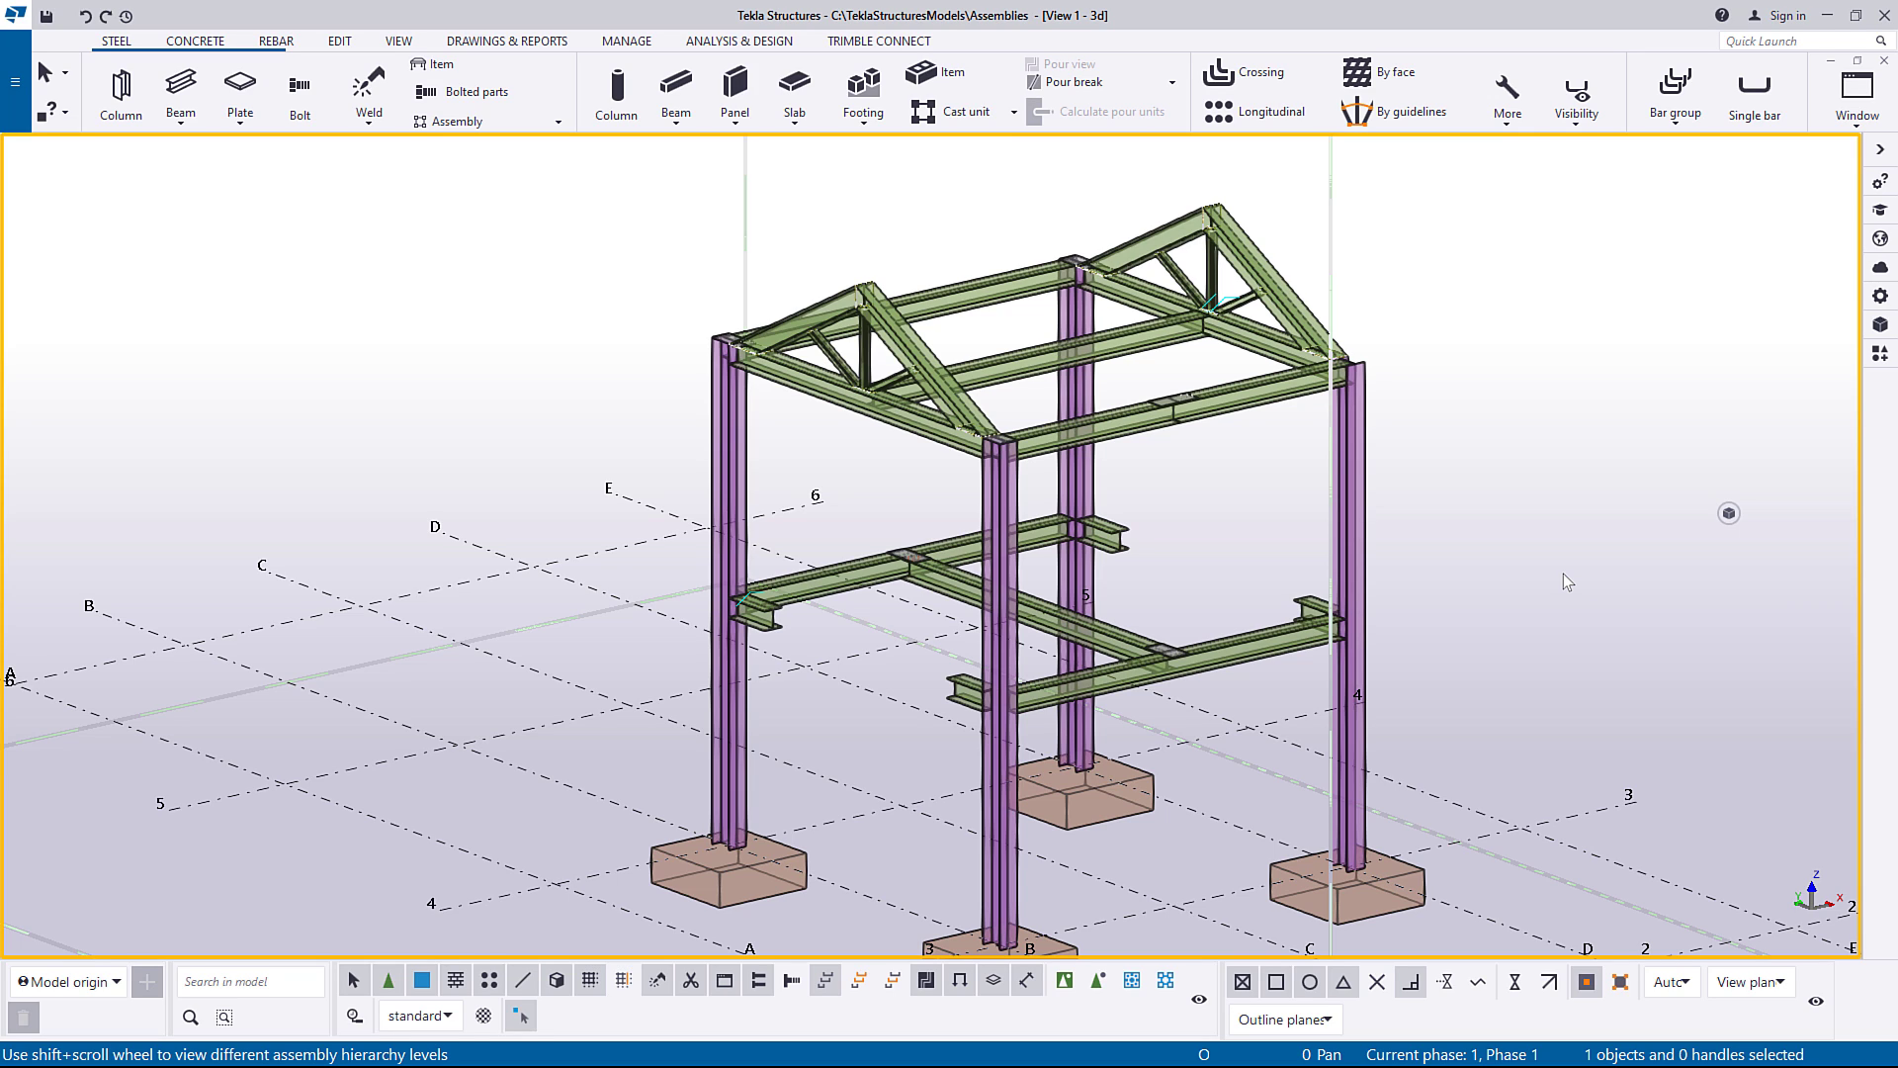
mouse_move(1220, 942)
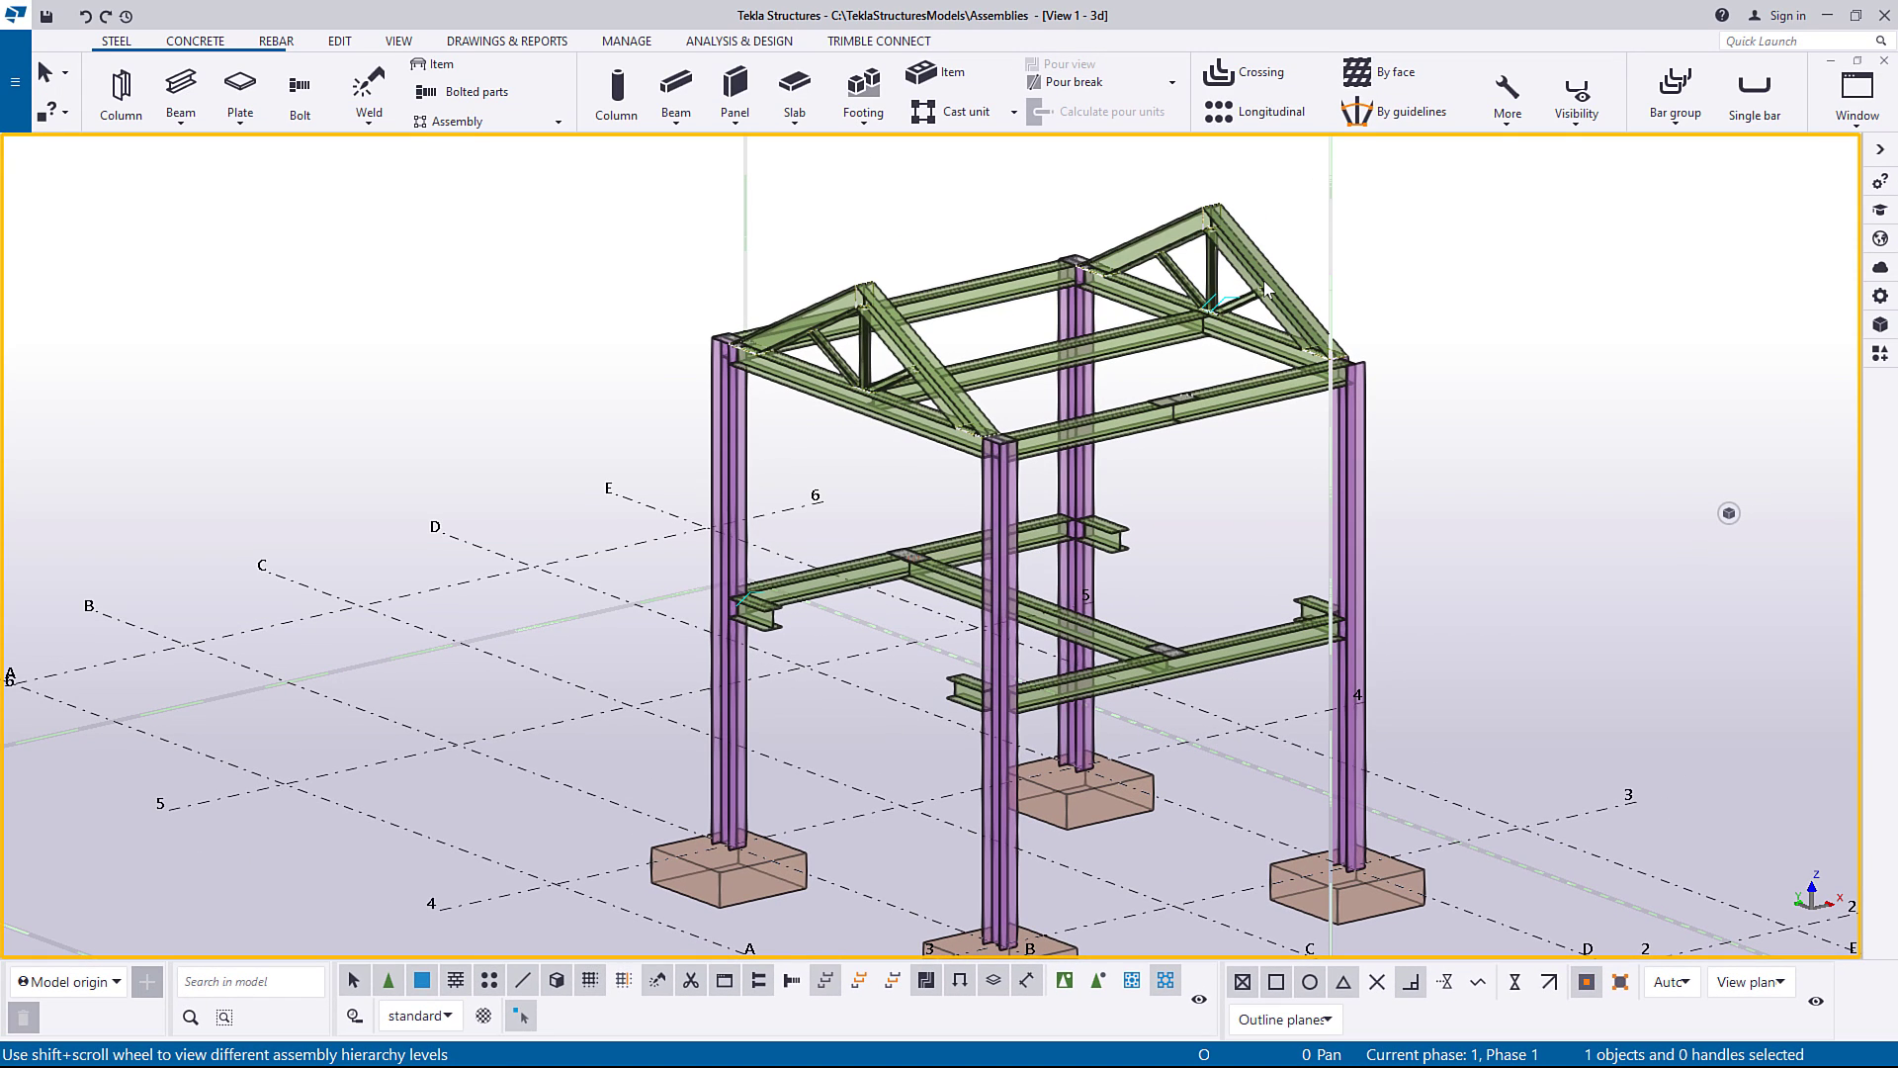
Inquire about the assembly containing the roof rafter from its context menu.
right_click(1223, 242)
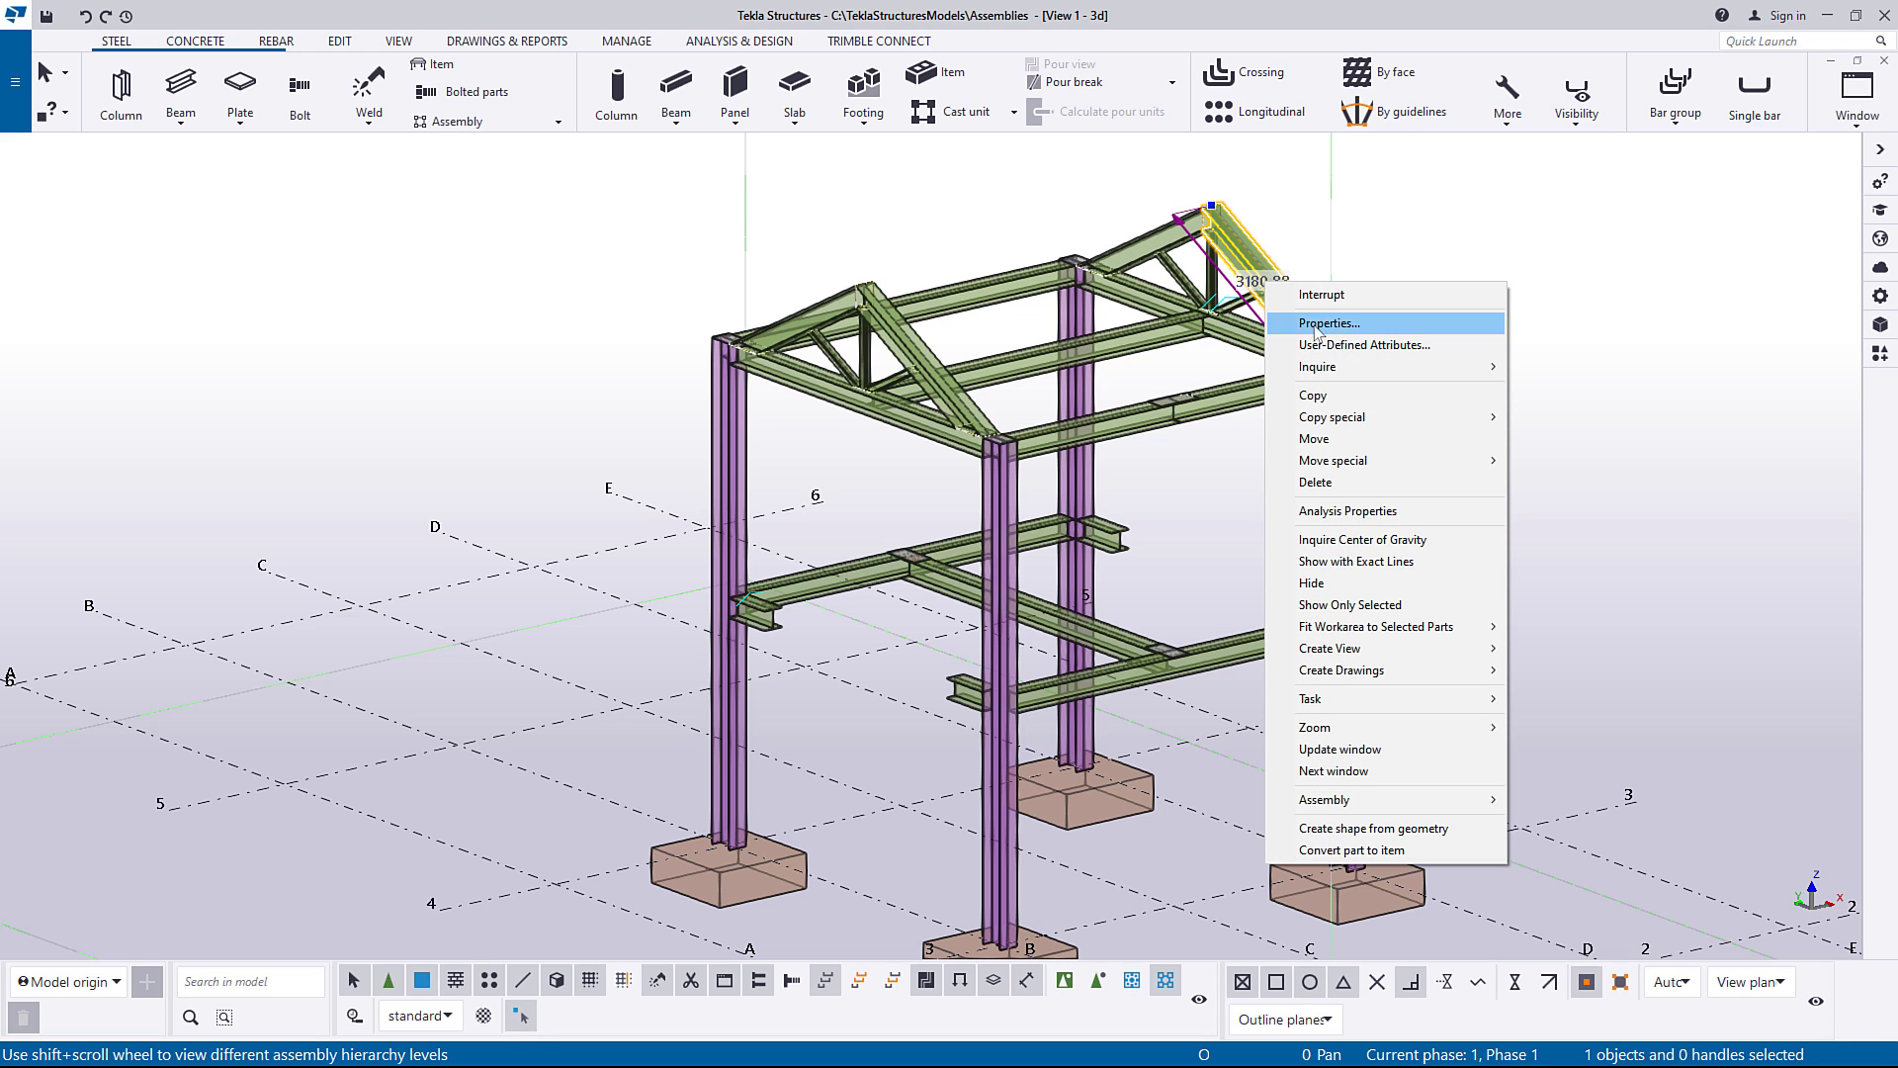
mouse_move(1317, 367)
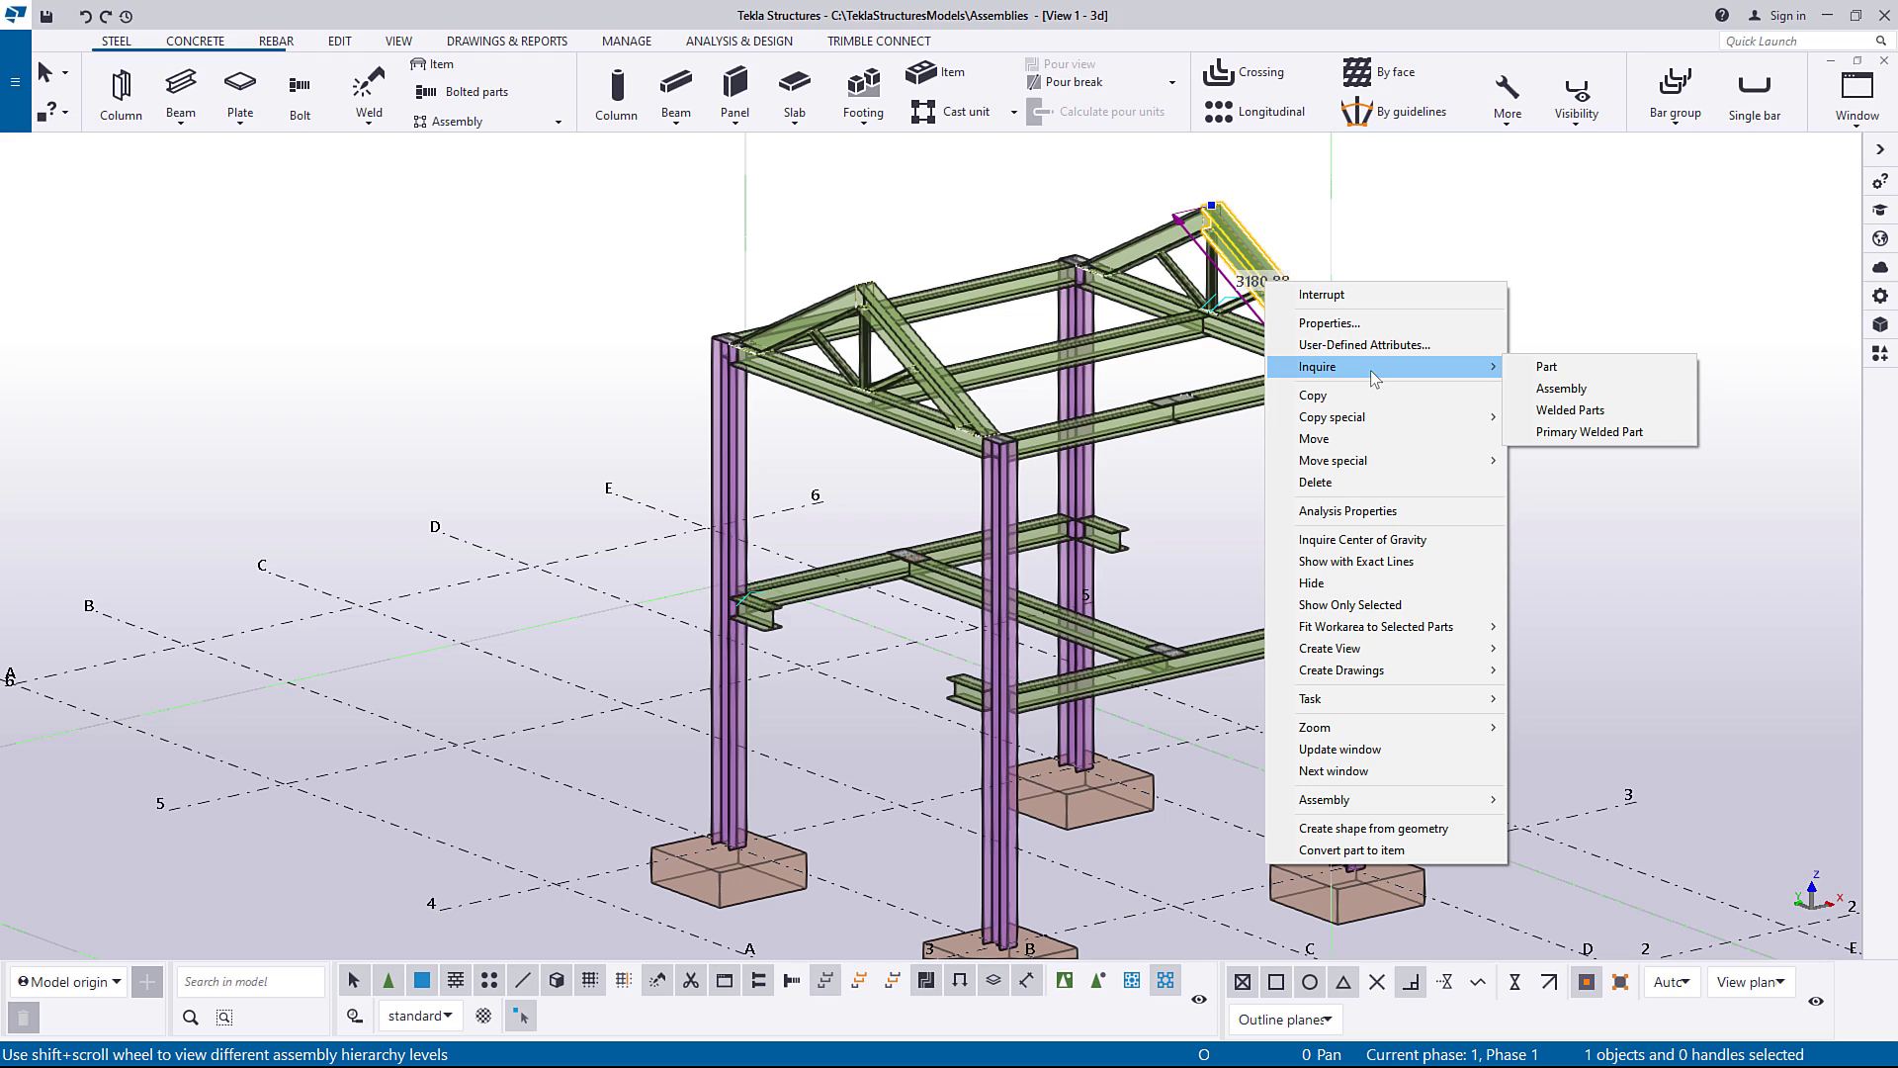
mouse_move(1563, 388)
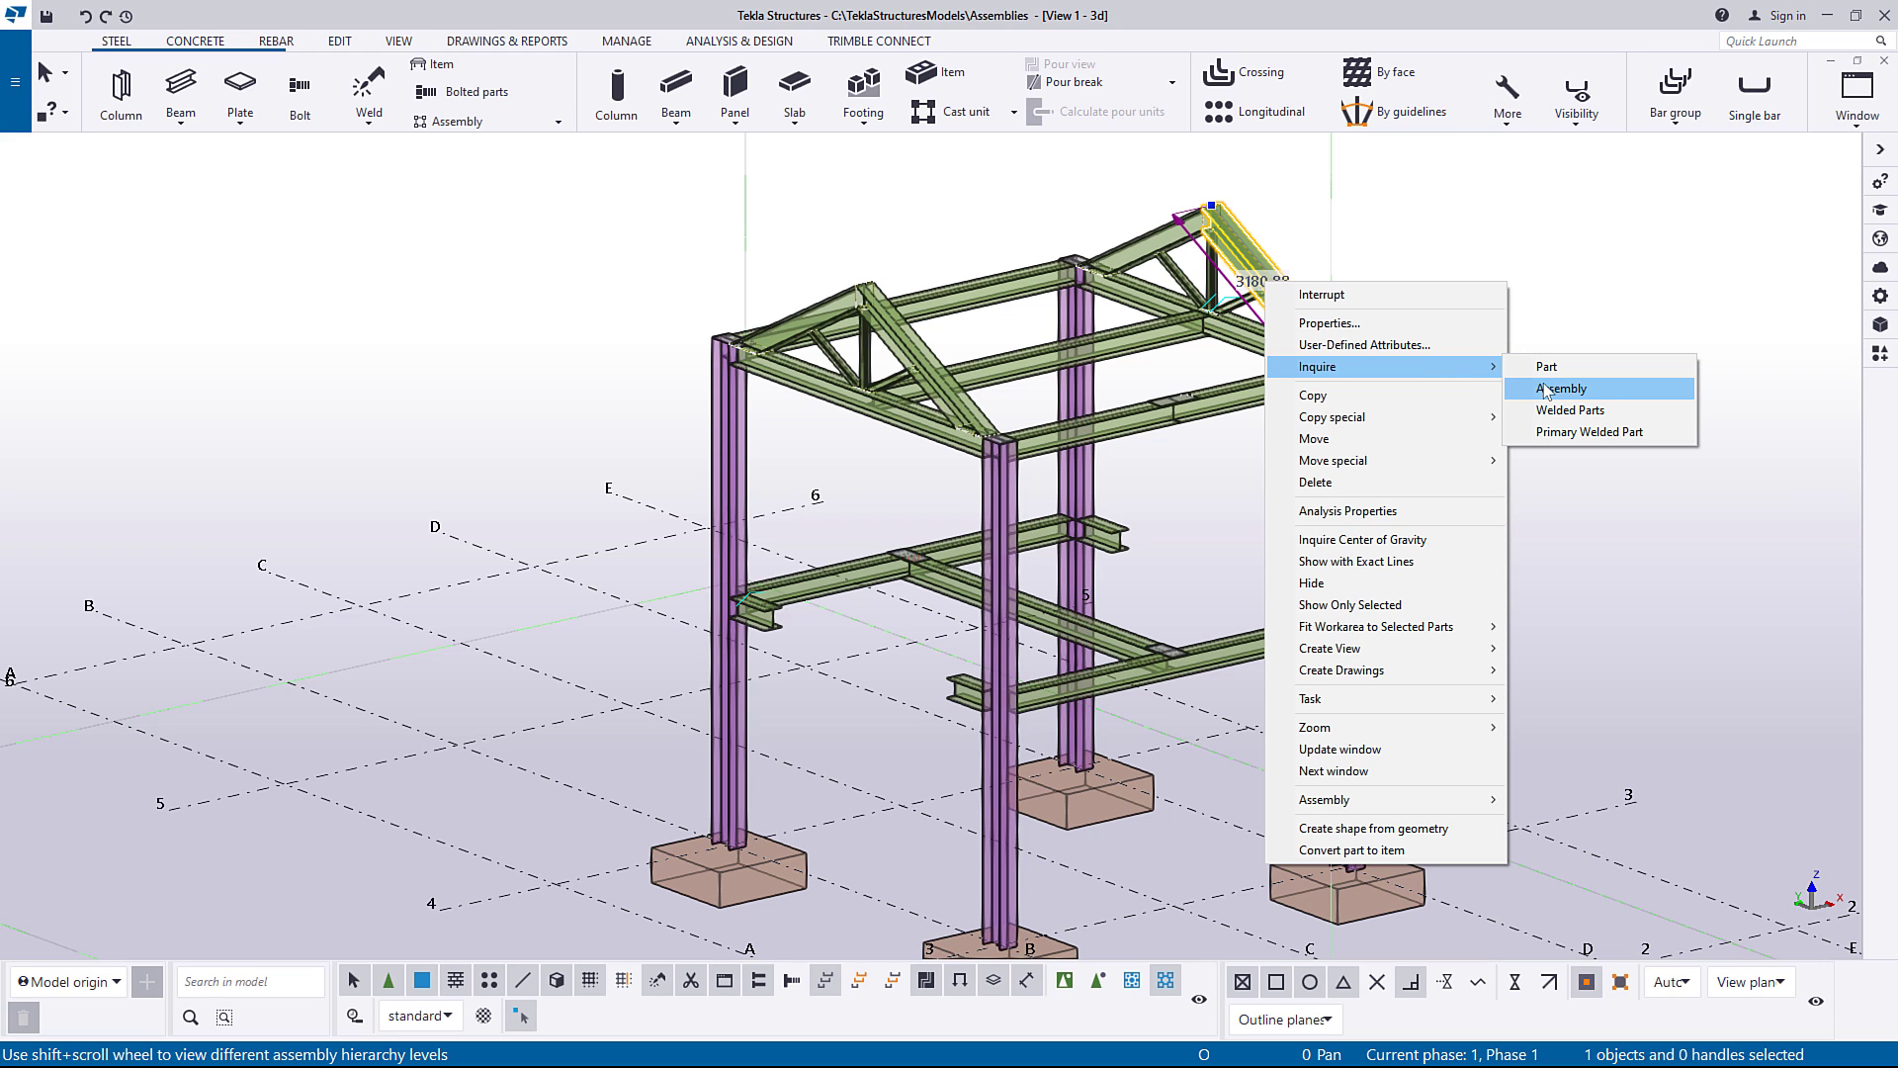
mouse_move(1606, 401)
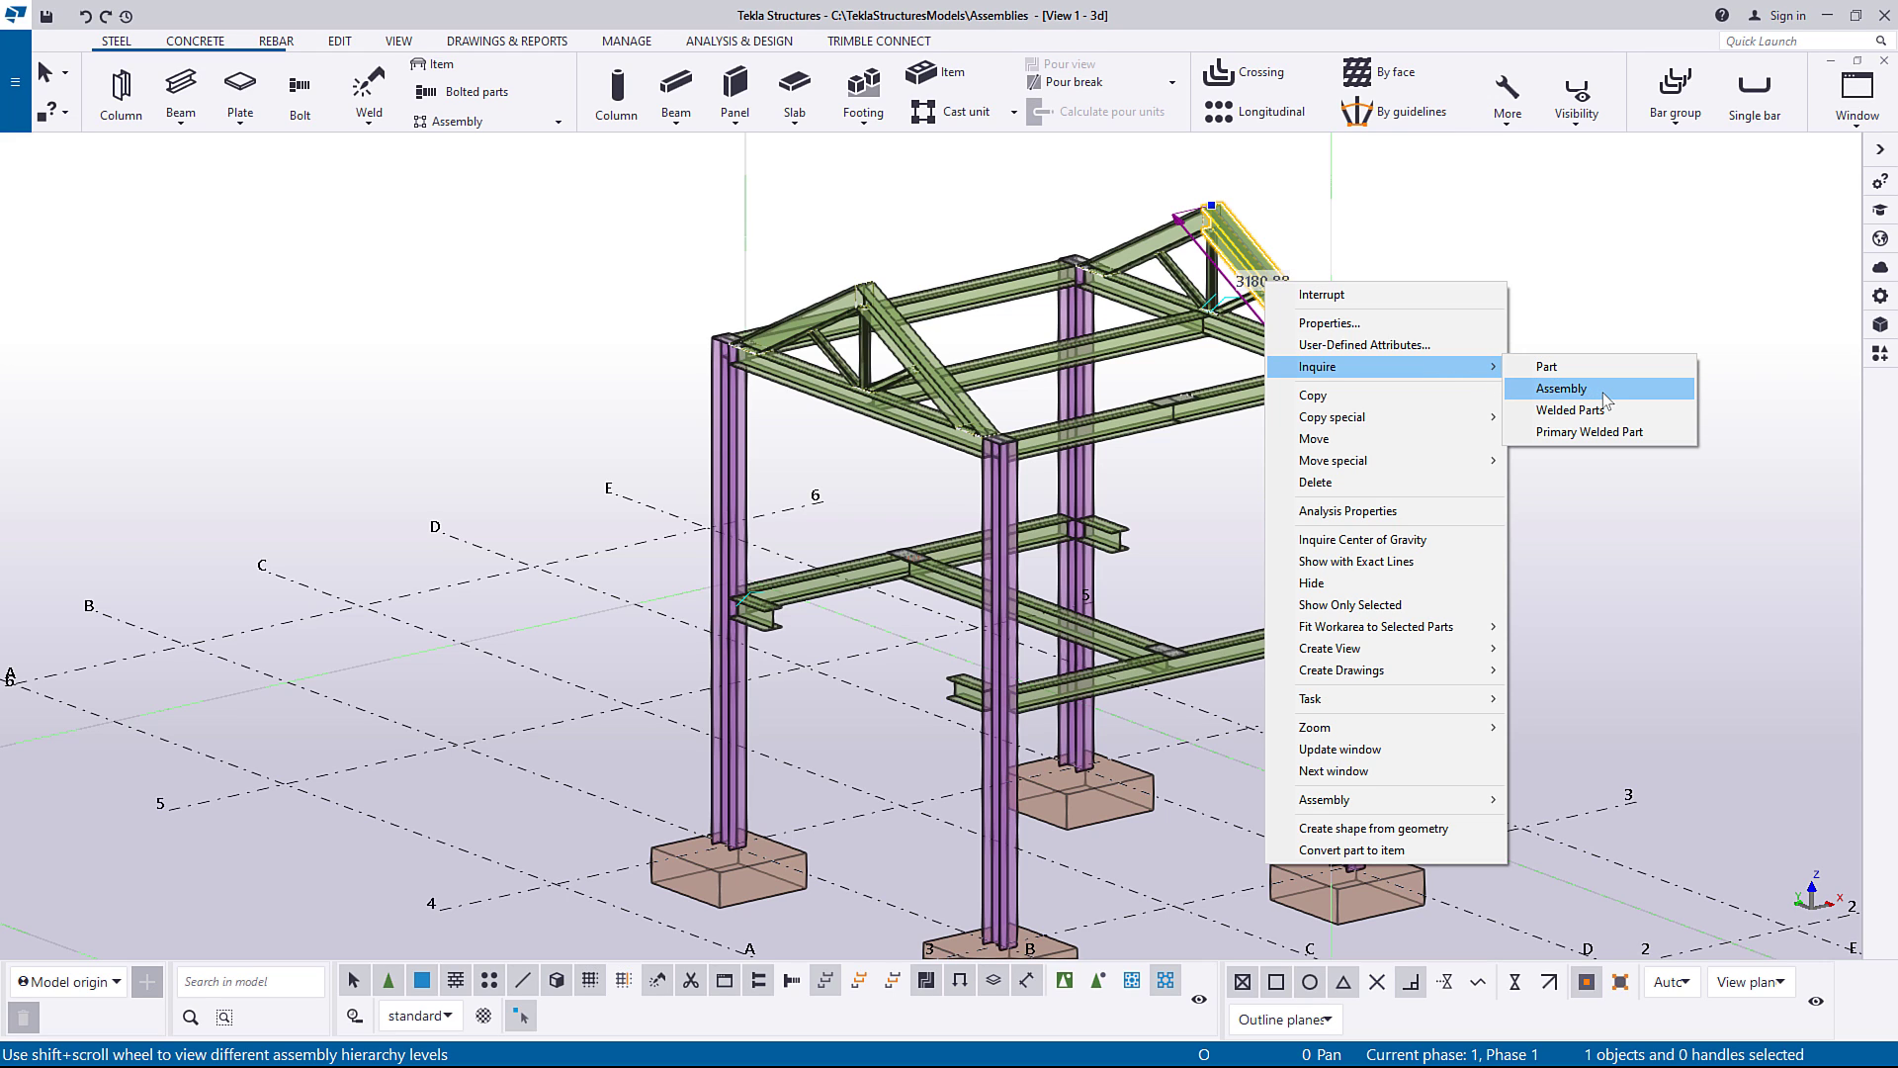
left_click(1560, 388)
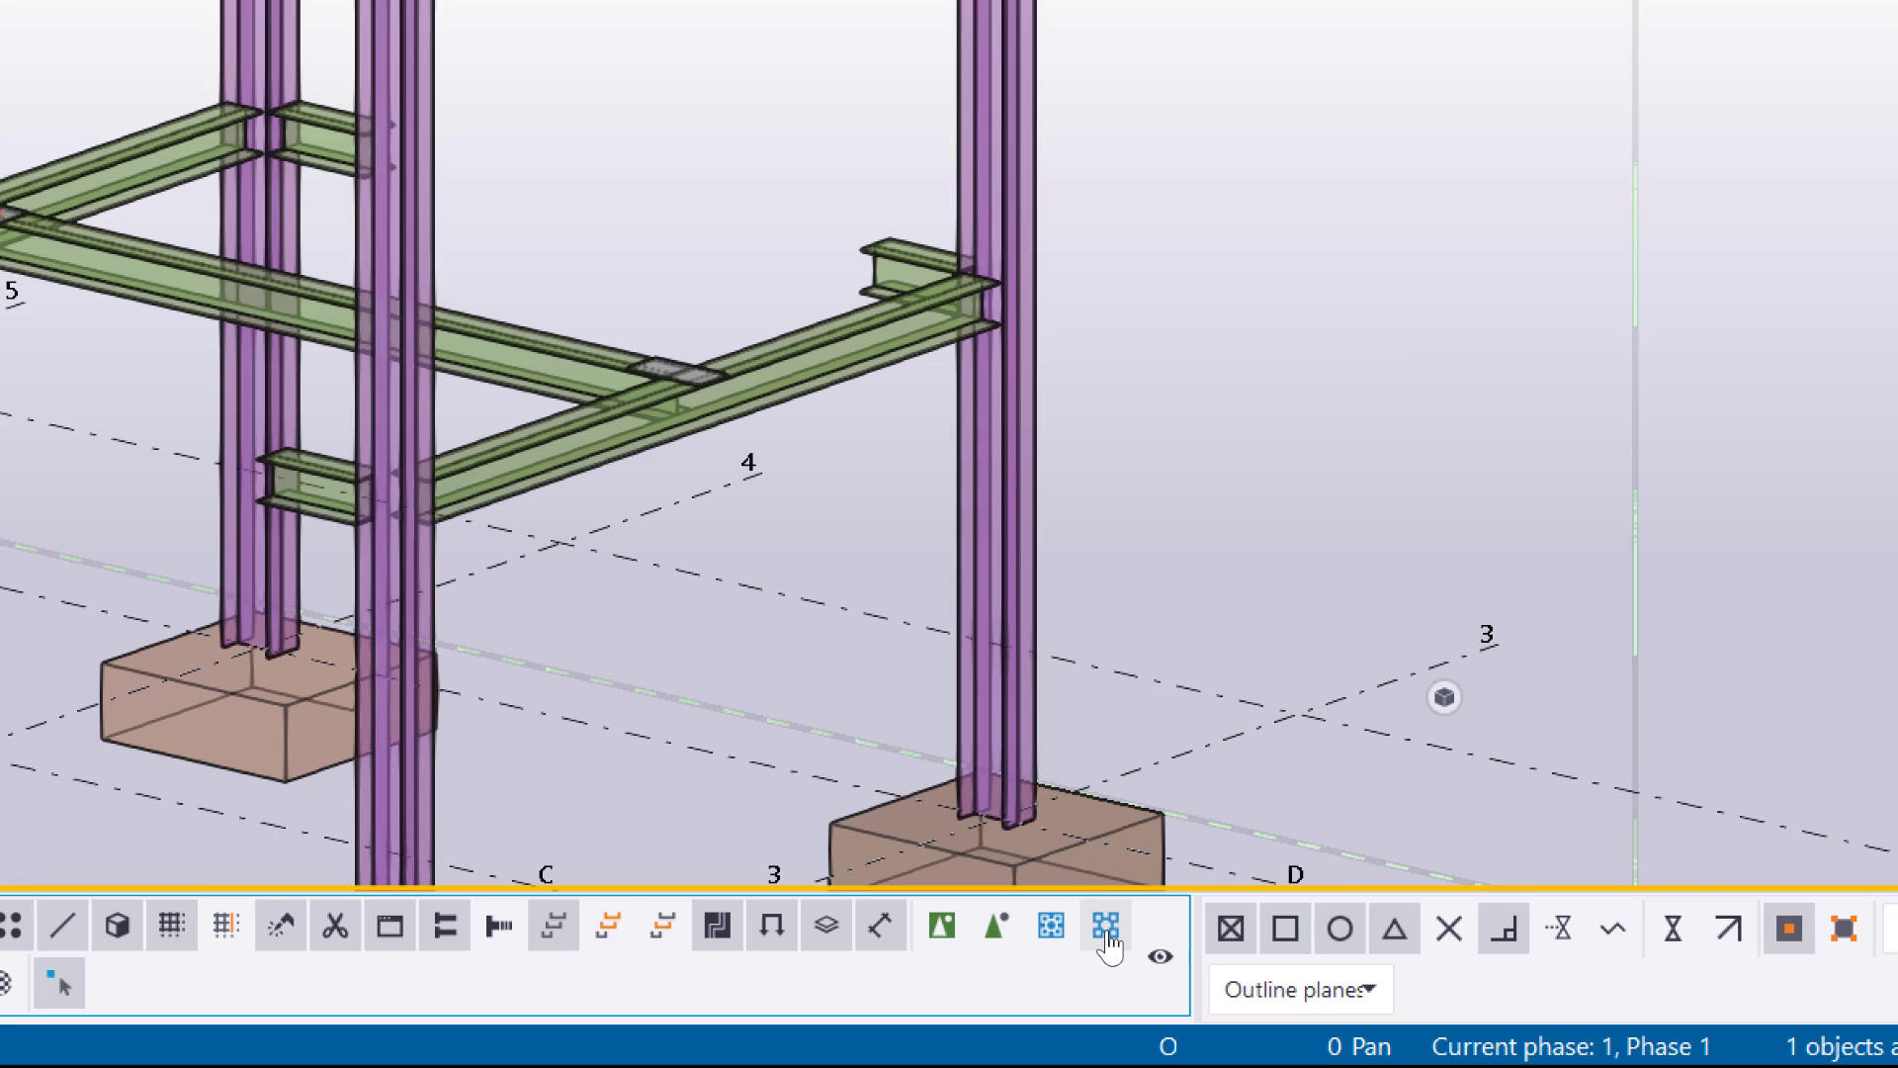
Switch to part-level selection and set the corner column as its assembly's new main part.
left_click(1101, 921)
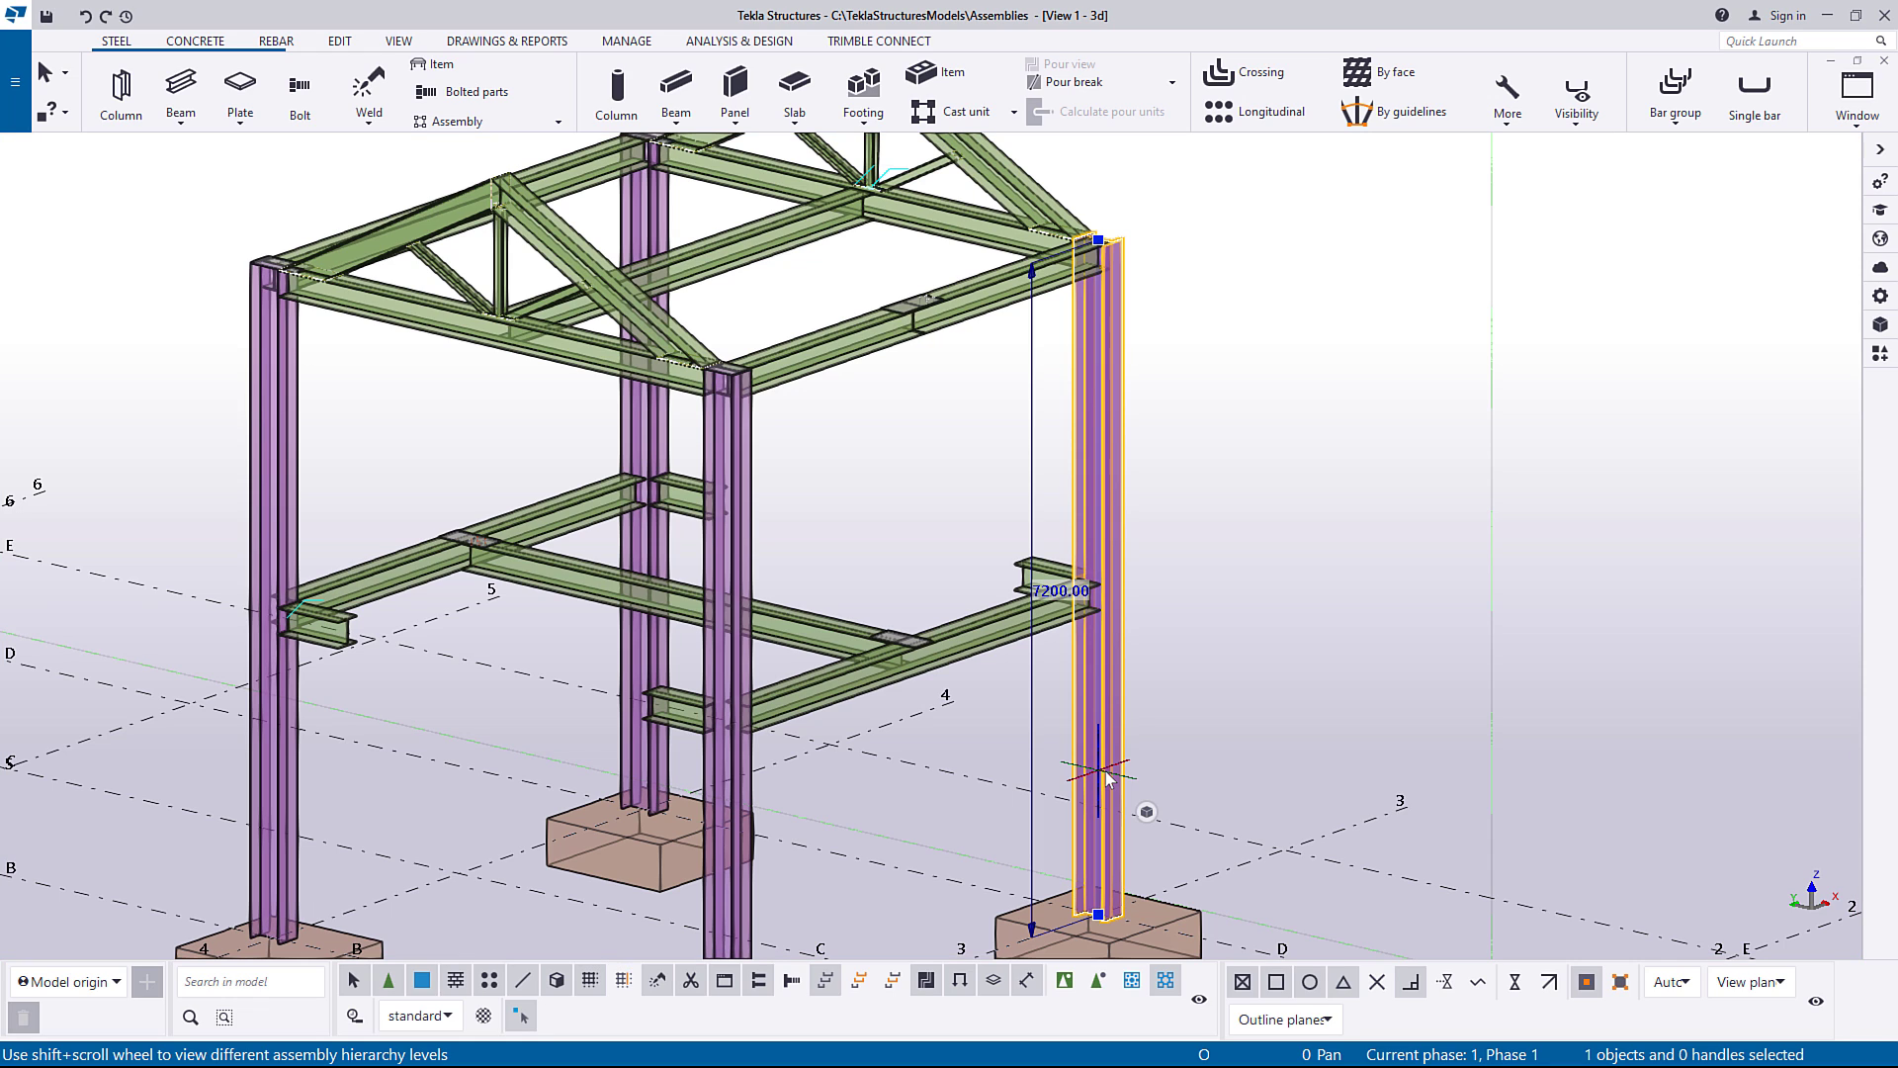
right_click(1106, 778)
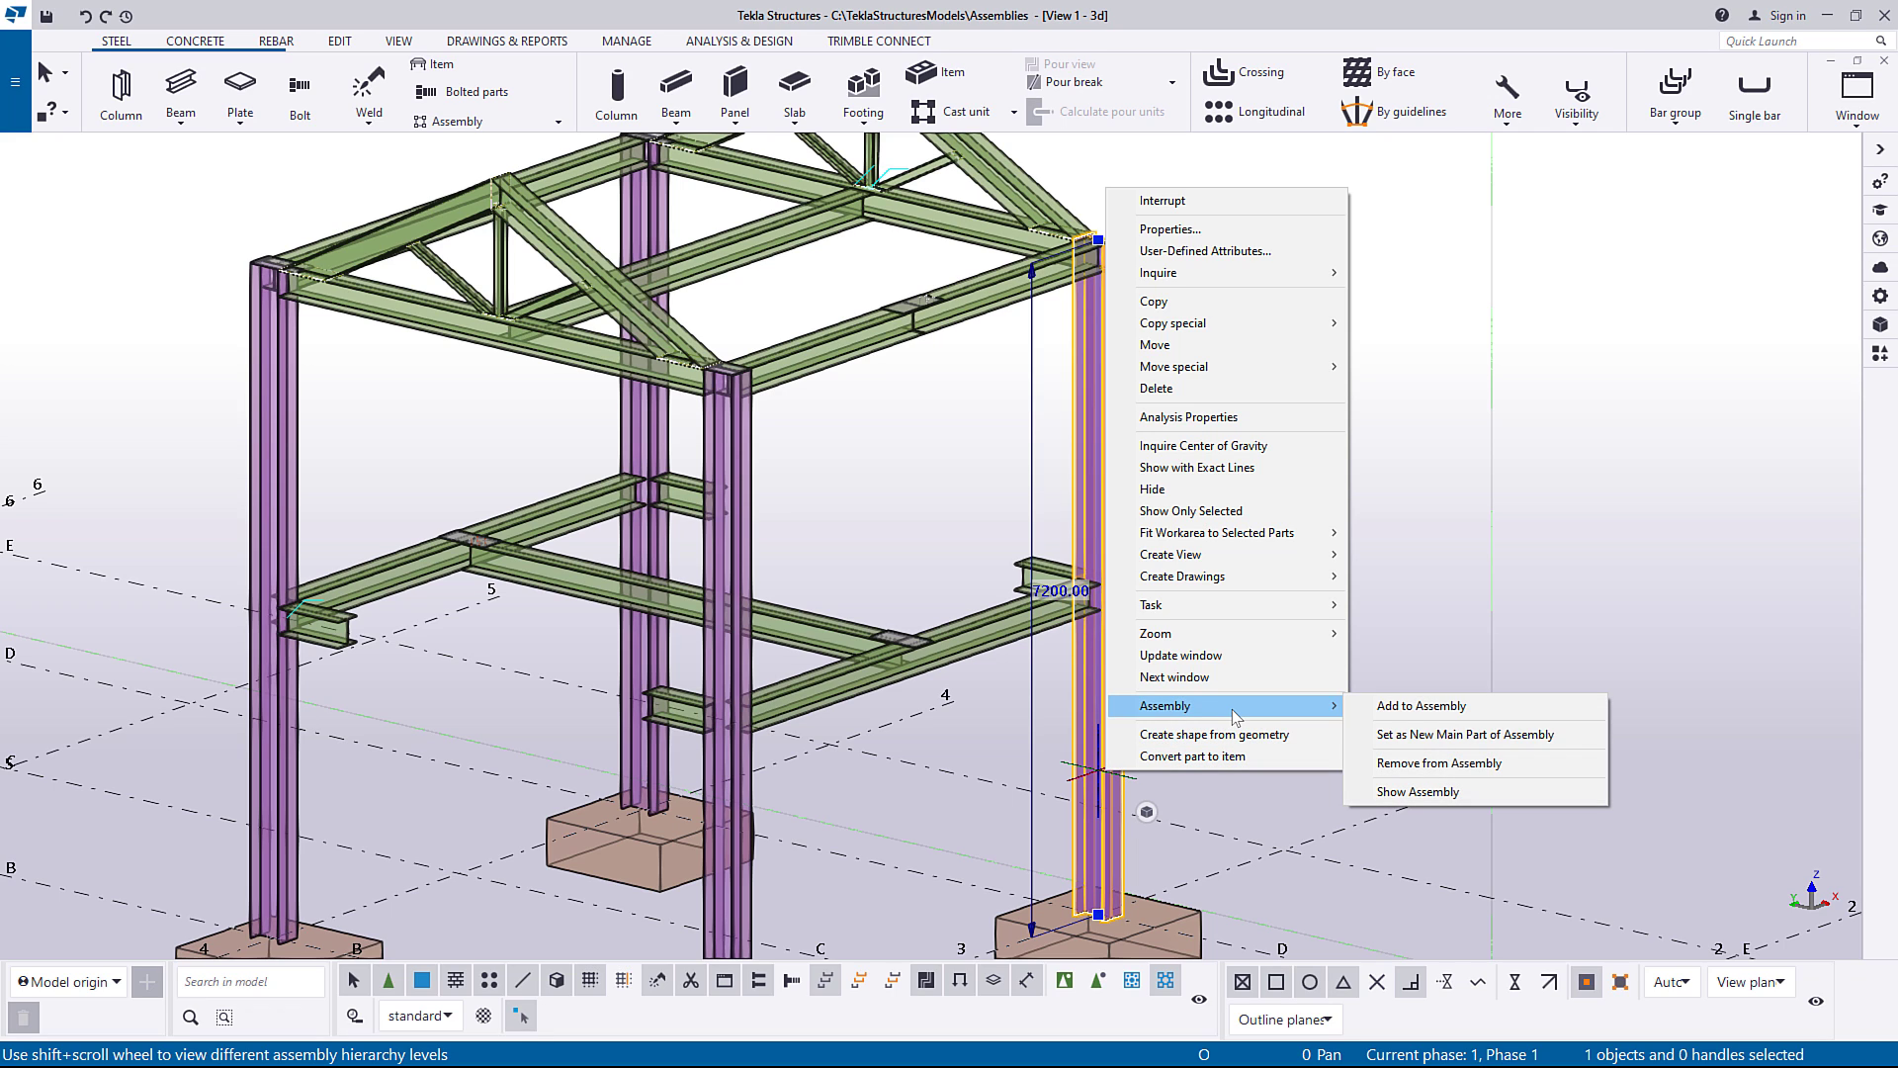
mouse_move(1463, 734)
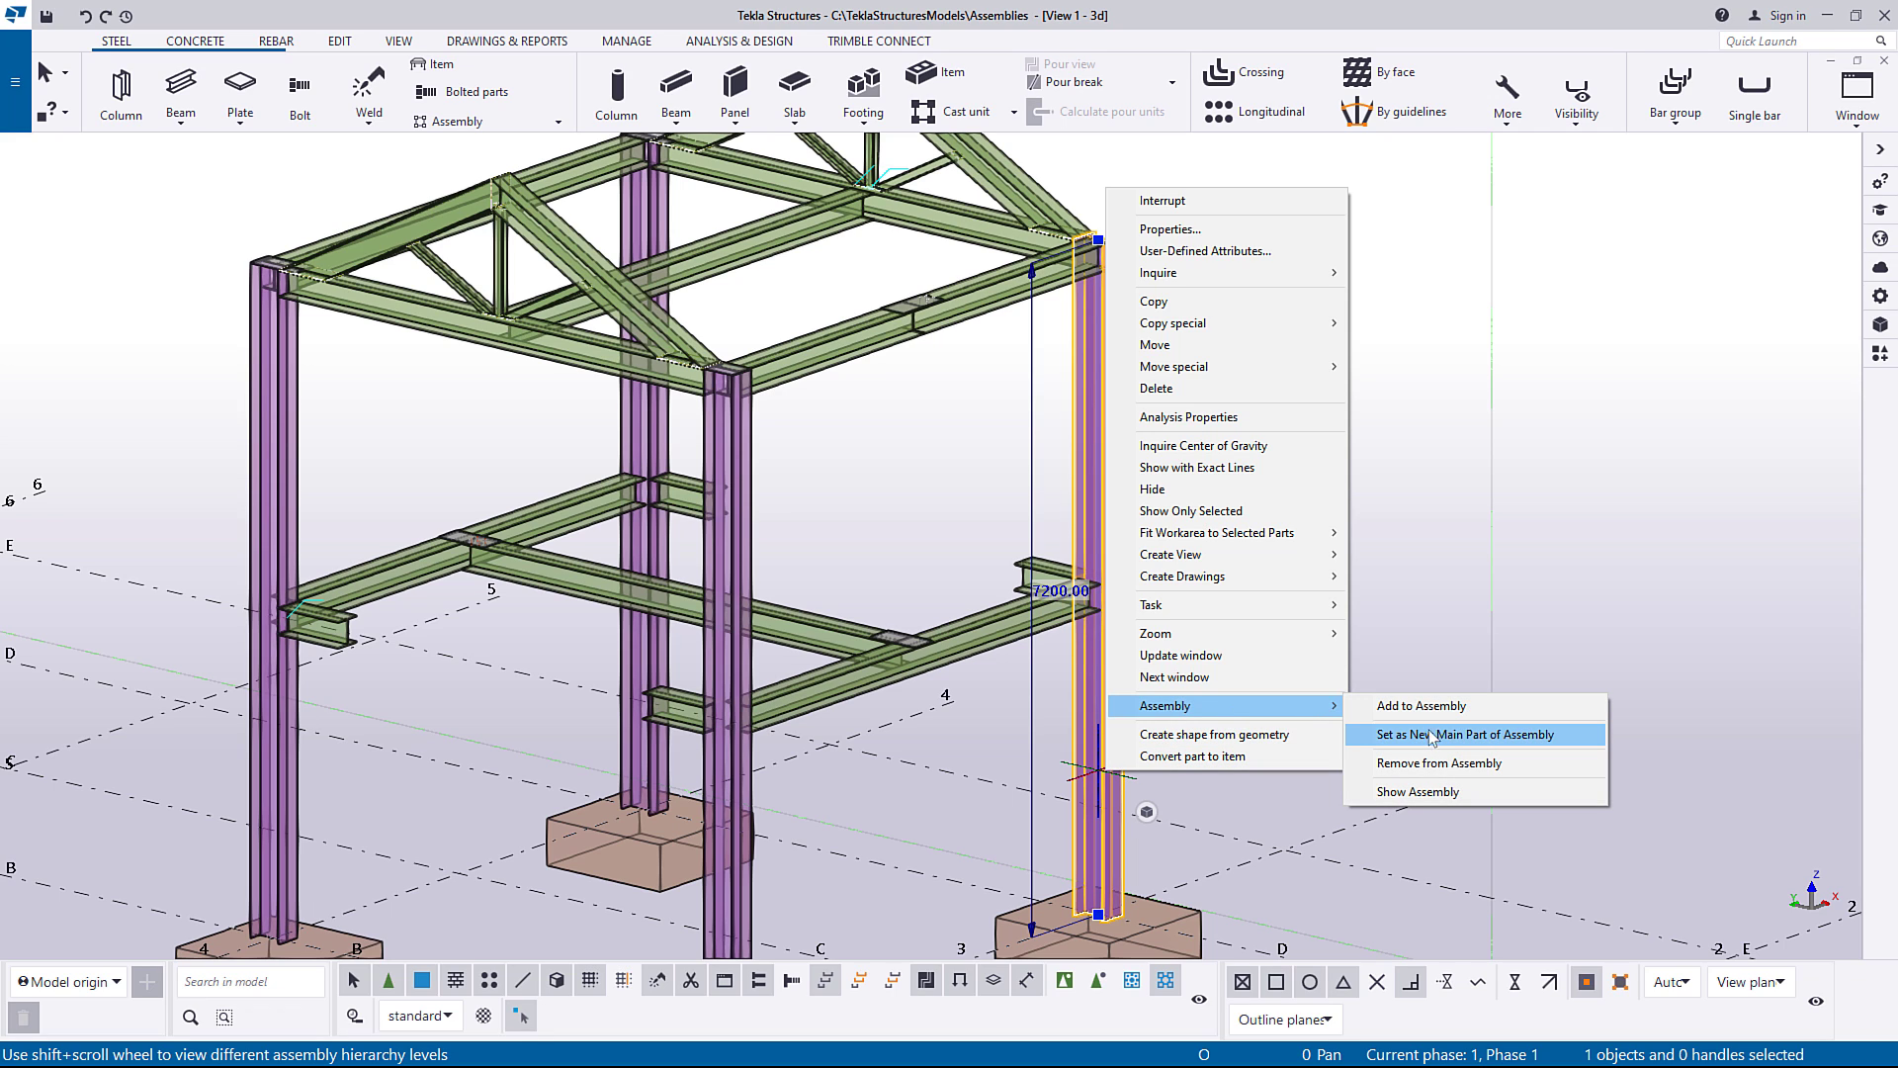
mouse_move(1487, 748)
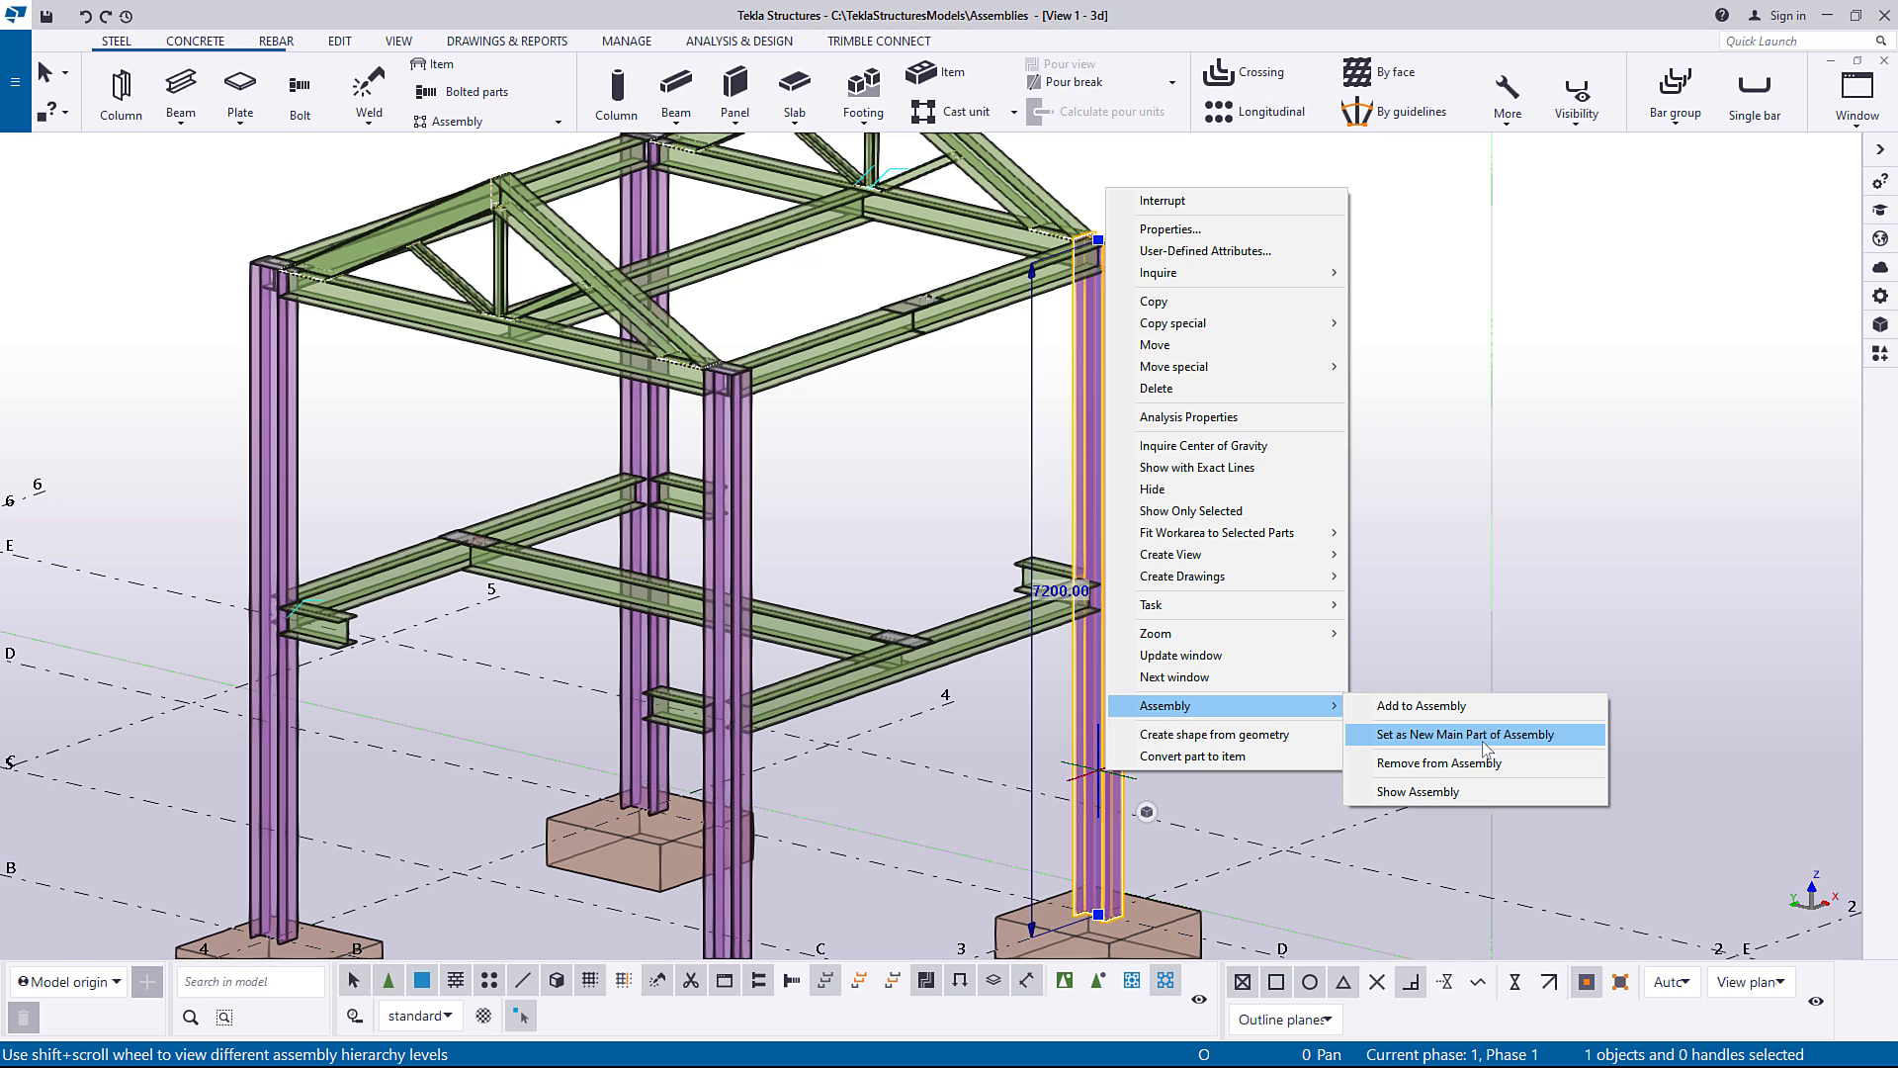
left_click(1465, 734)
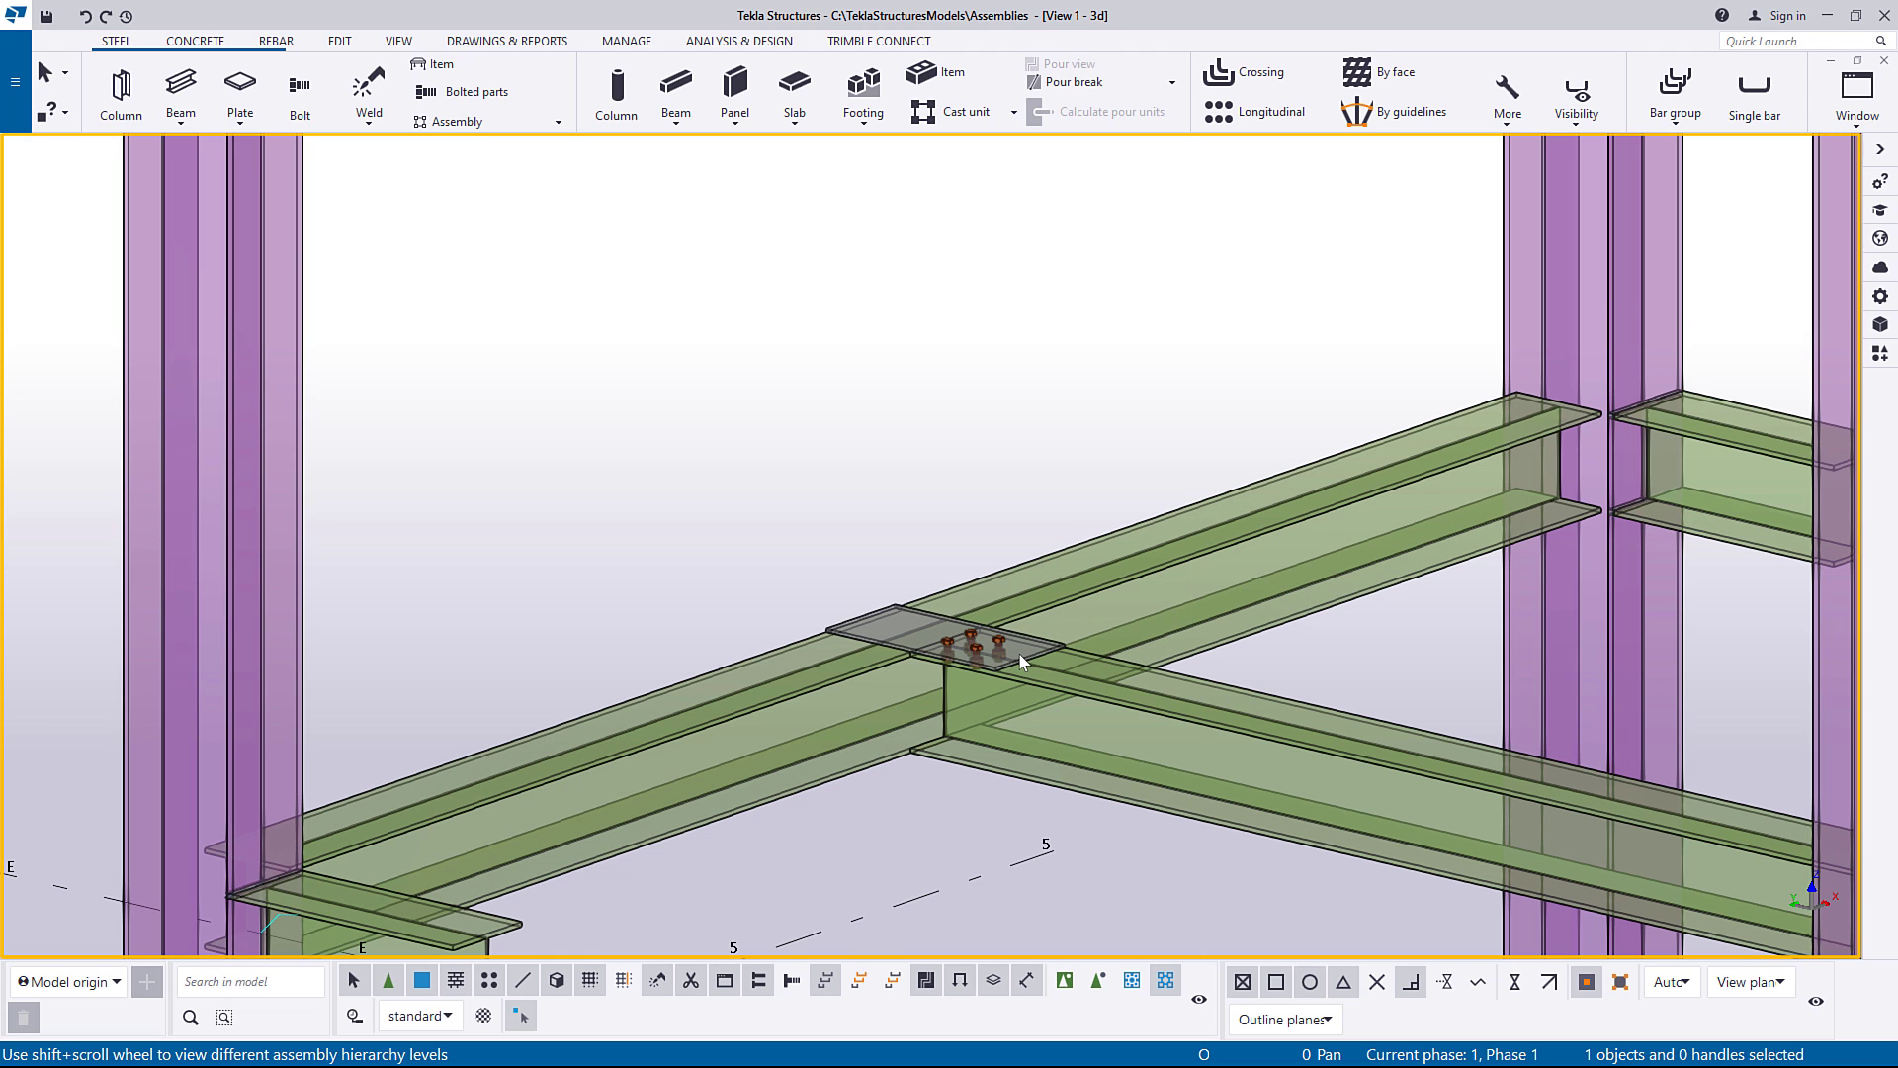
Remove the bolted plate from the beam assembly, confirming deletion of its bolts.
left_click(951, 639)
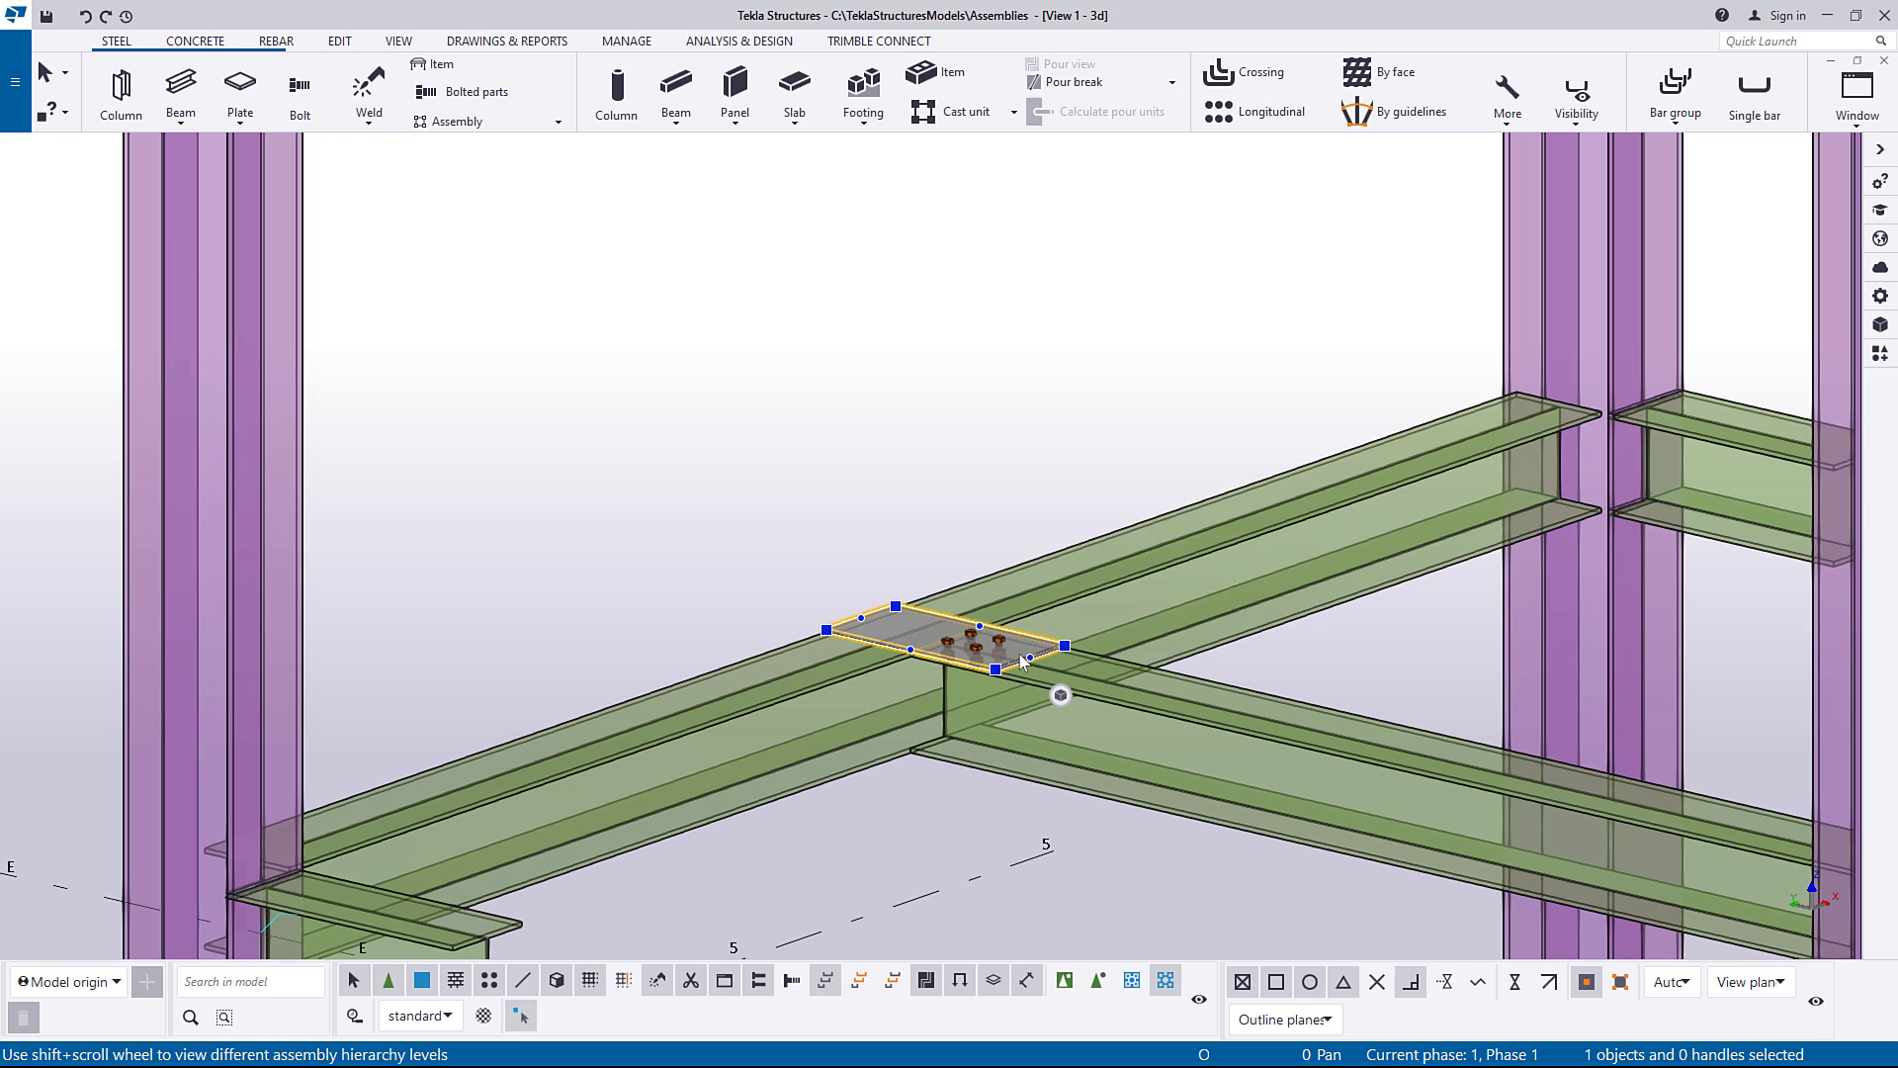
right_click(1024, 662)
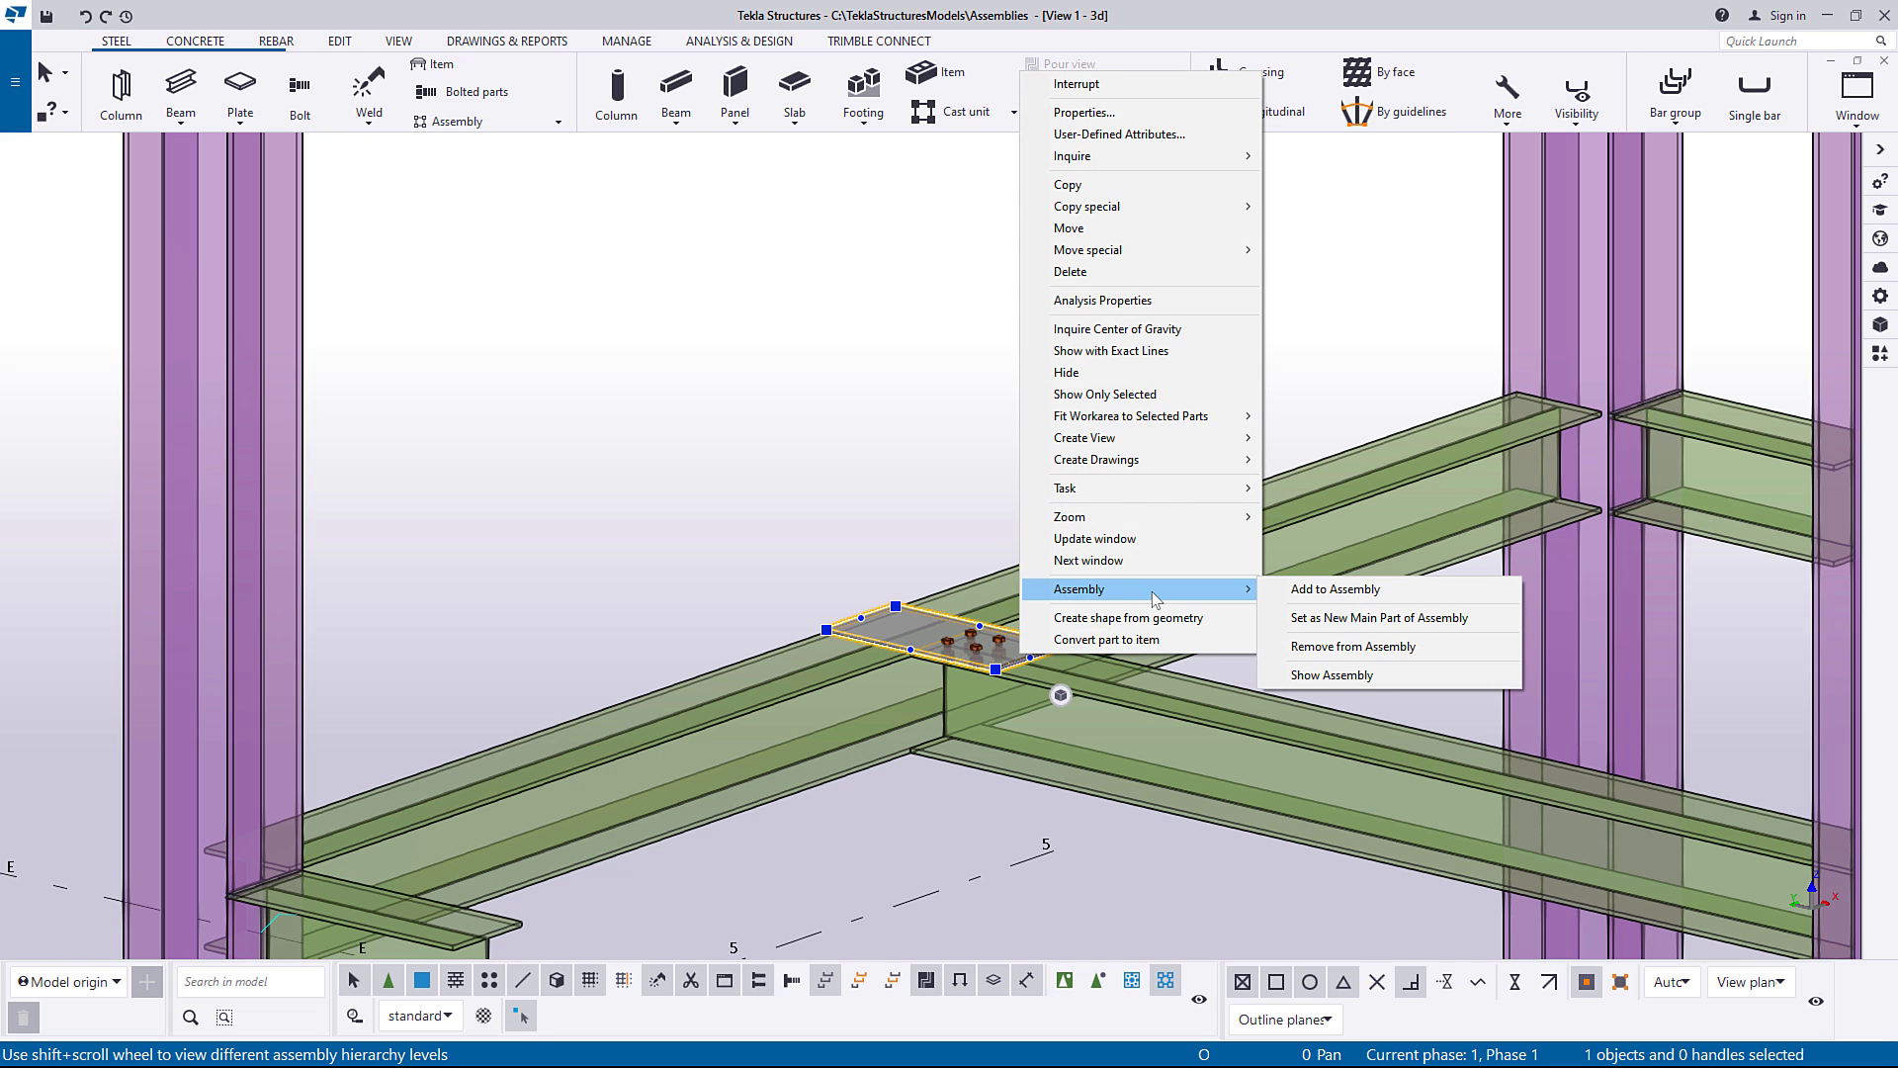
mouse_move(1332, 589)
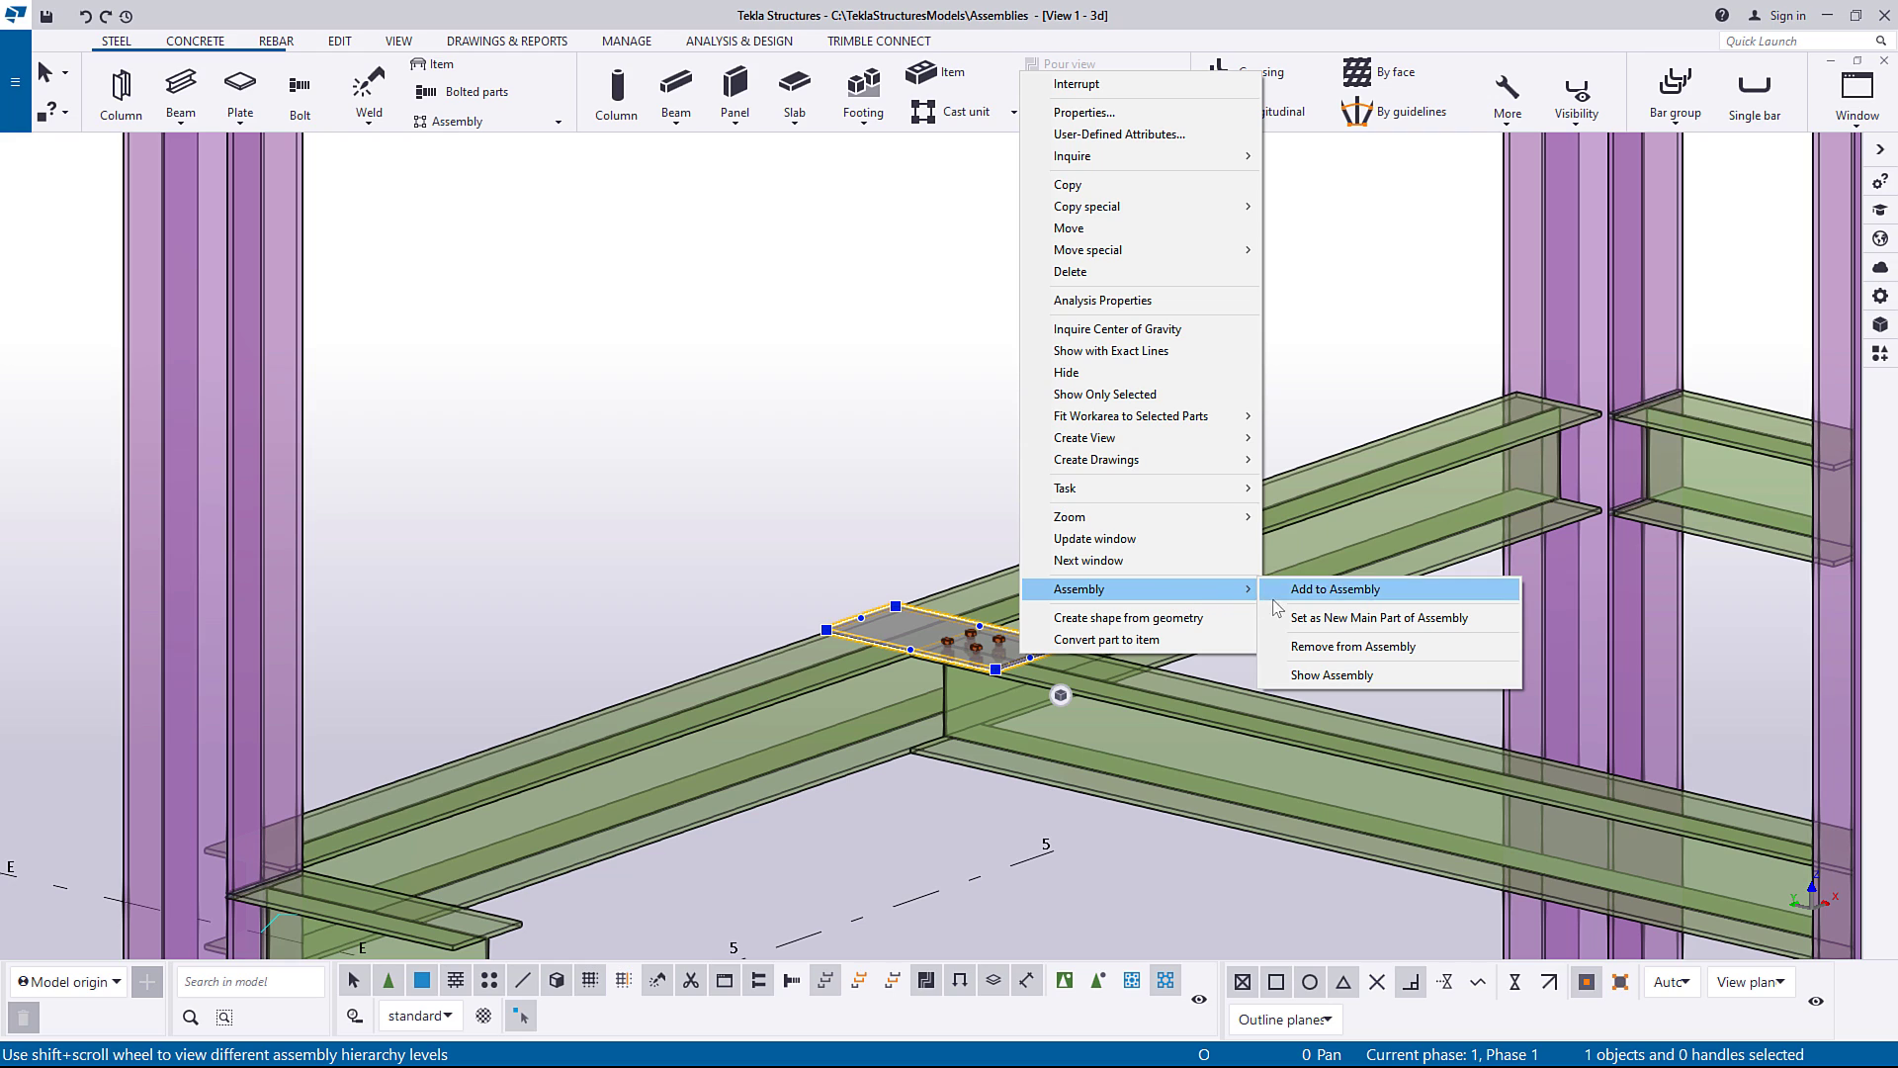
mouse_move(1361, 659)
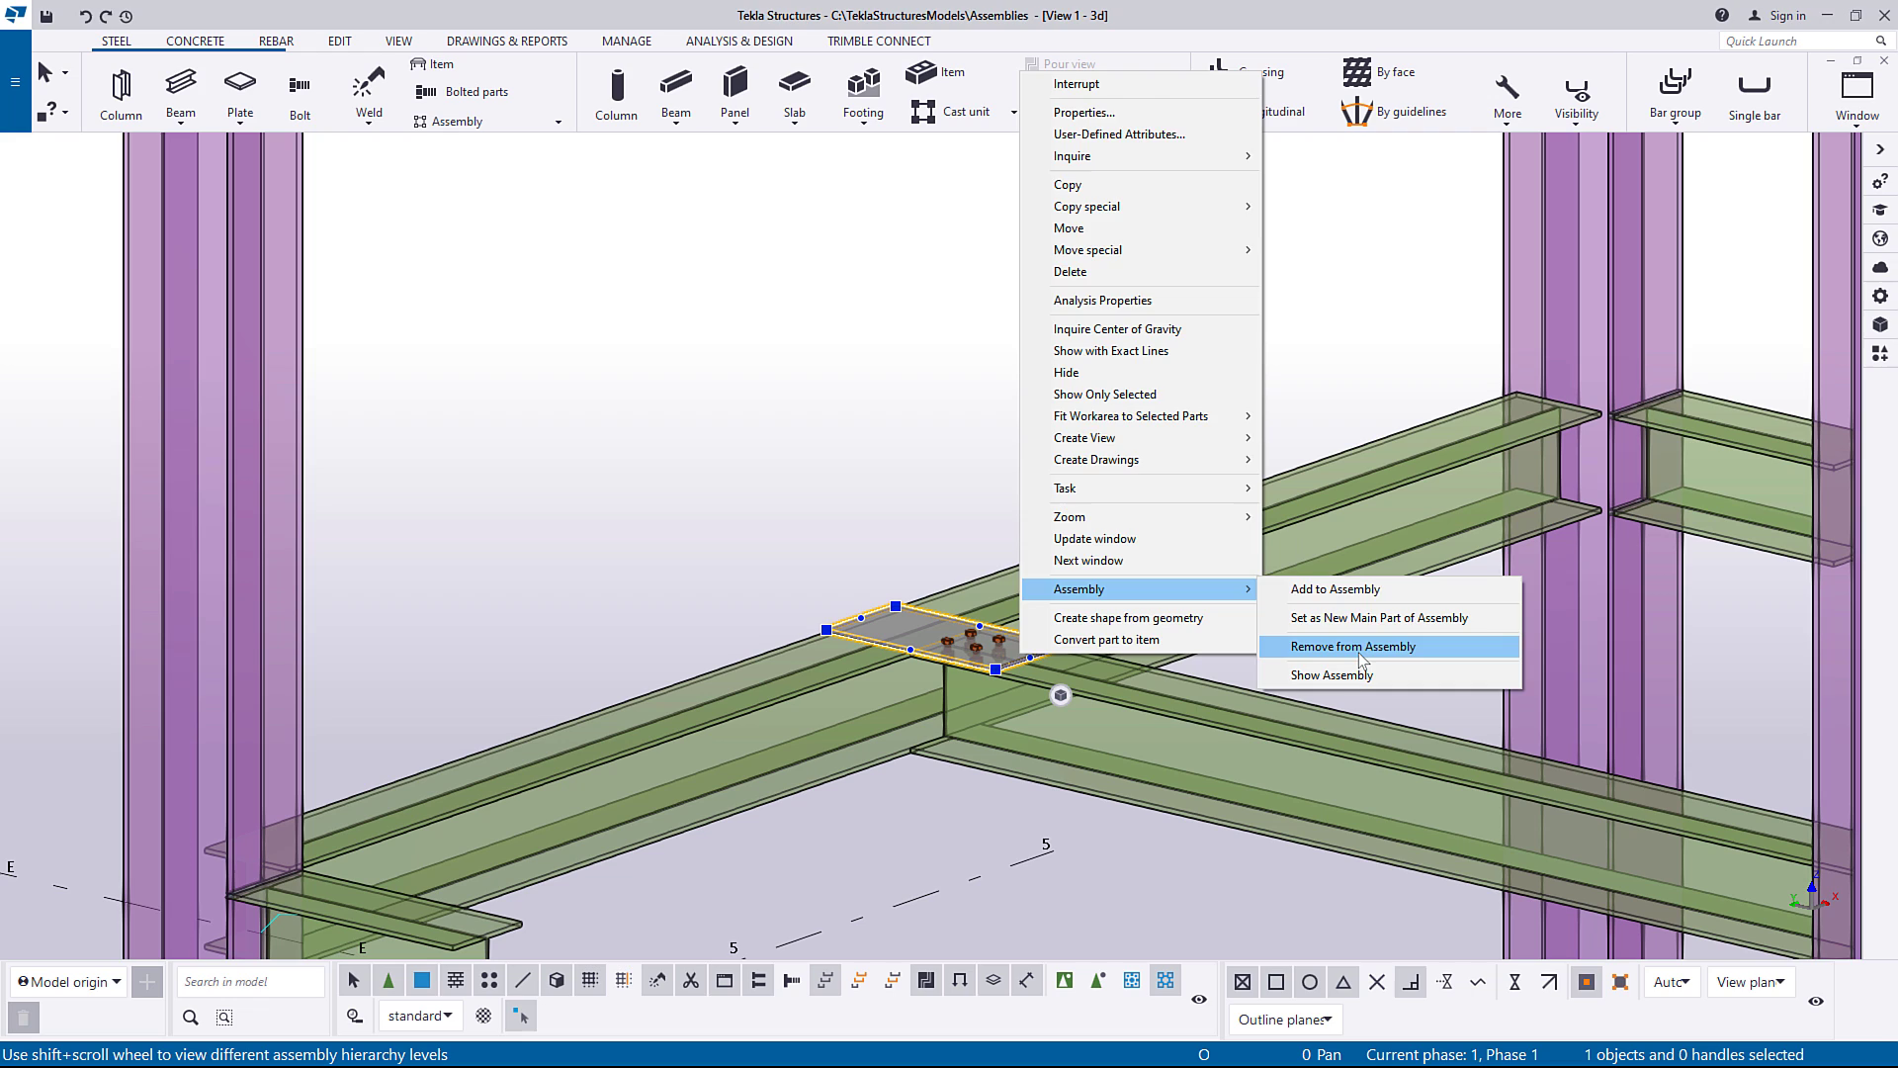
left_click(1352, 645)
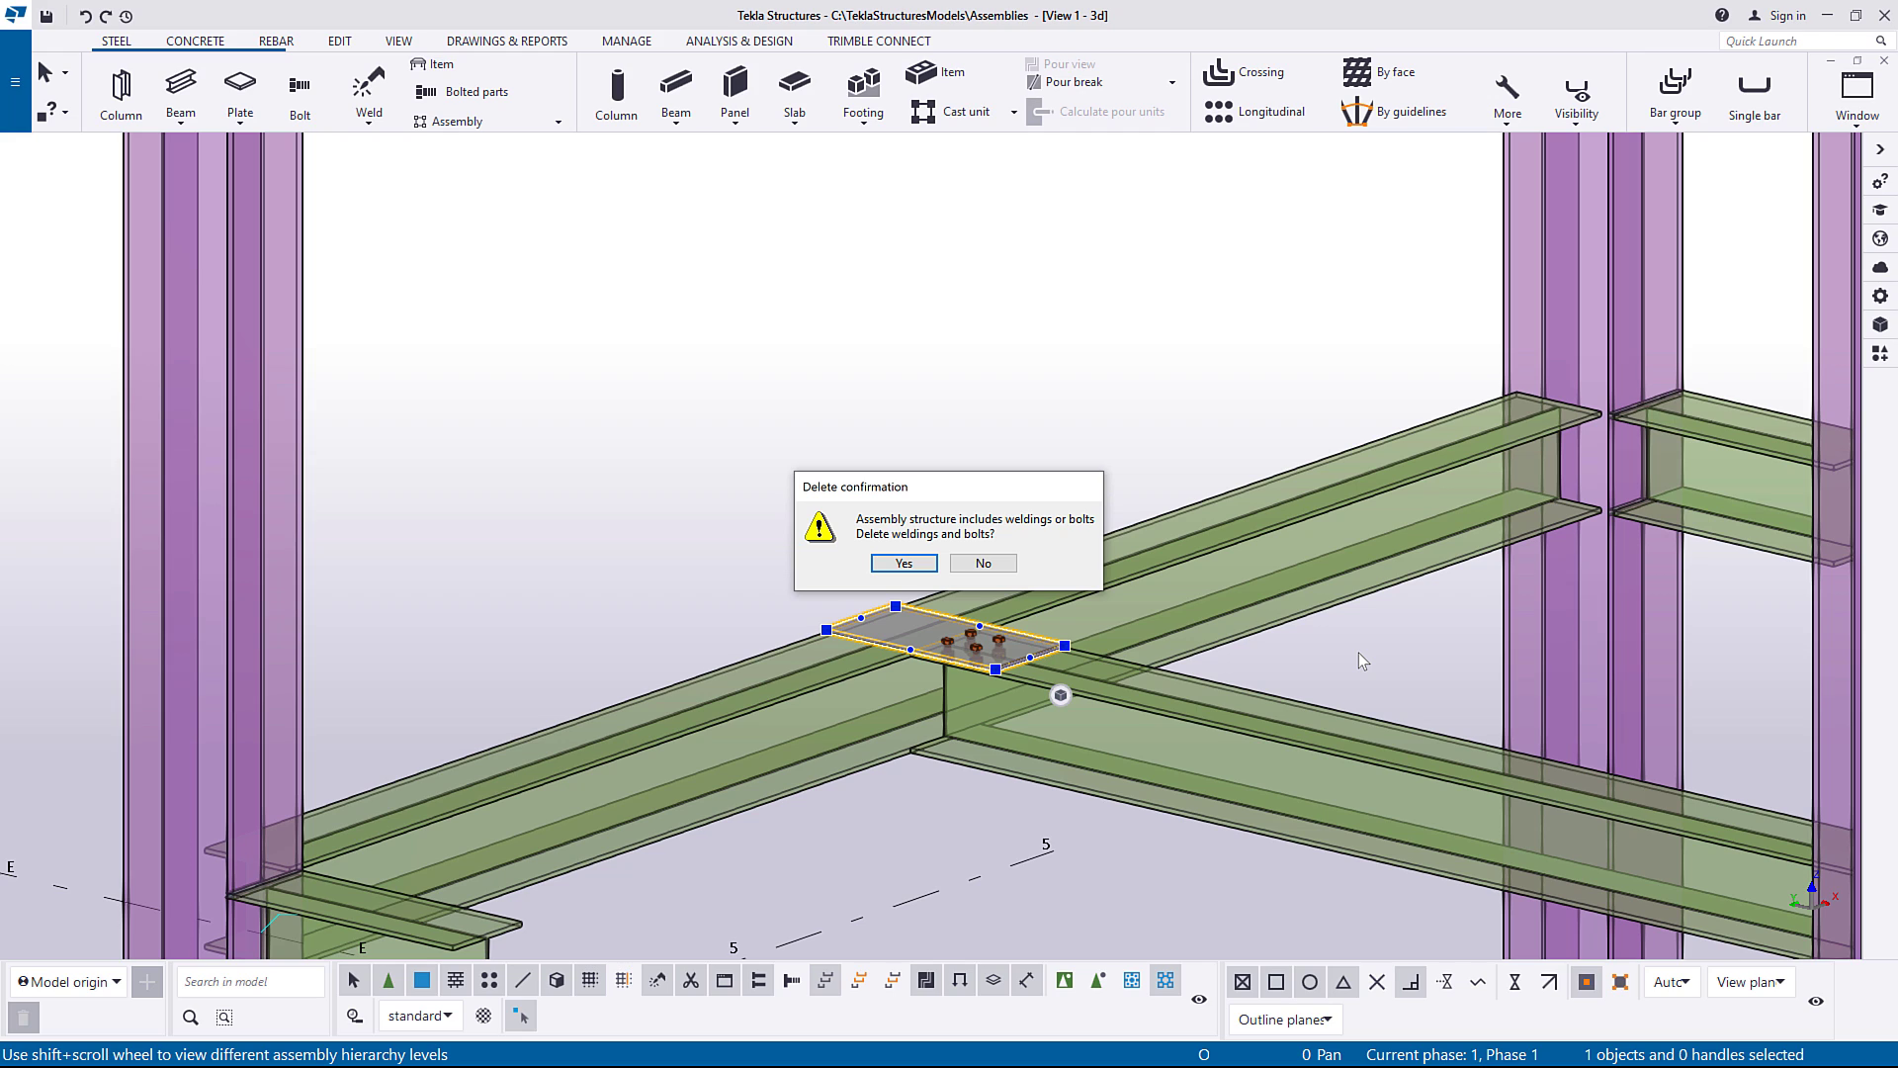
mouse_move(1356, 659)
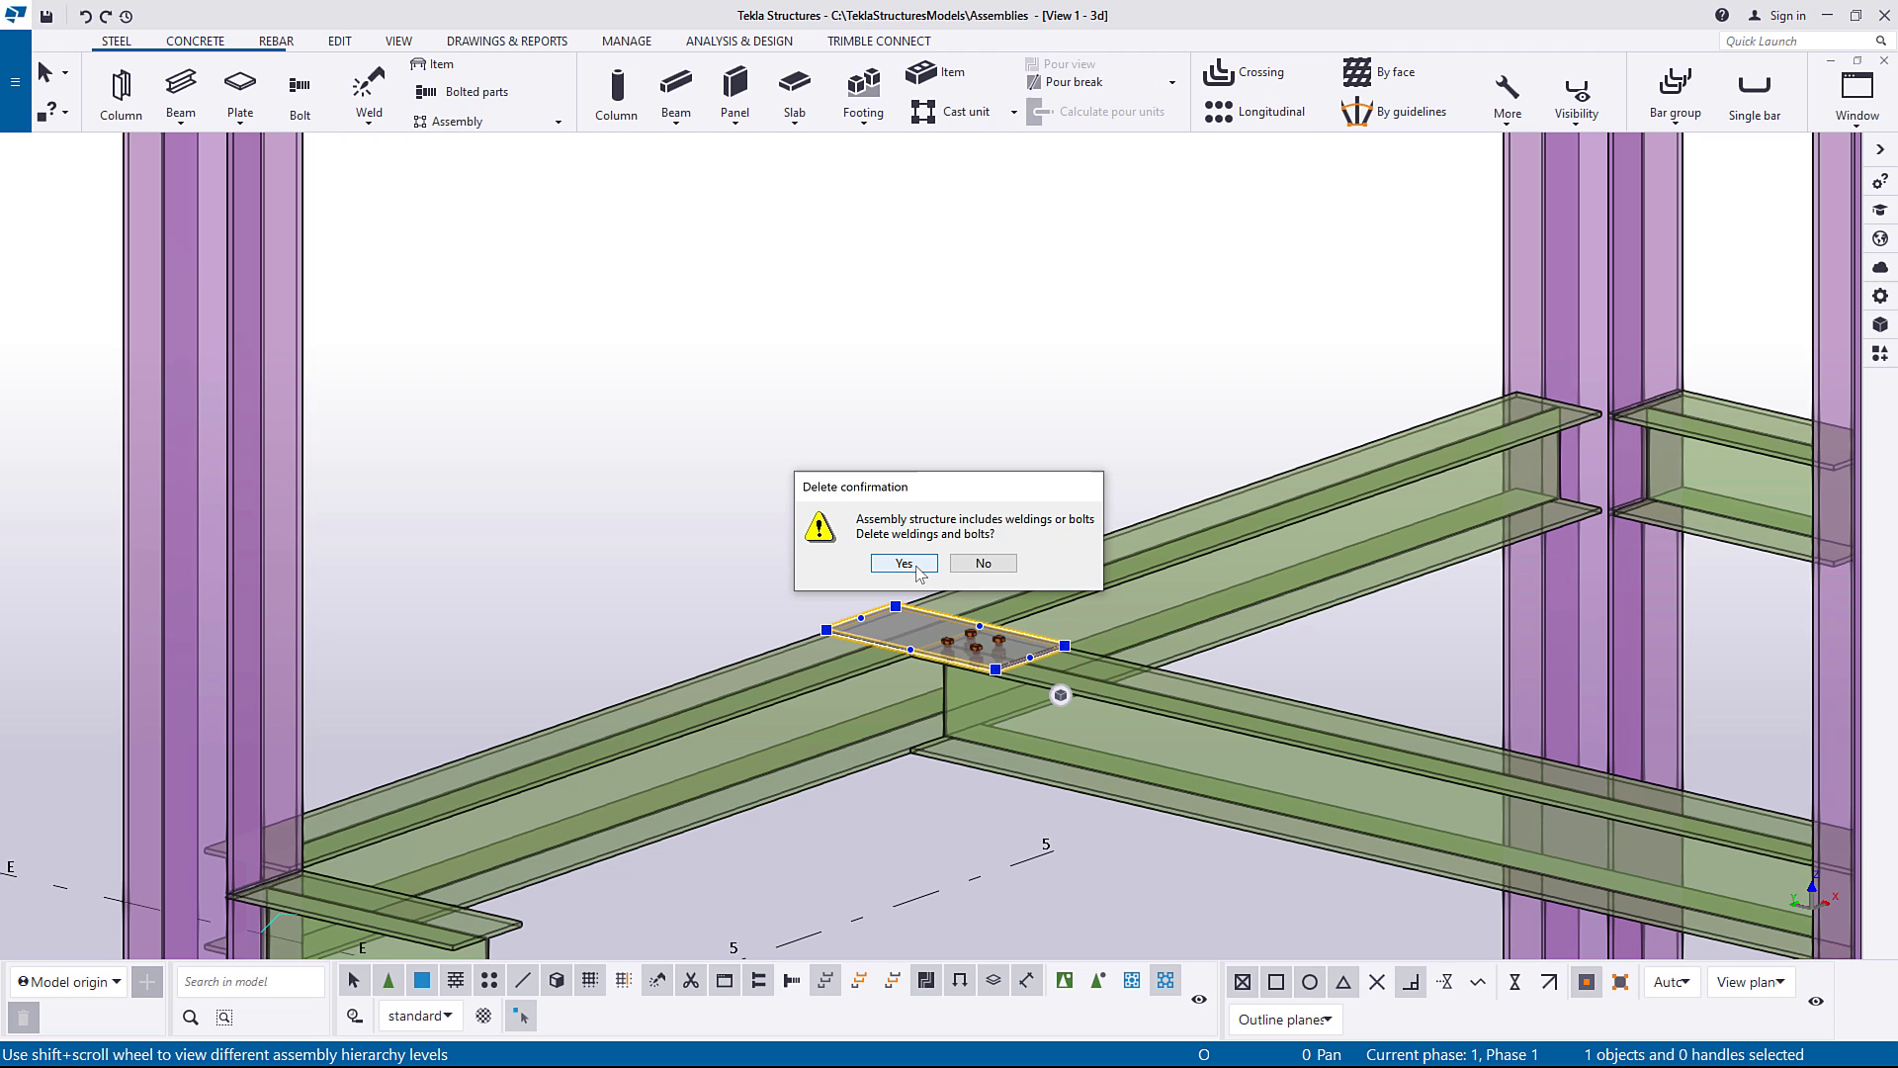
left_click(901, 563)
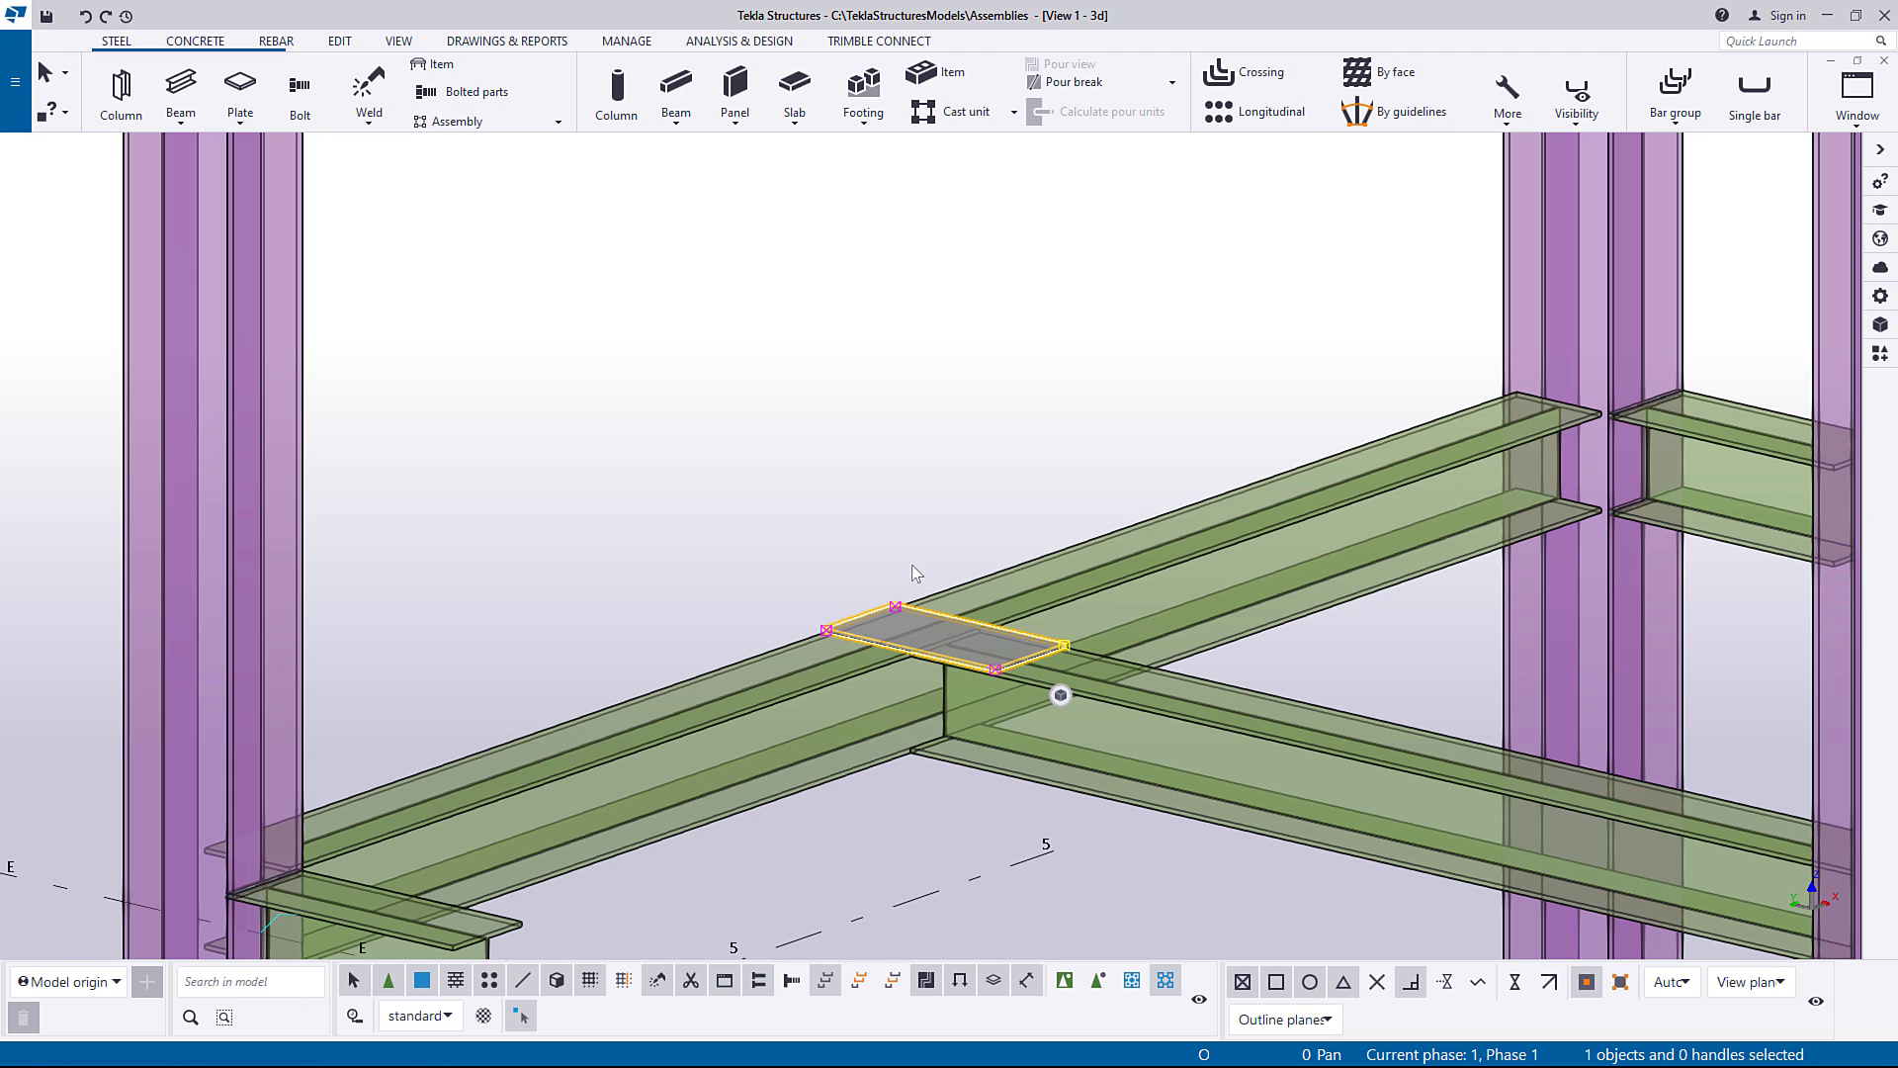
scroll("down", 3)
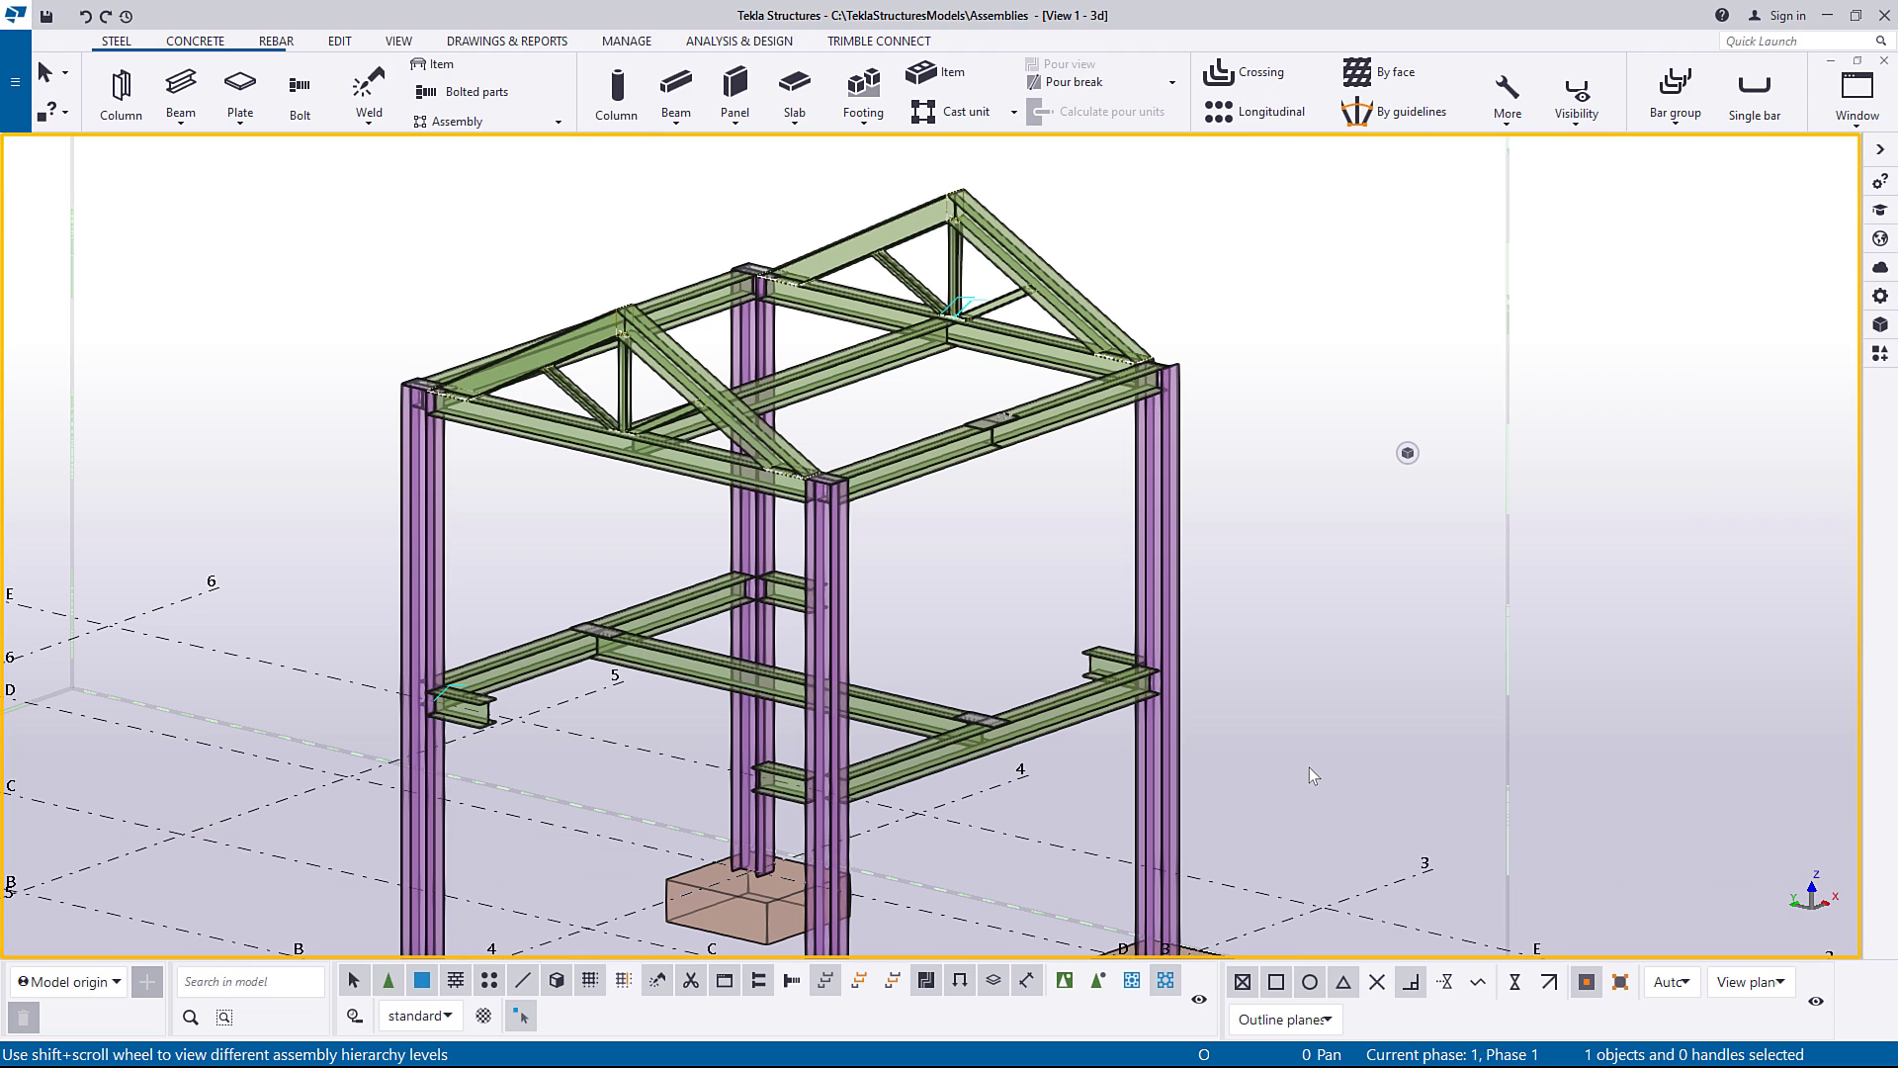
mouse_move(1263, 829)
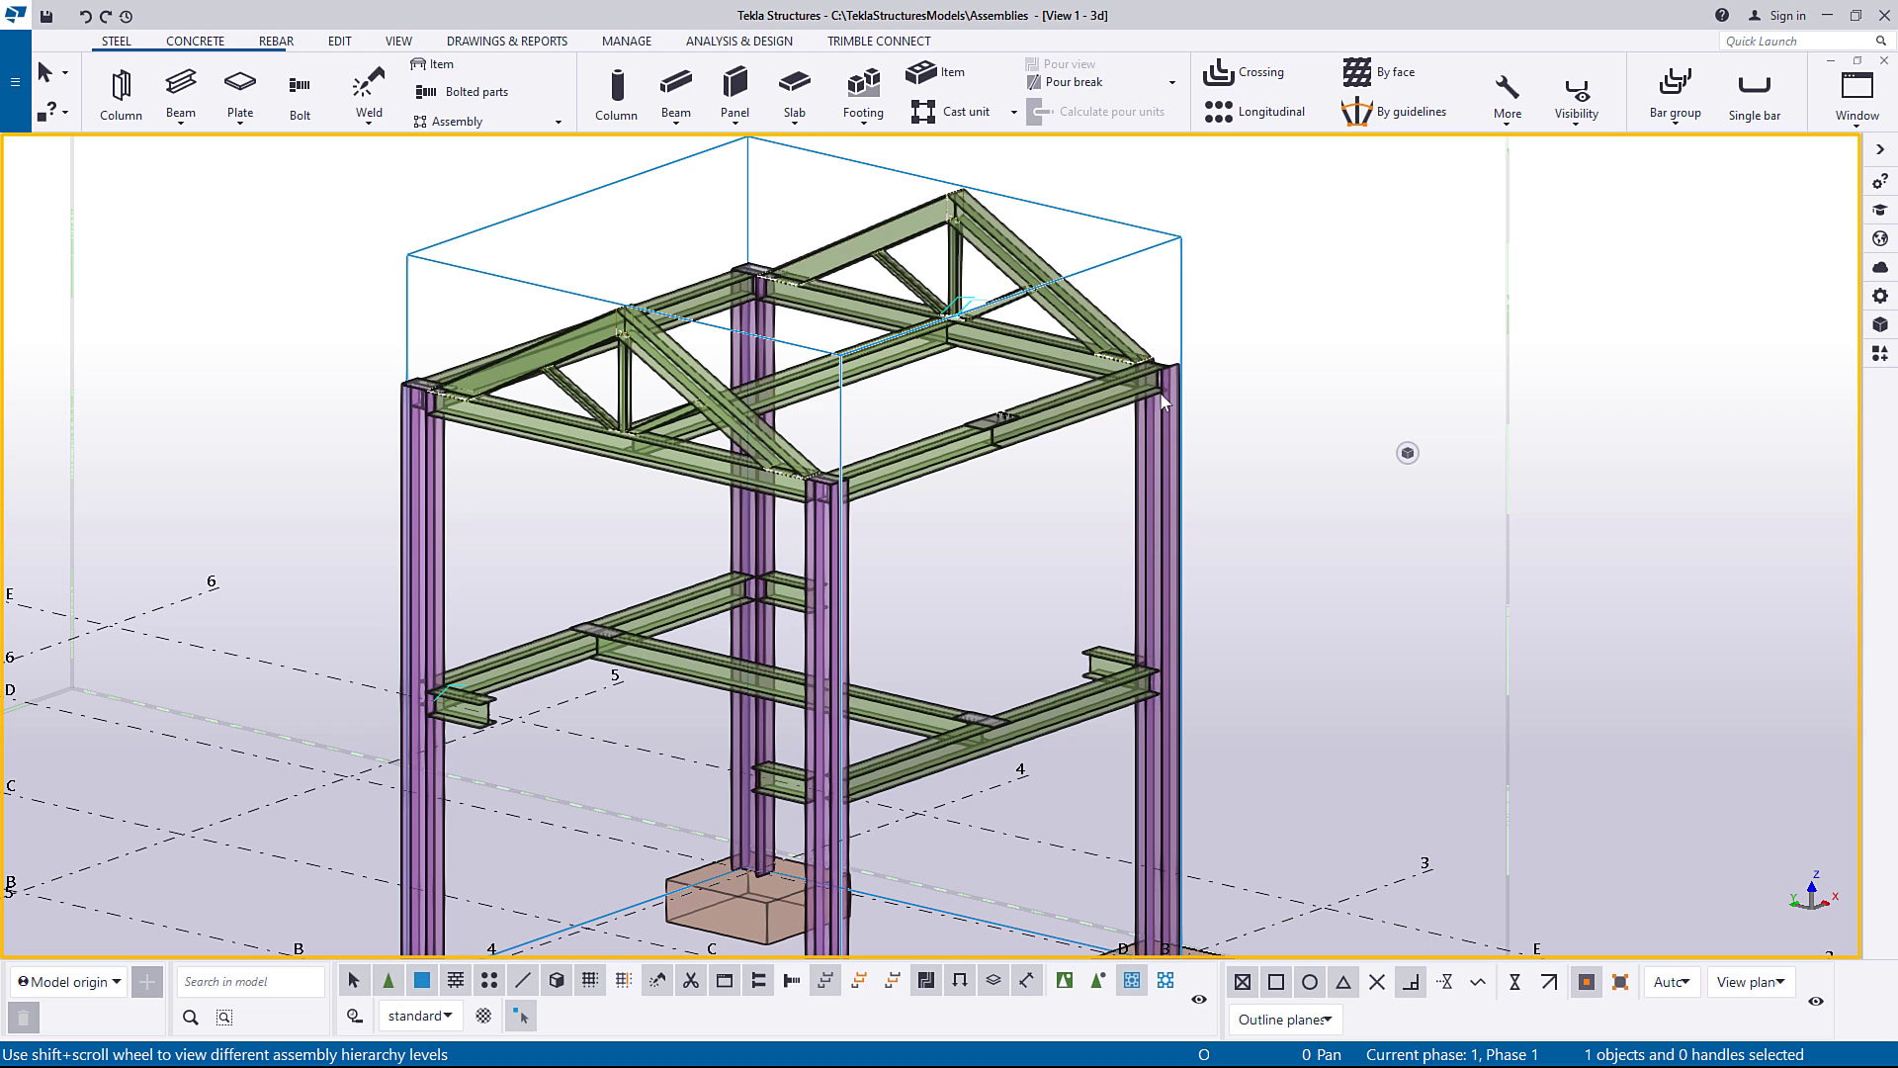
Select the roof framing assembly and explode it into individual parts.
left_click(1159, 401)
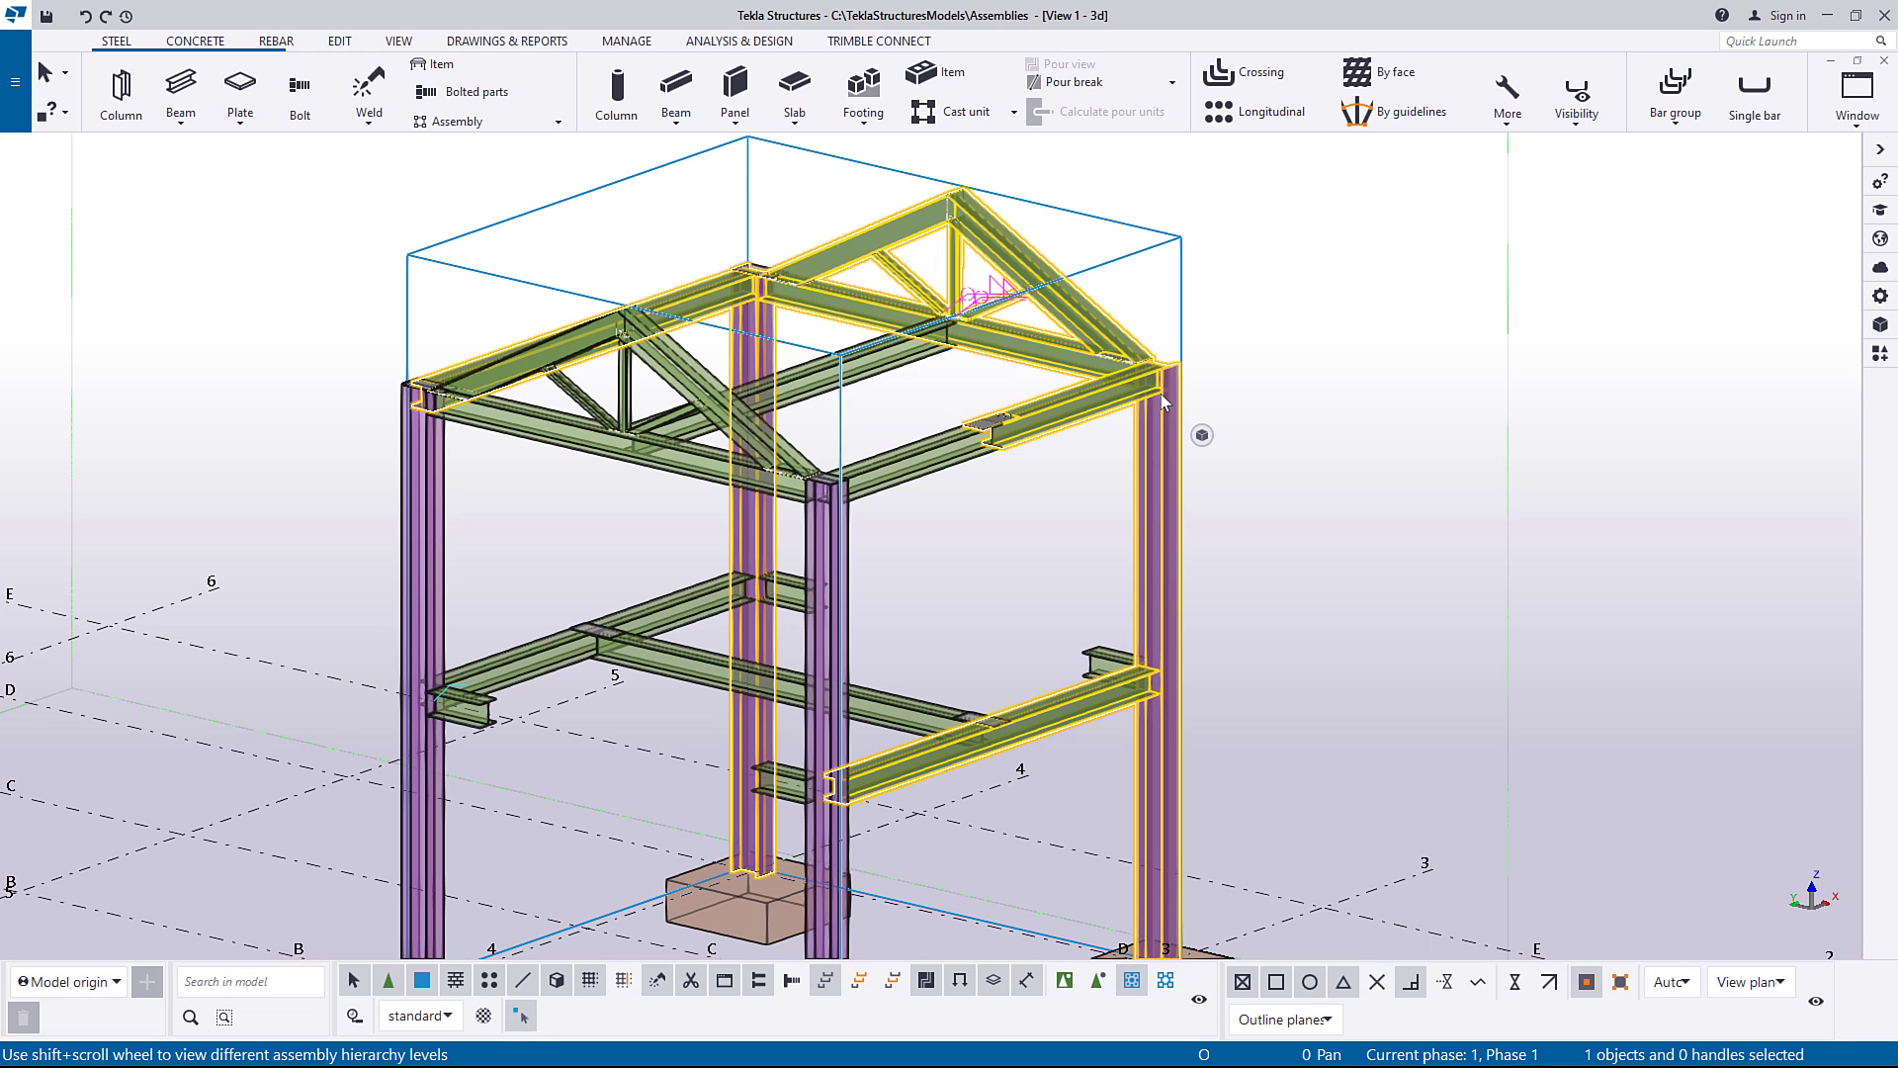
right_click(1161, 401)
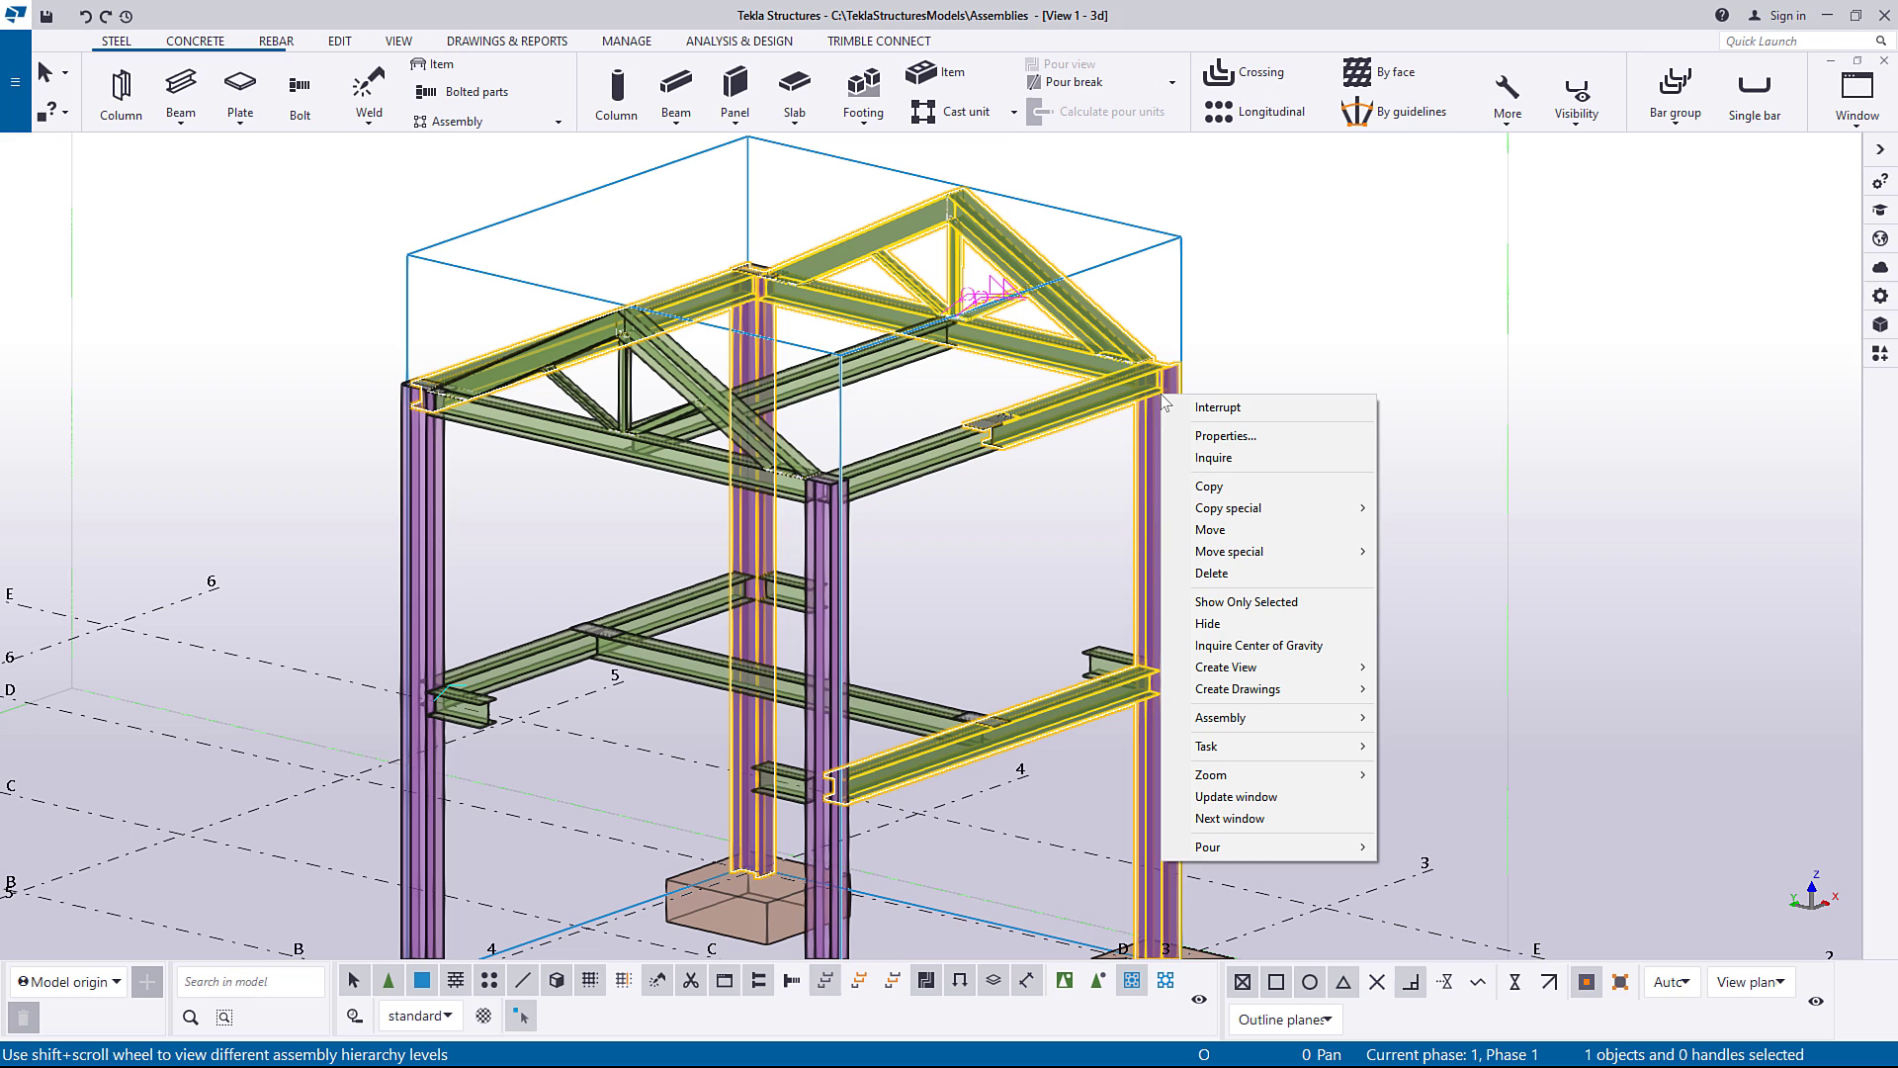
mouse_move(1225, 573)
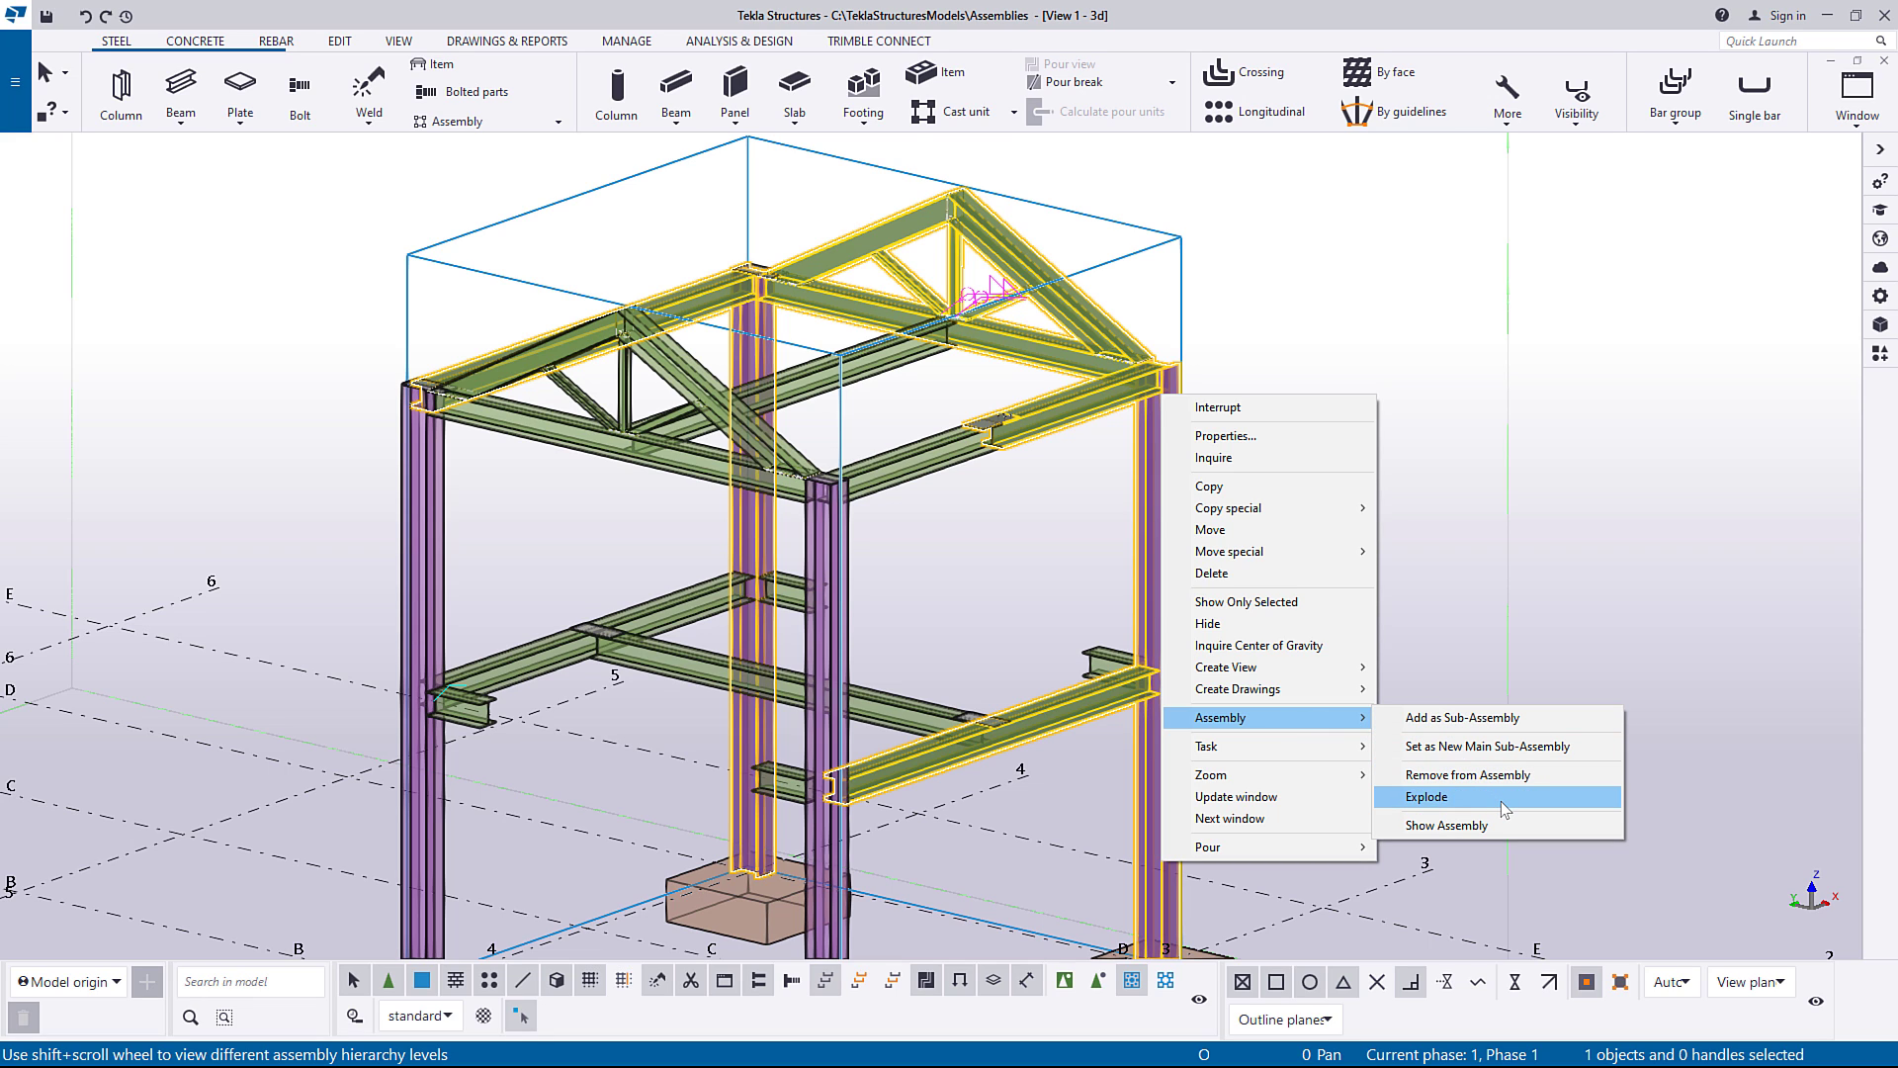
left_click(1425, 797)
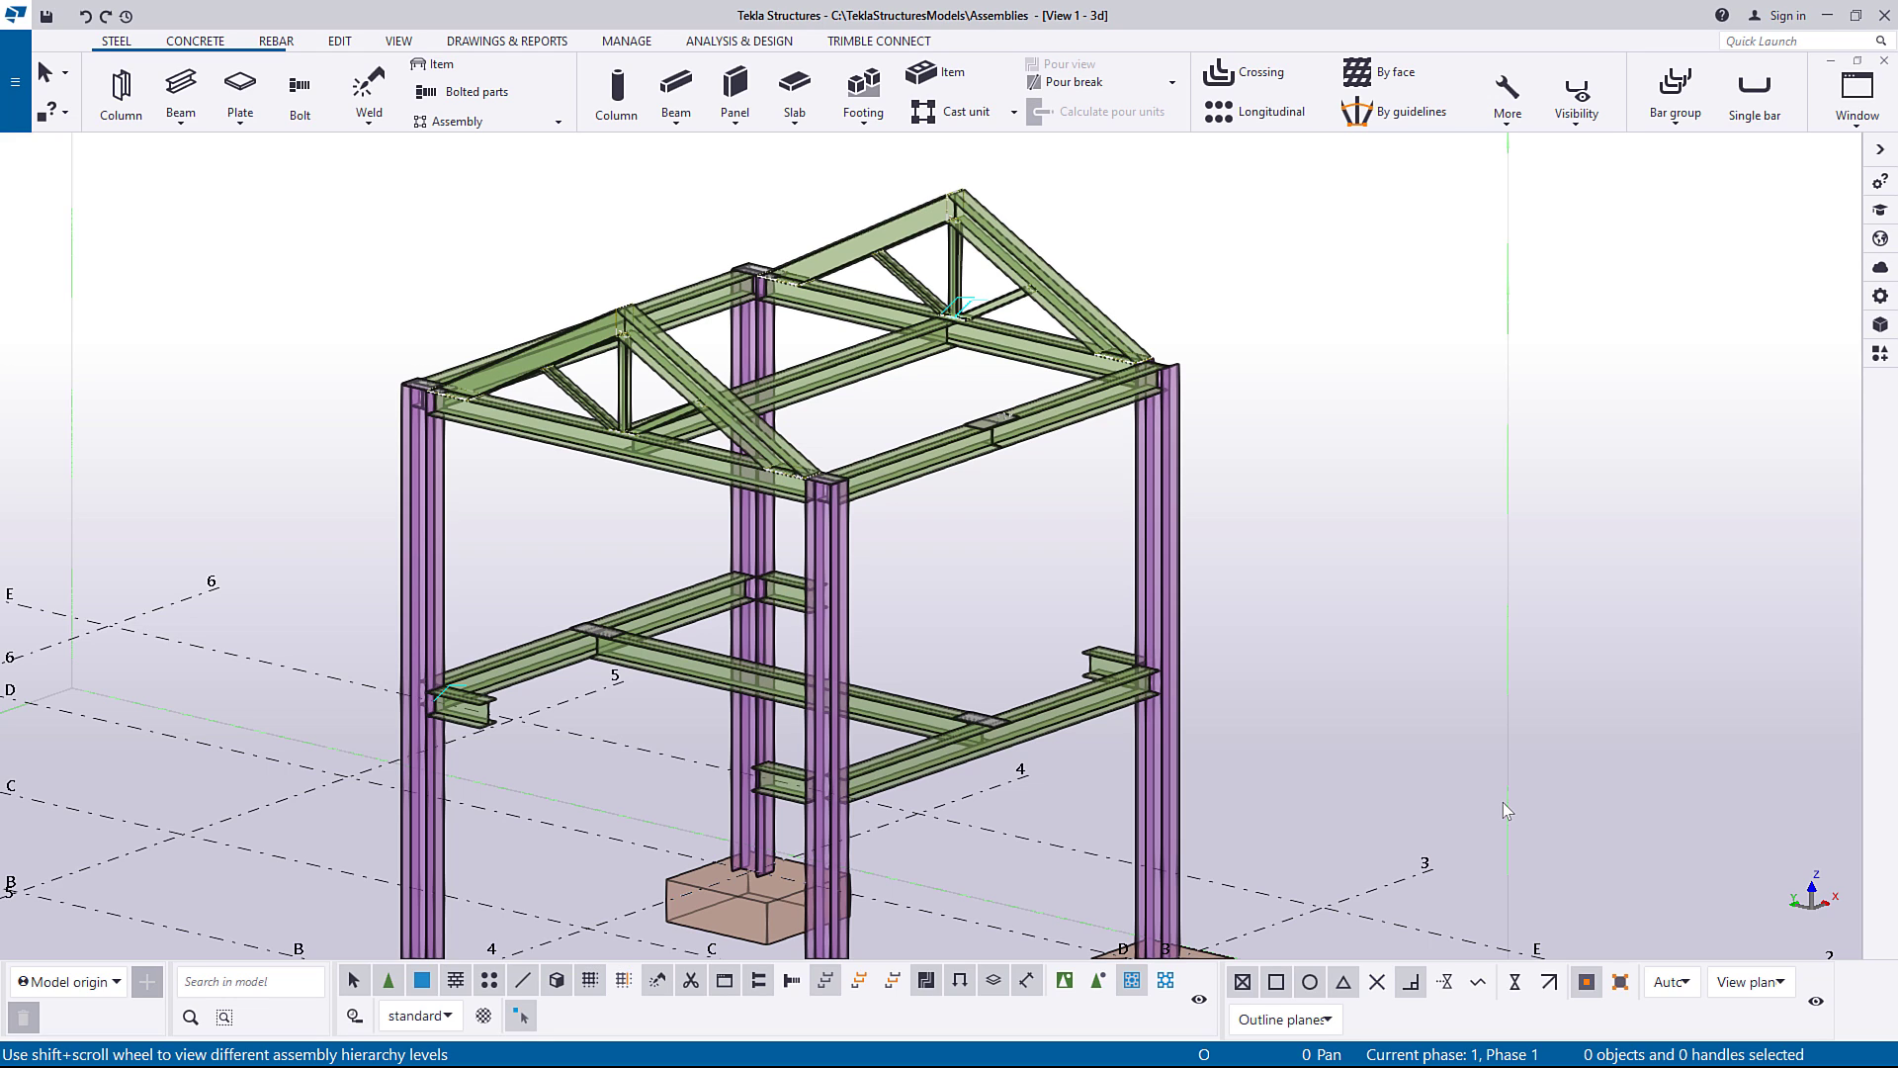
mouse_move(1299, 571)
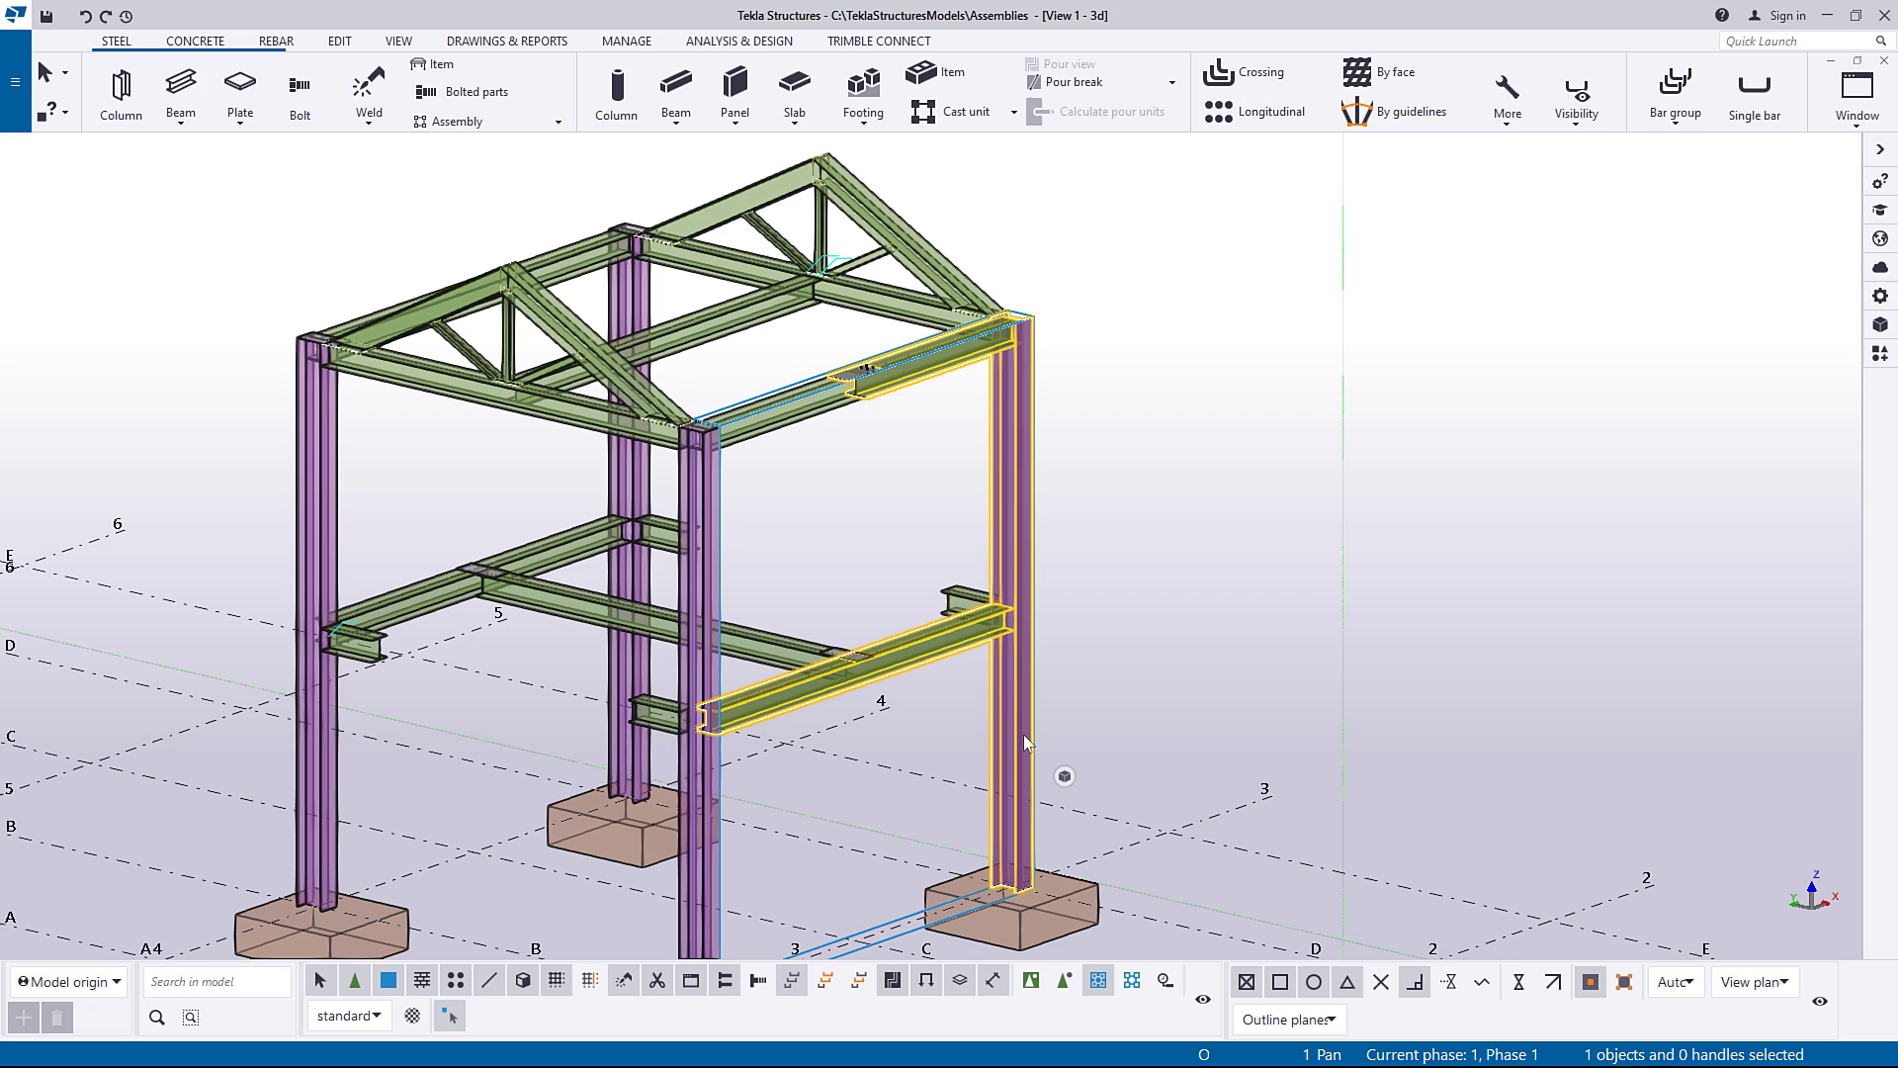
Explode the front corner column and floor beam sub-assembly into separate parts.
right_click(1025, 743)
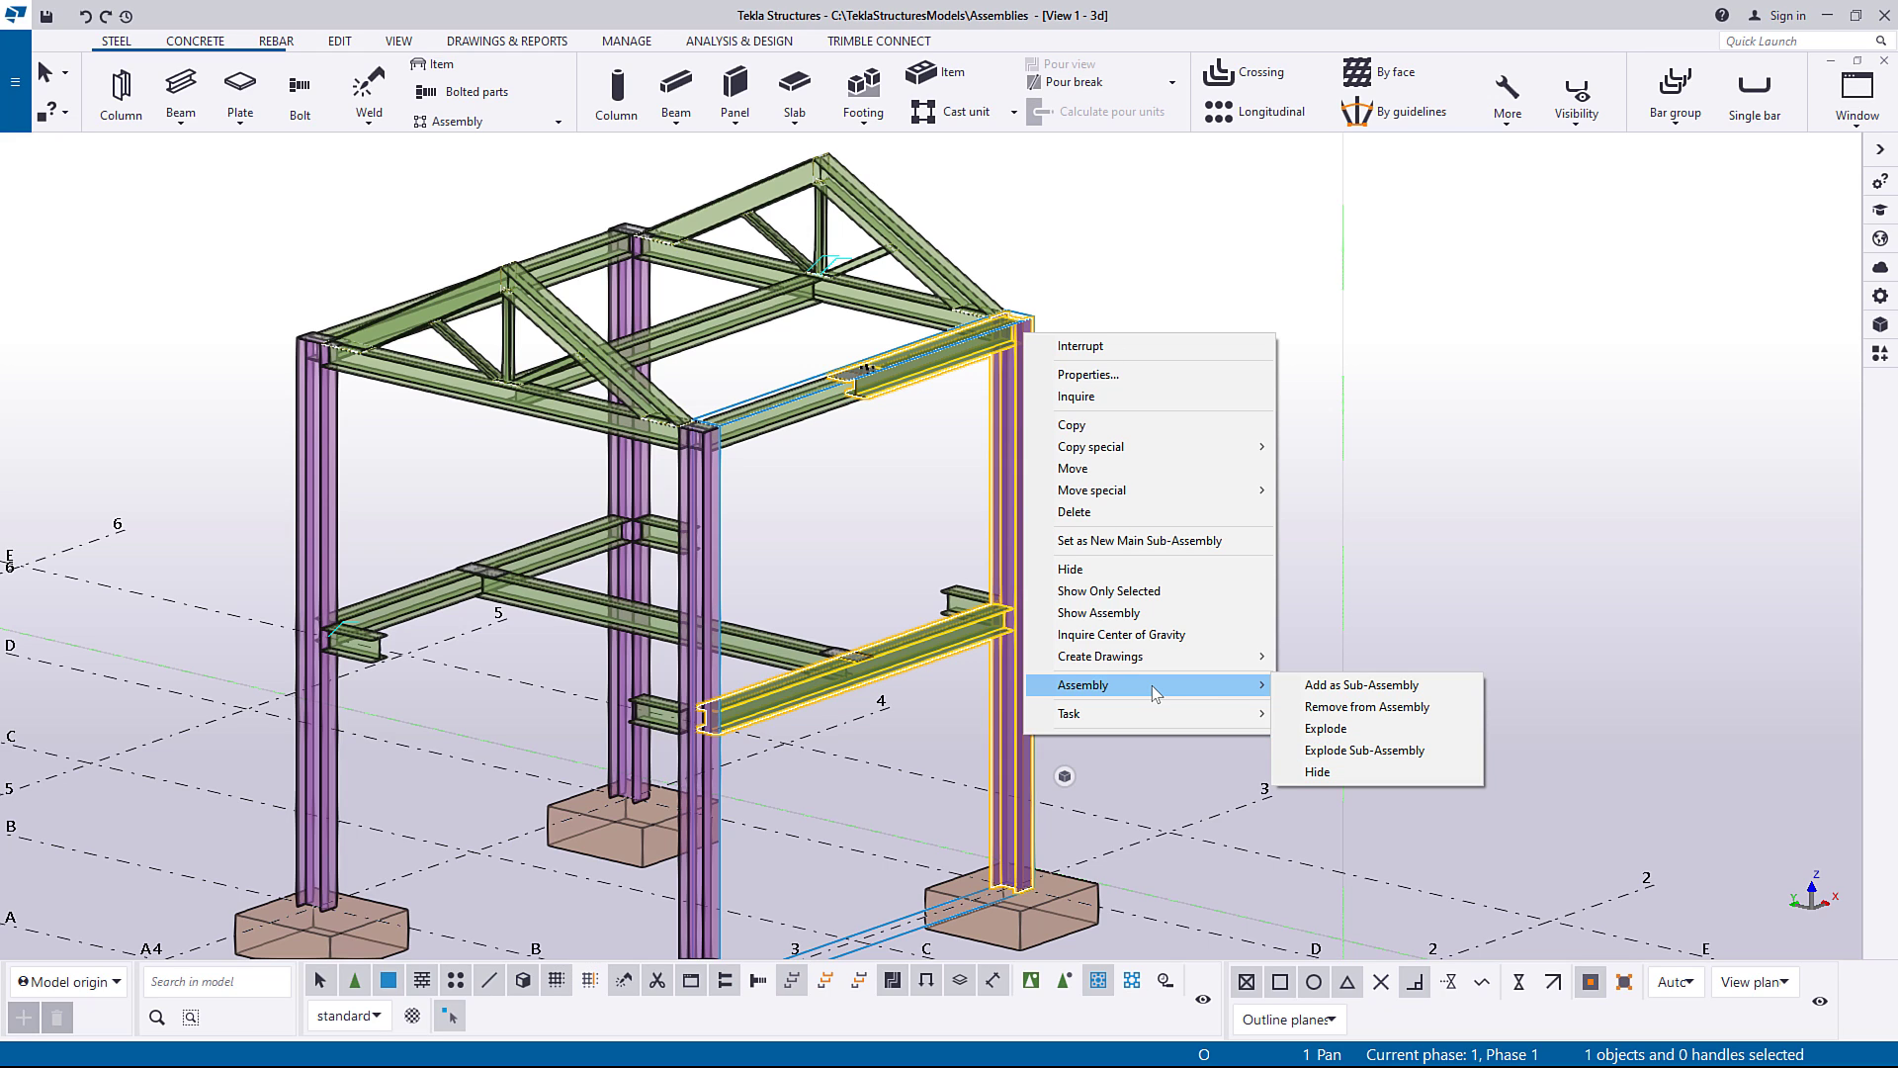
mouse_move(1377, 728)
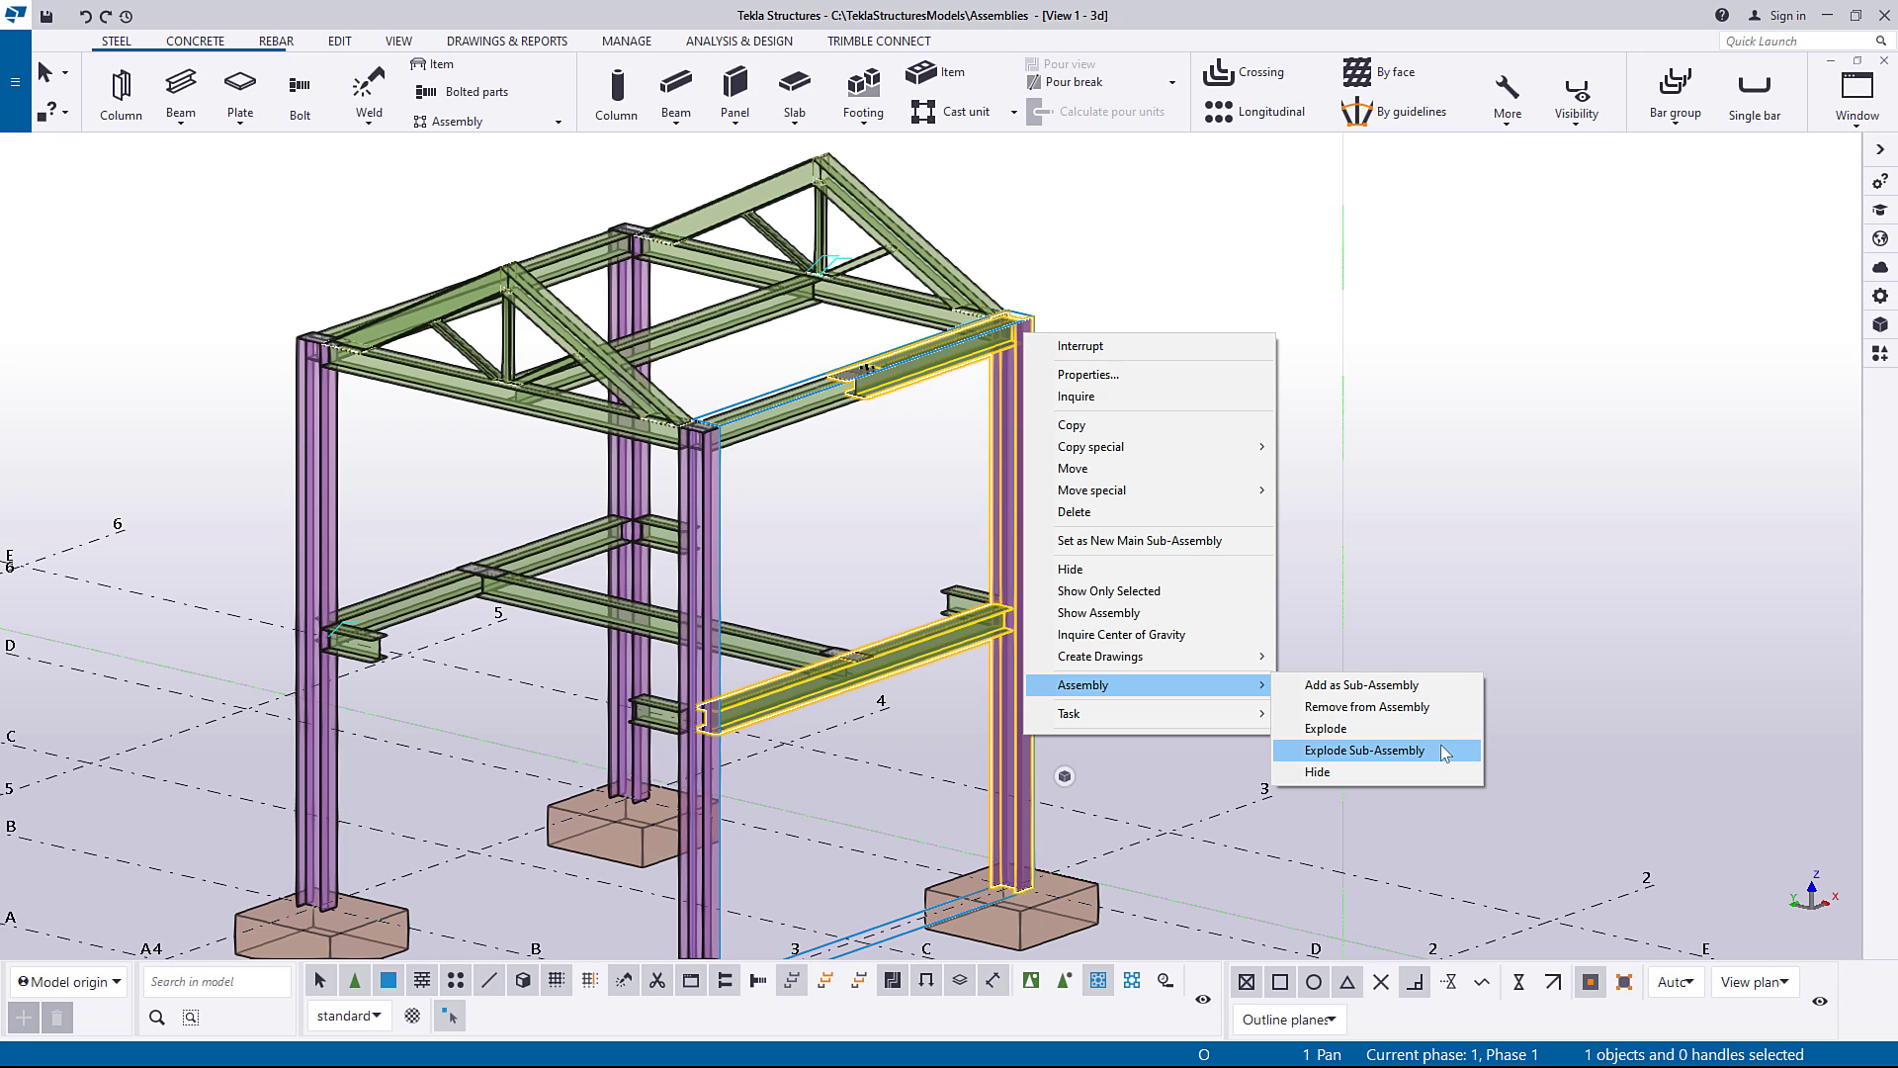
left_click(1366, 750)
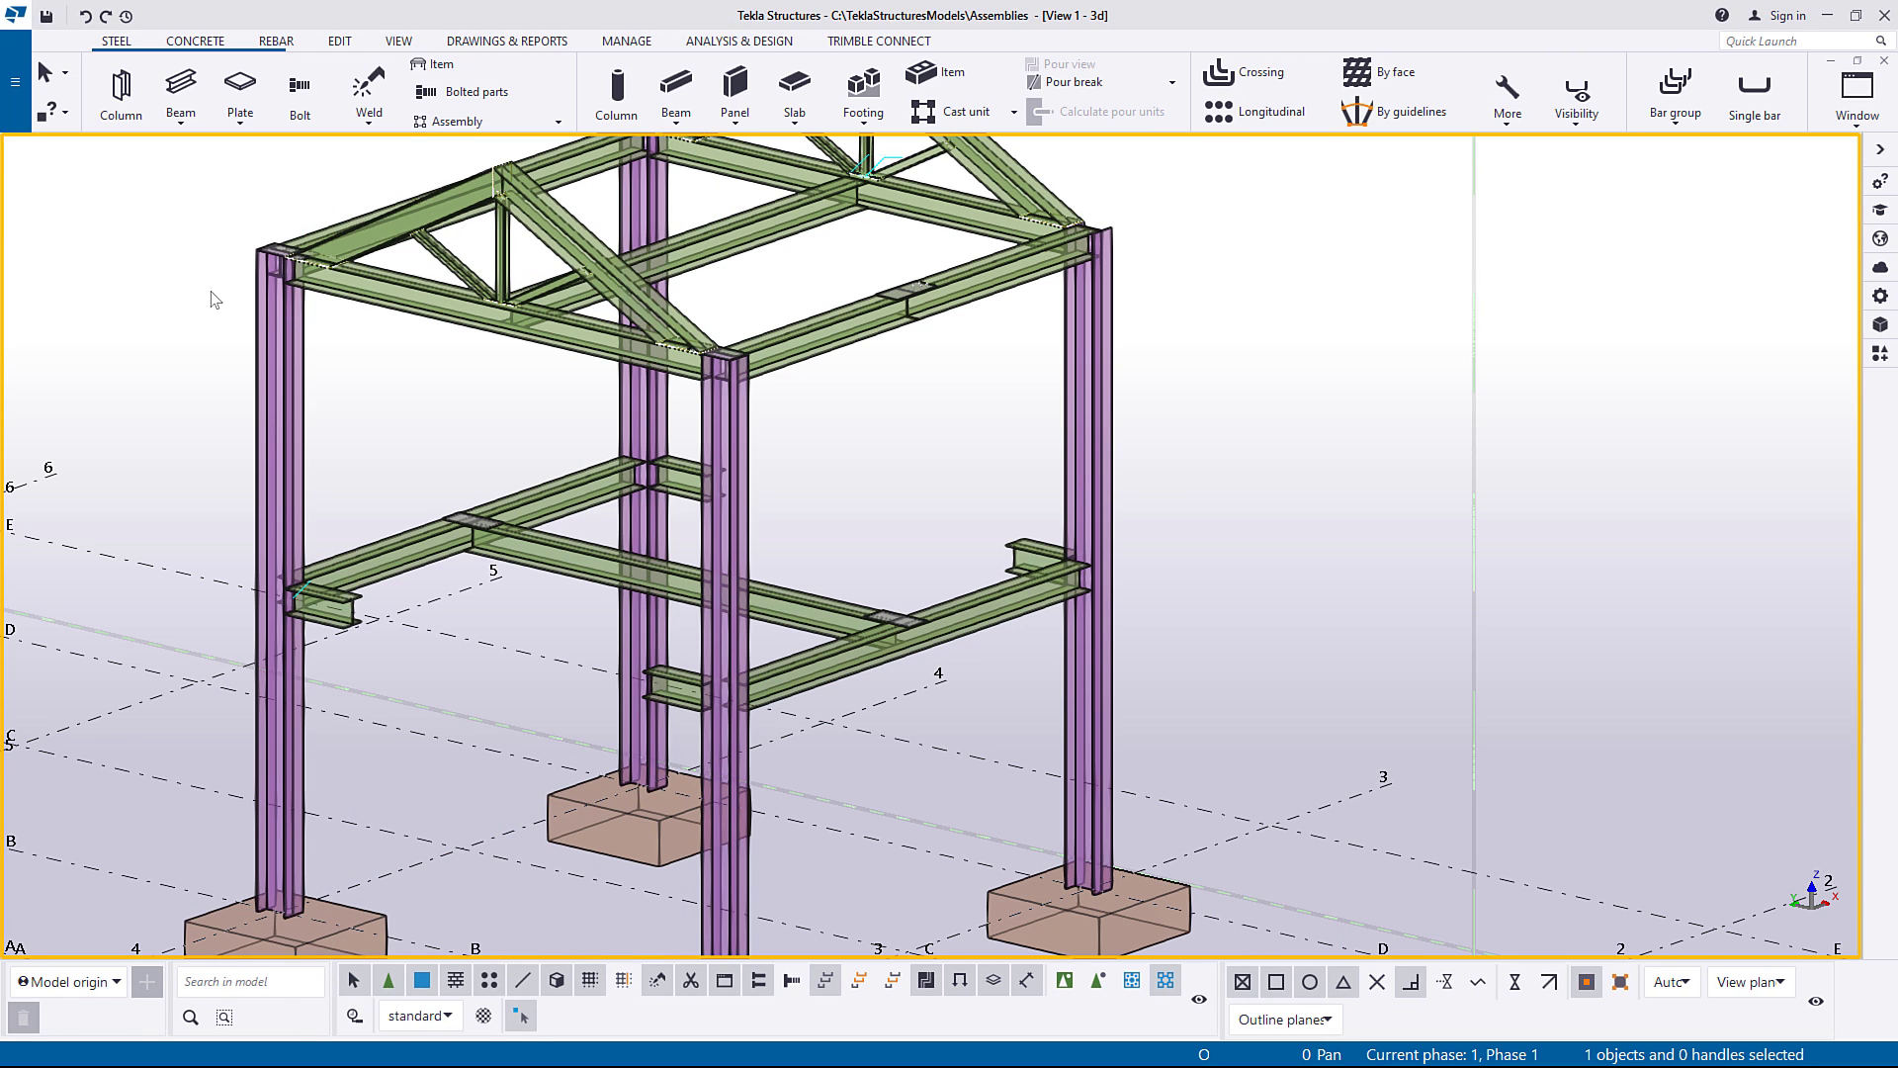
mouse_move(66, 115)
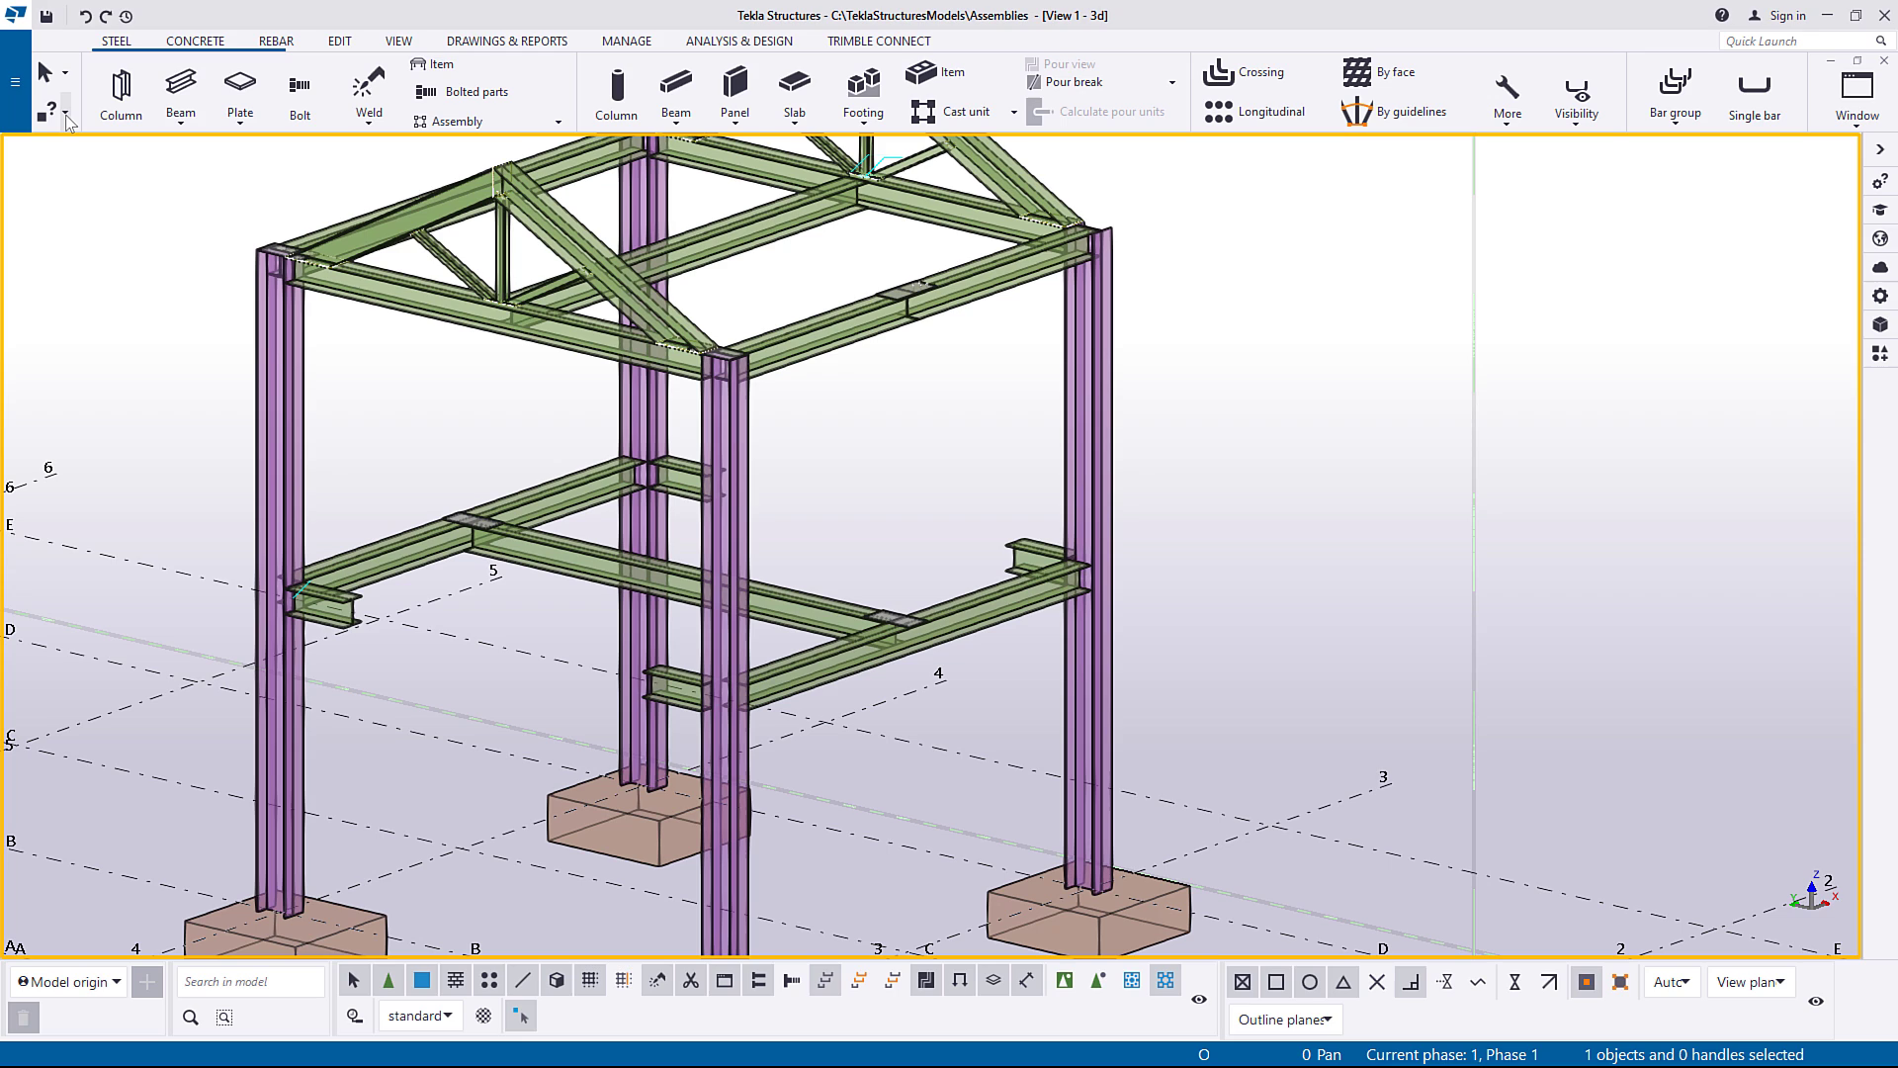
Use Inquire > Assembly objects and pick the front right column's assembly.
left_click(52, 110)
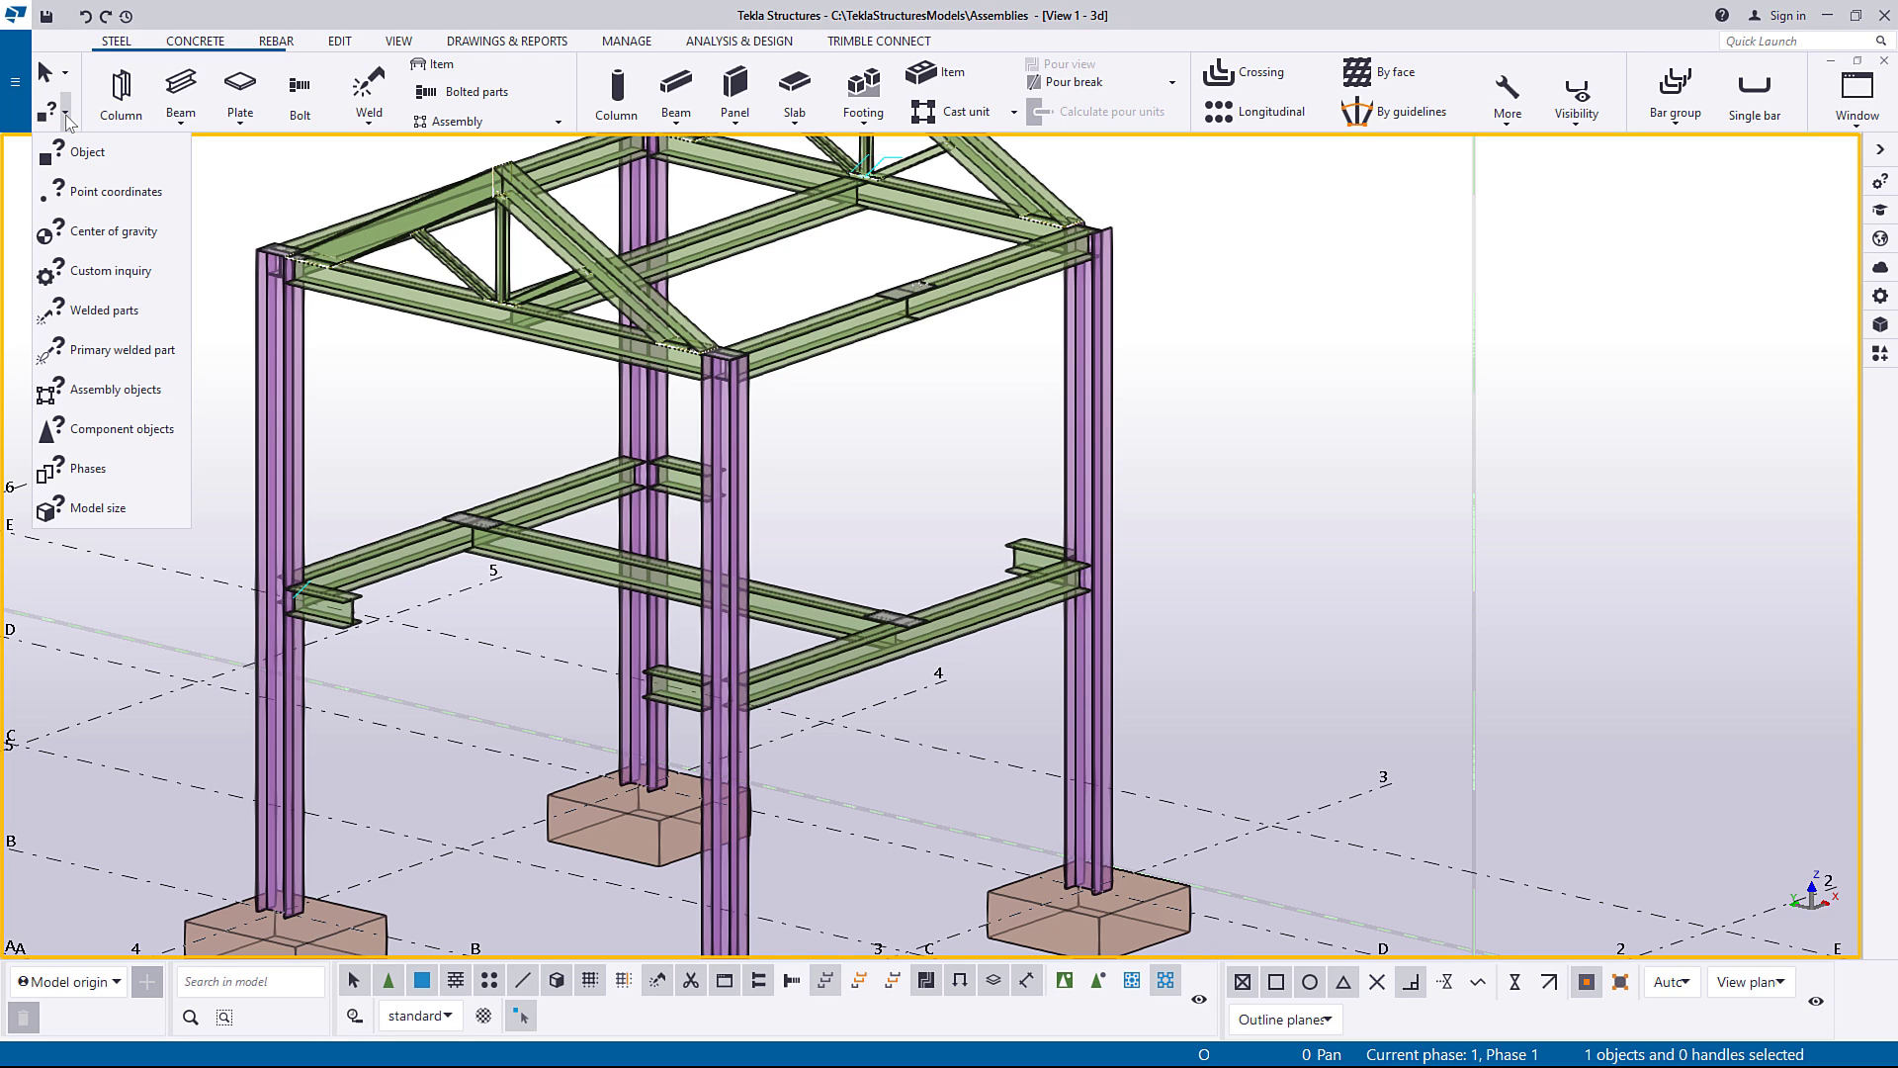
mouse_move(69, 128)
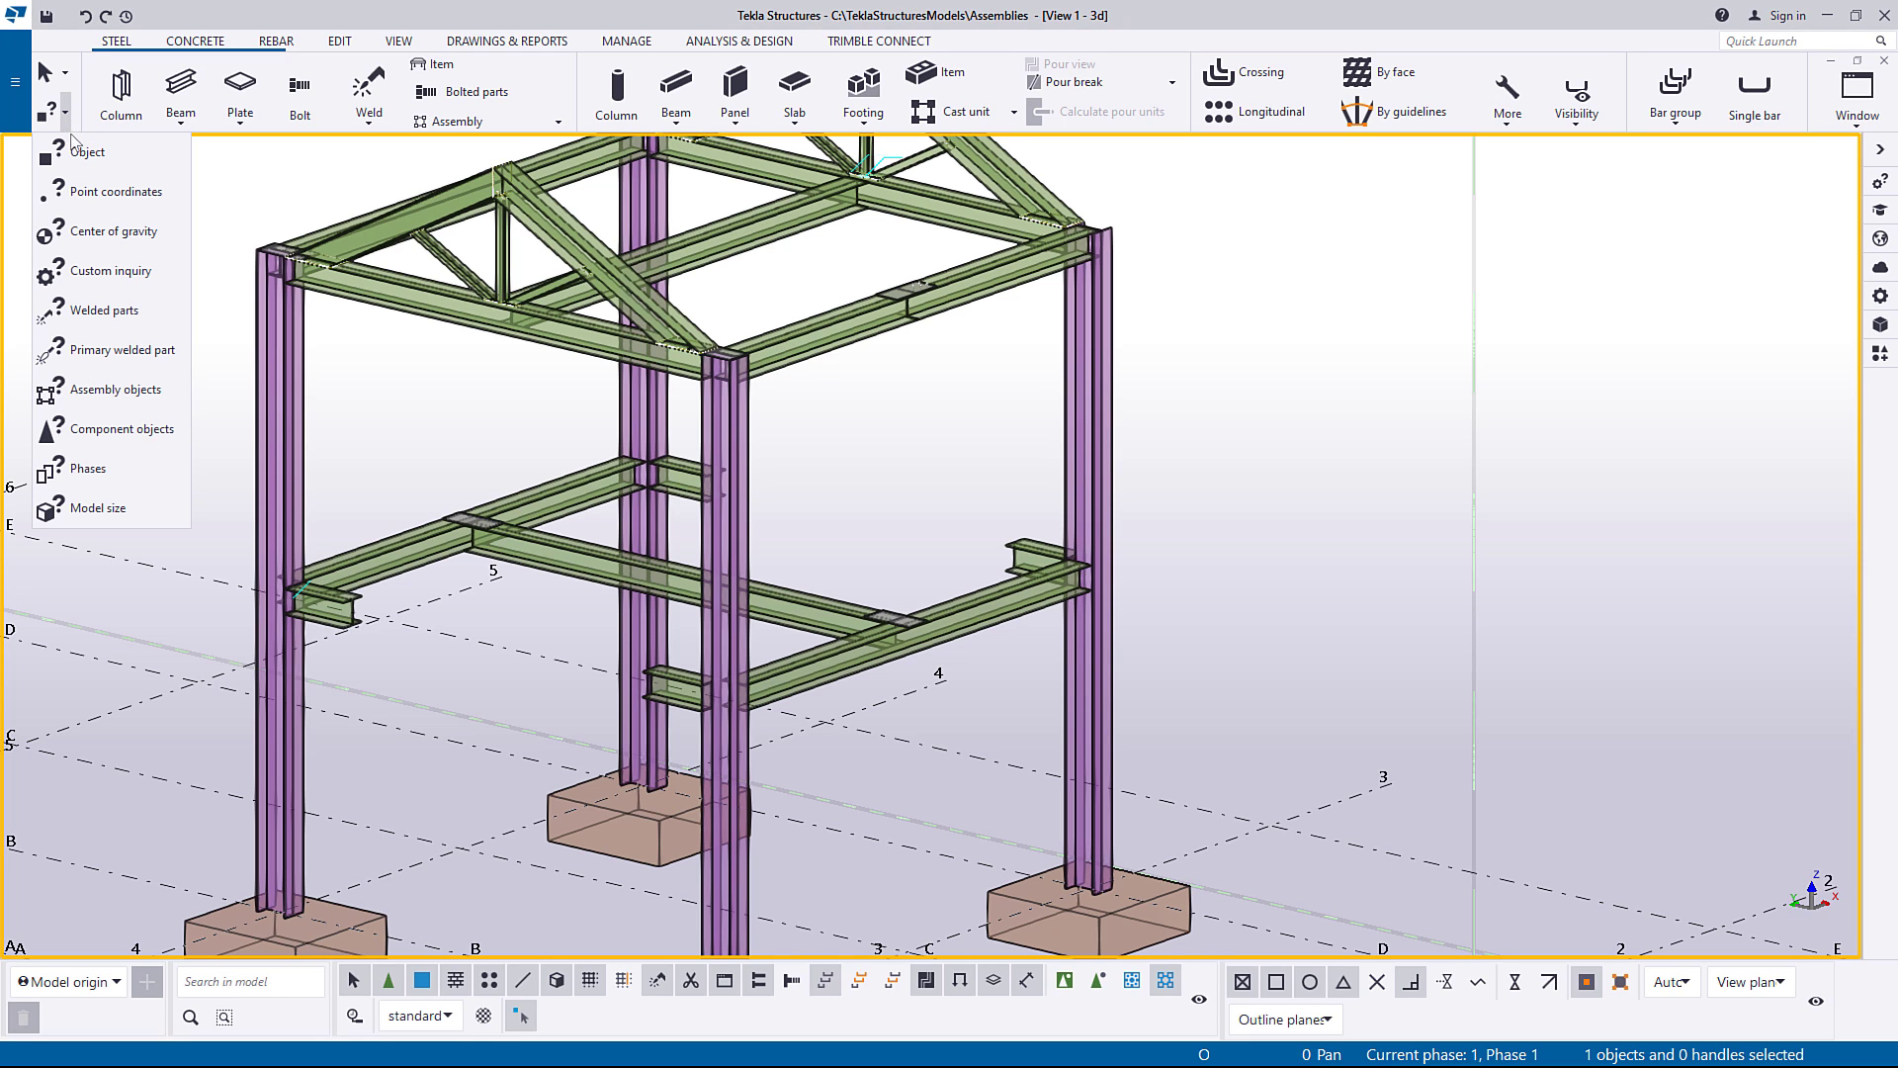
mouse_move(129, 389)
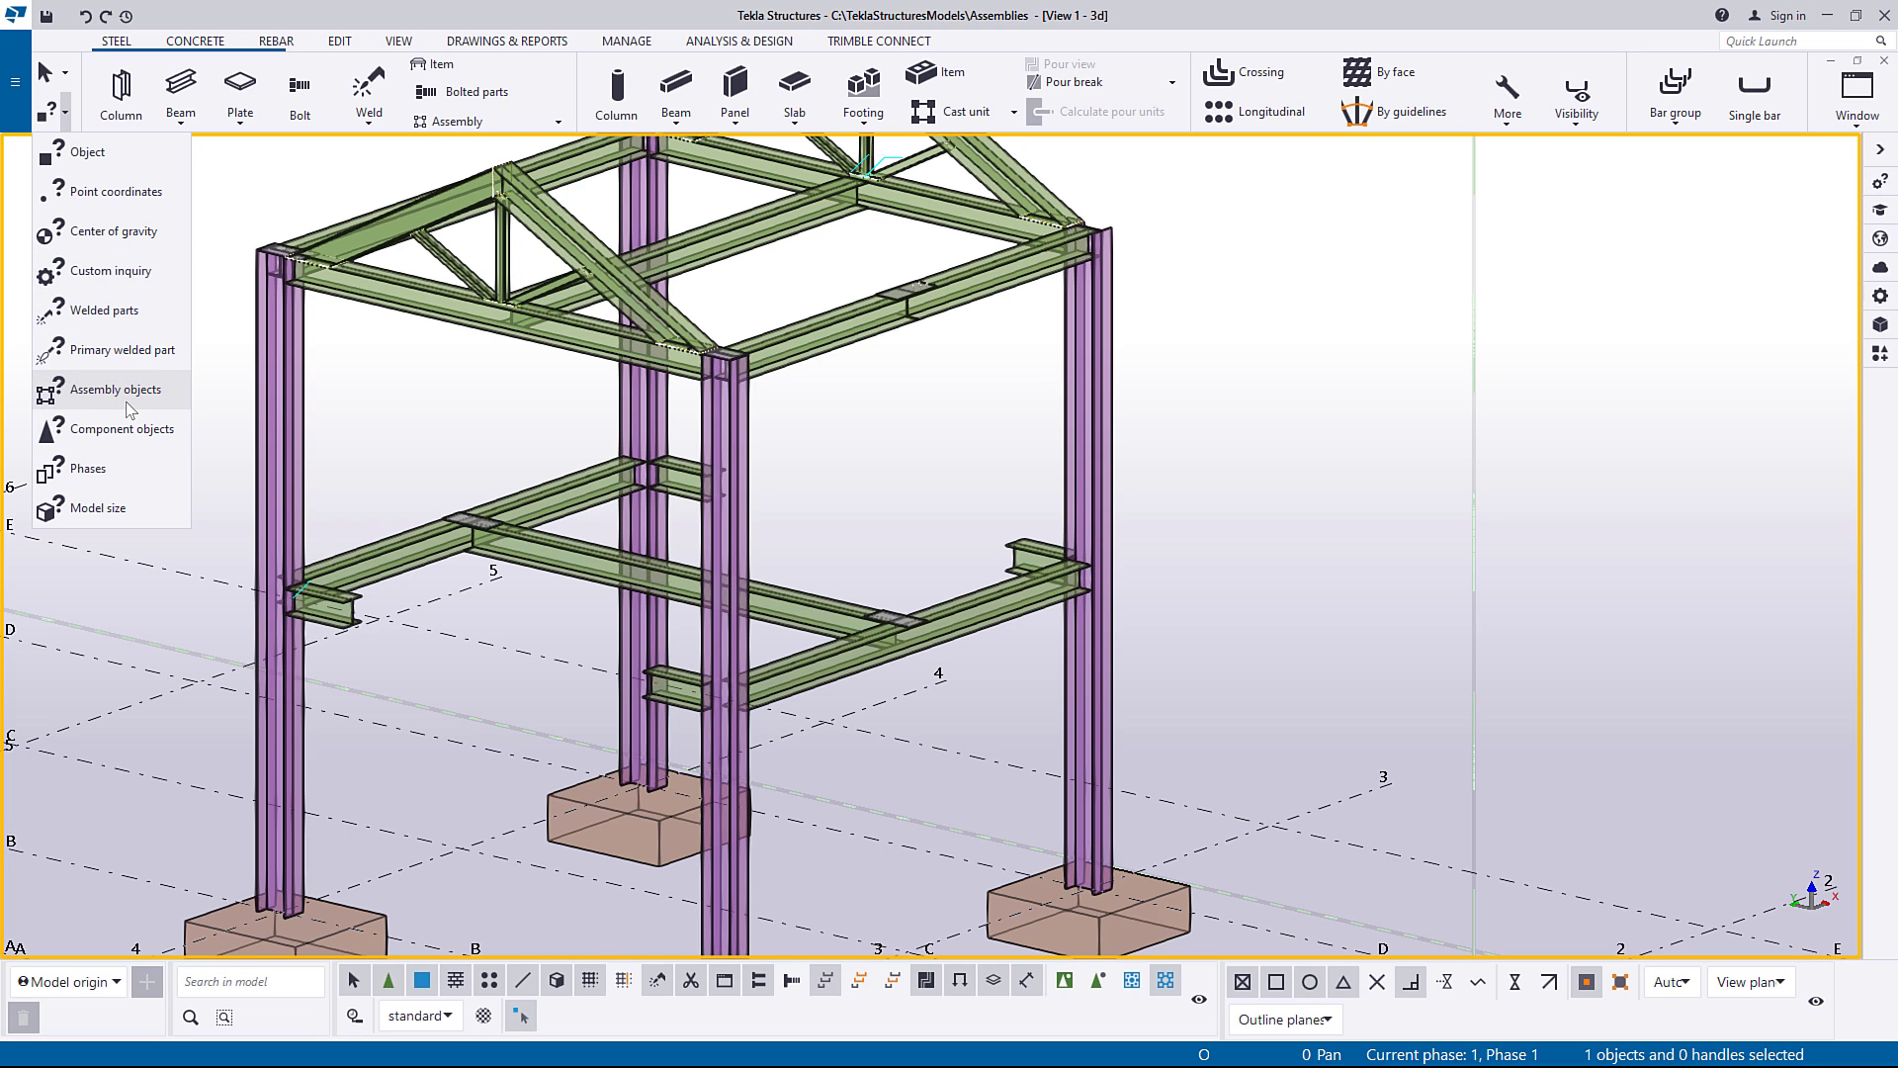
left_click(115, 388)
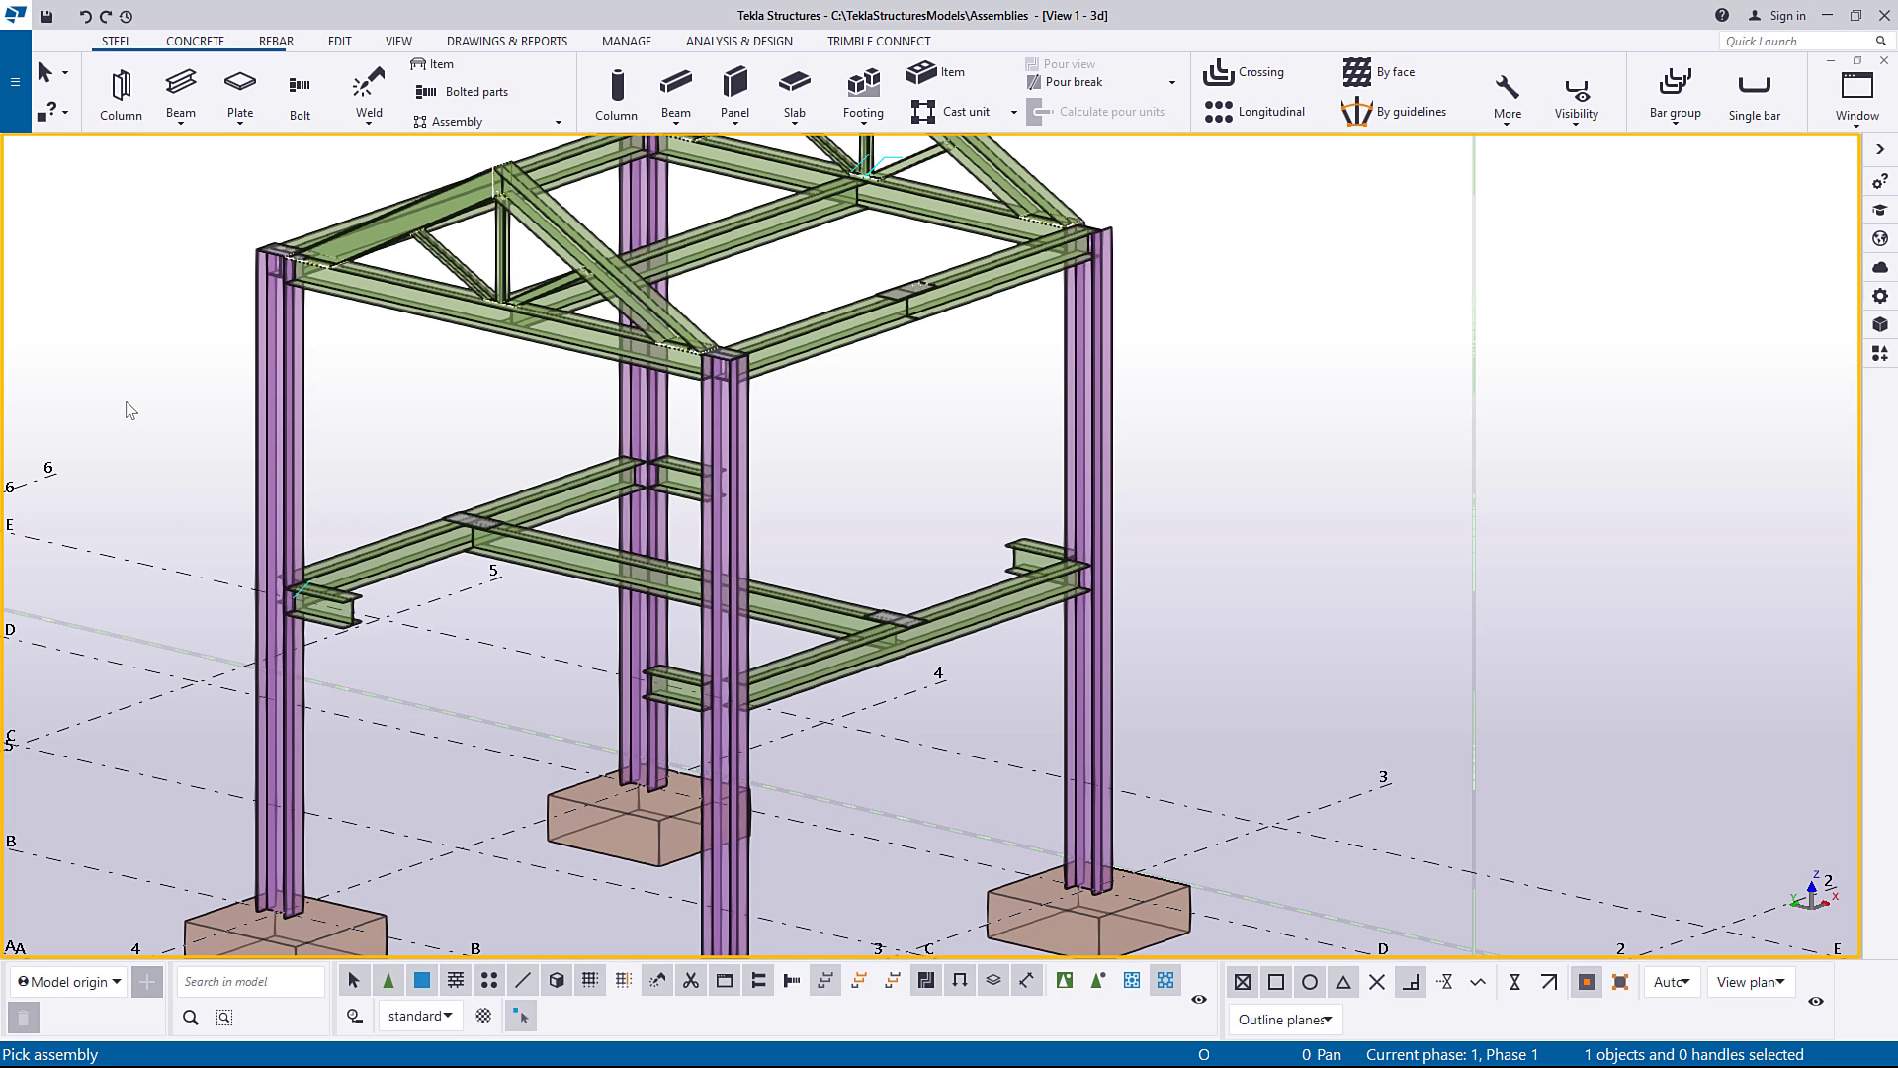
mouse_move(627, 405)
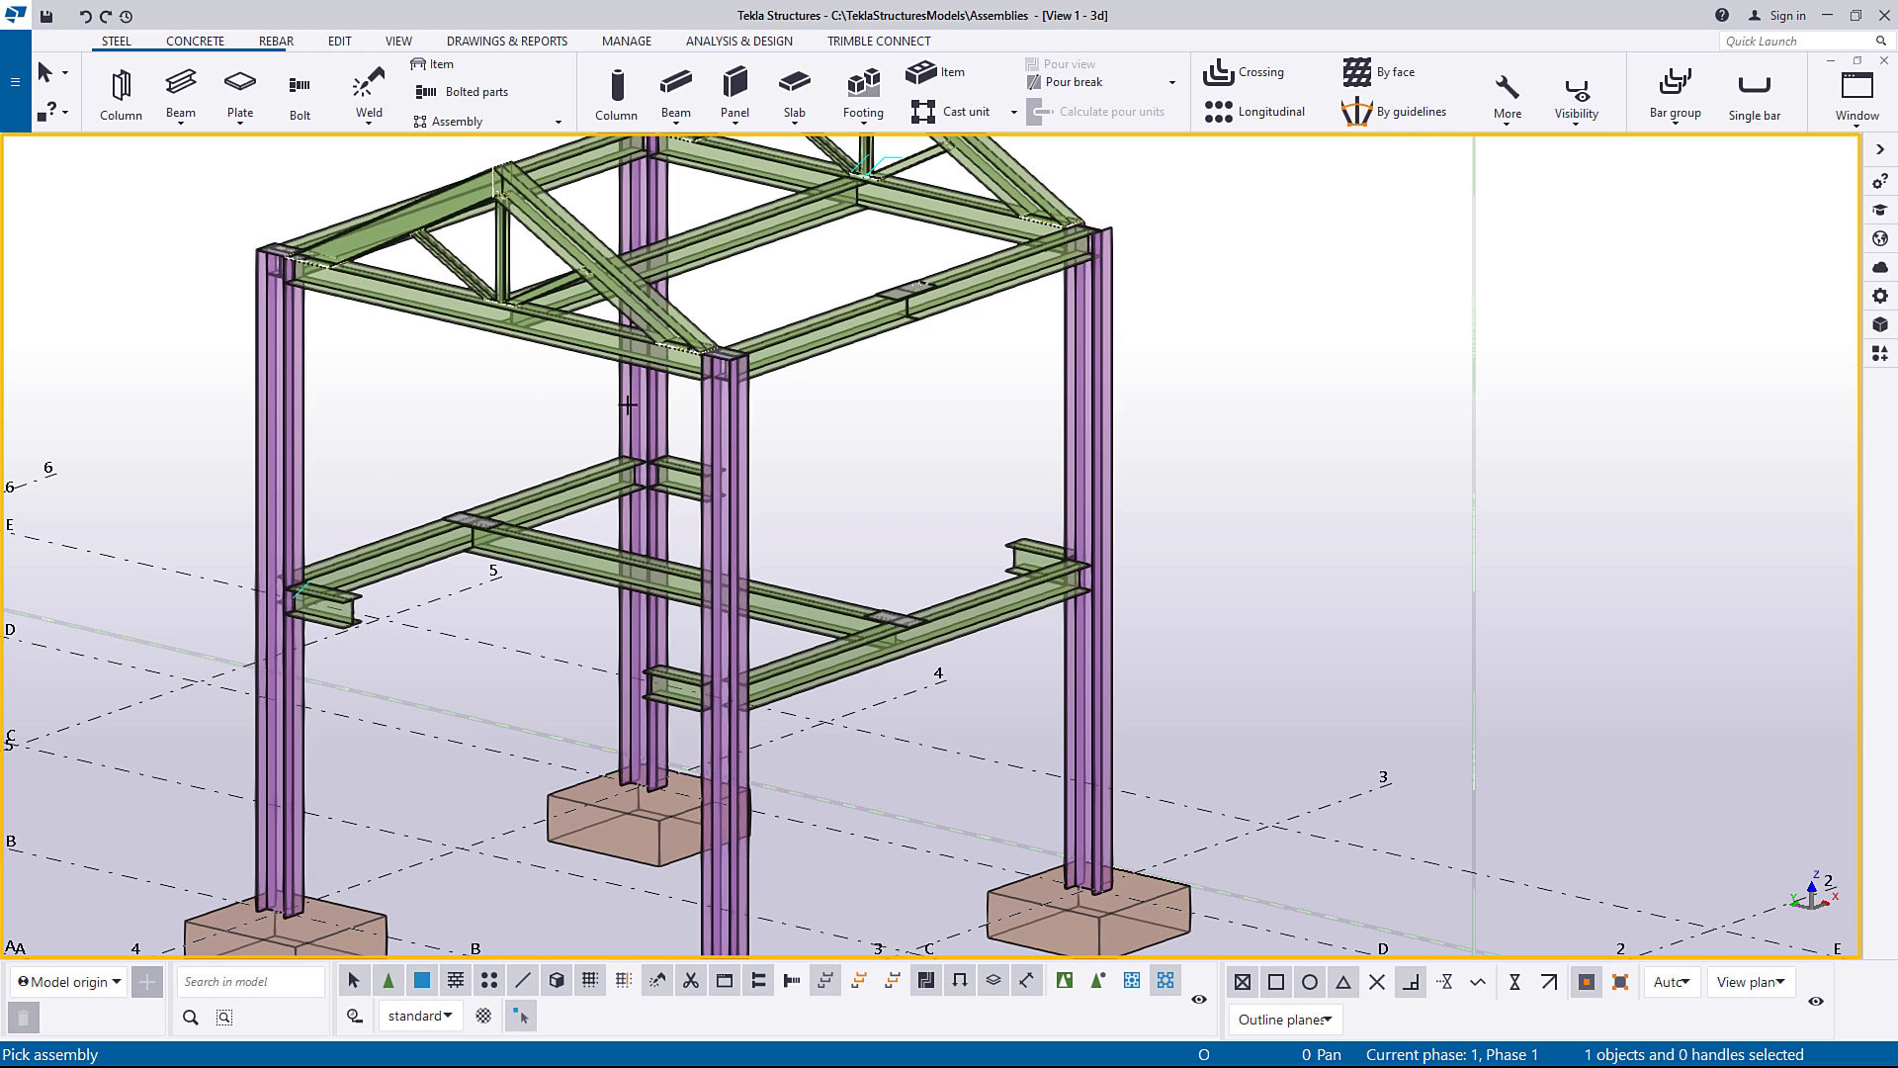
left_click(1094, 405)
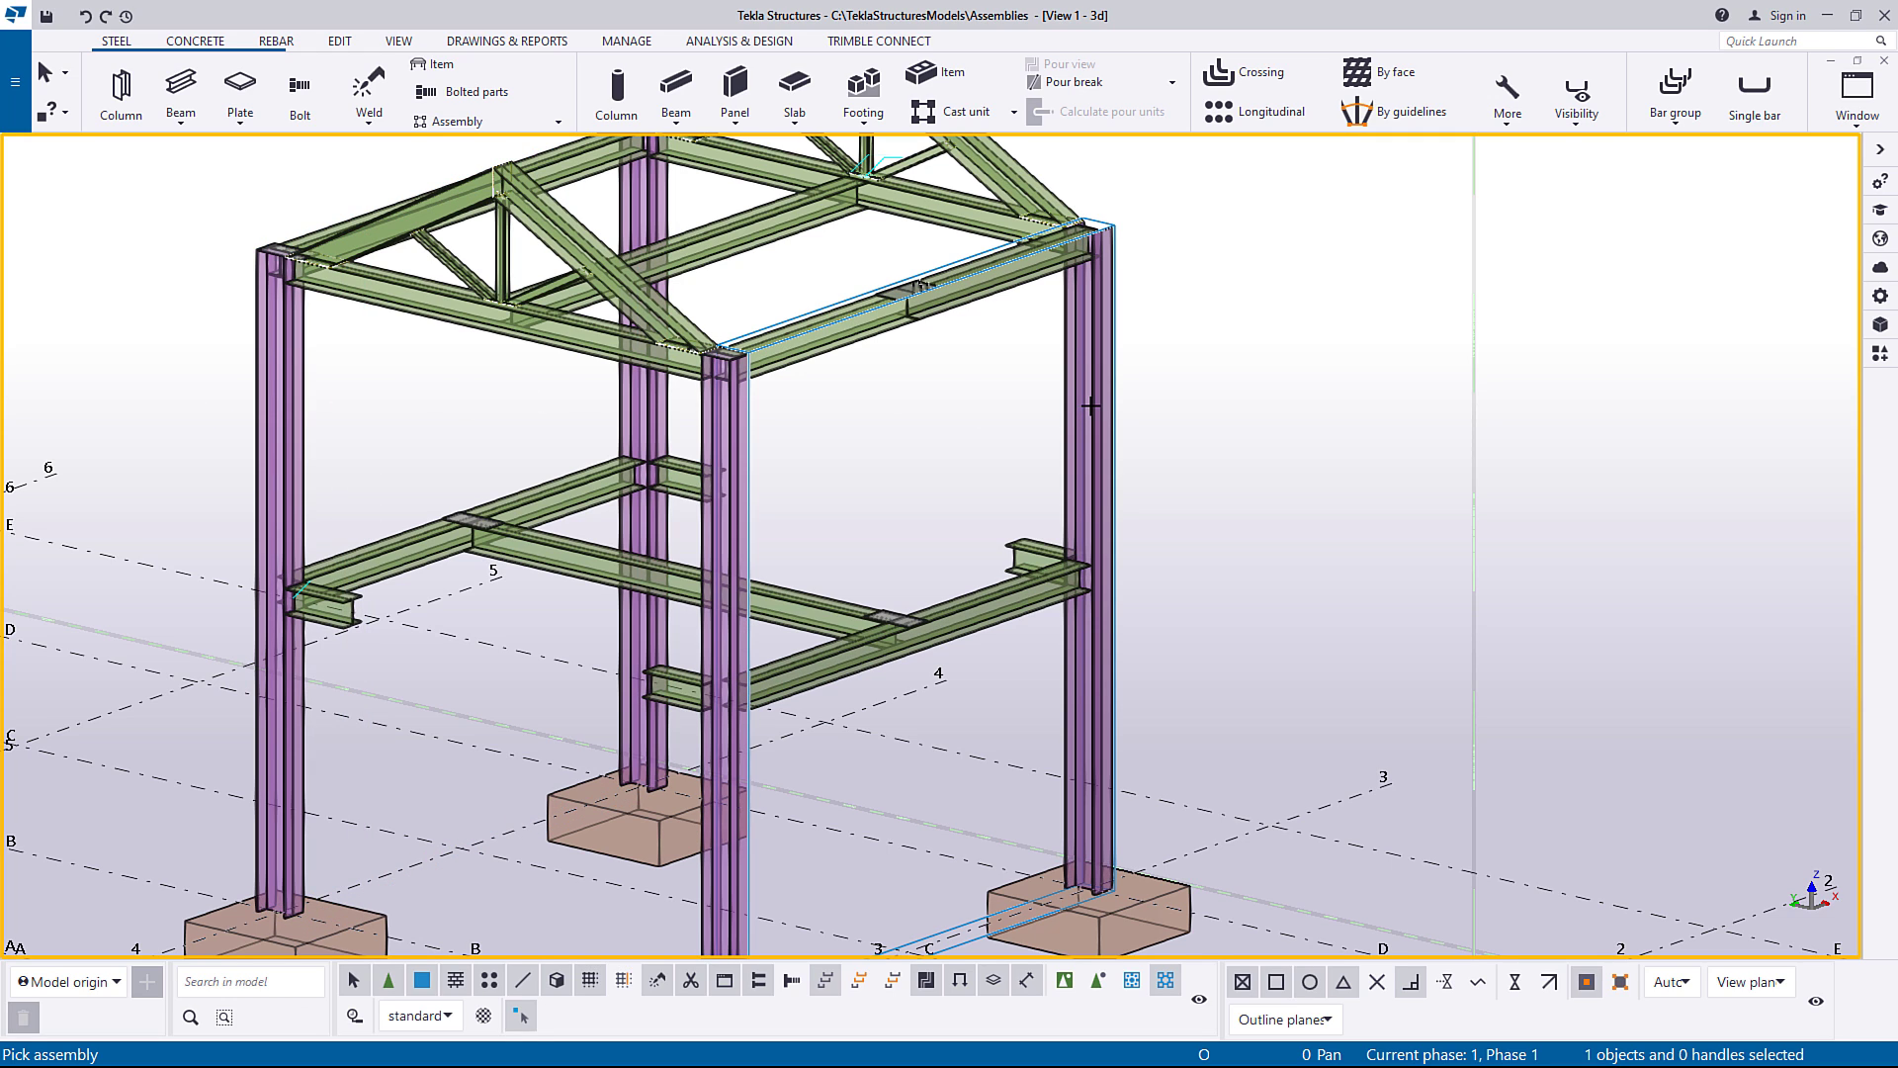